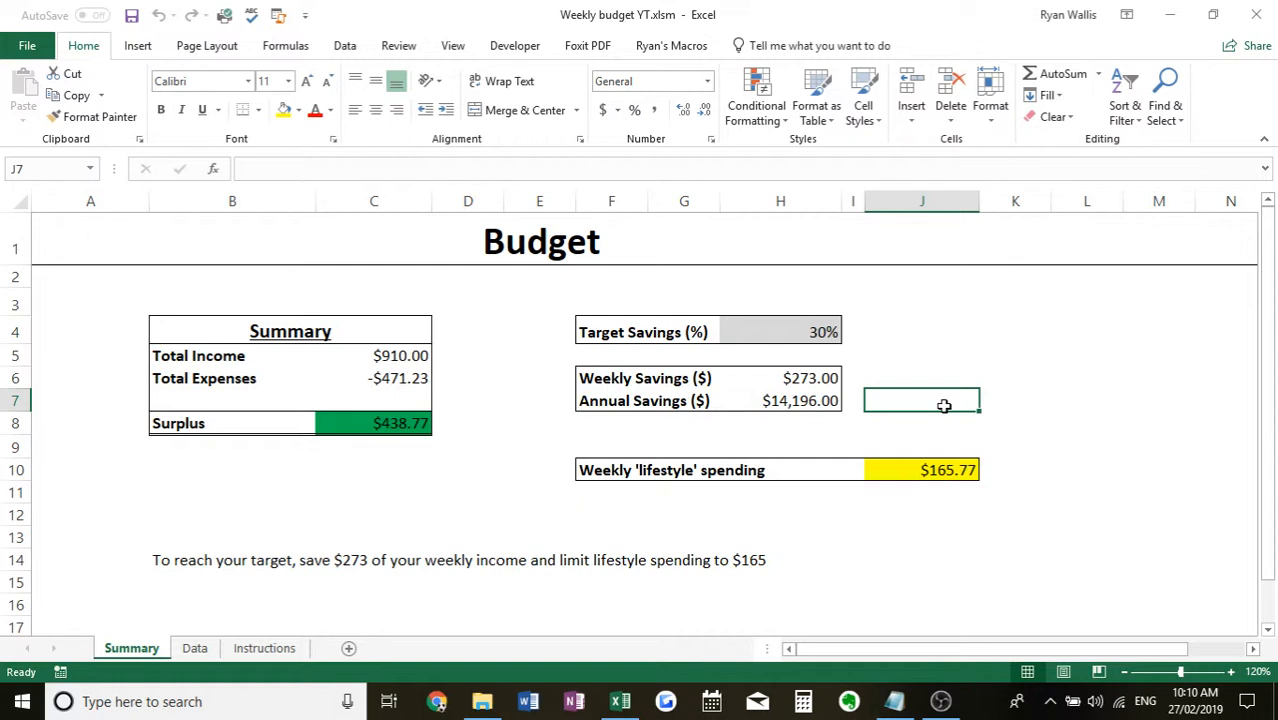
{"action": "mouse_move", "coordinate": [1042, 298]}
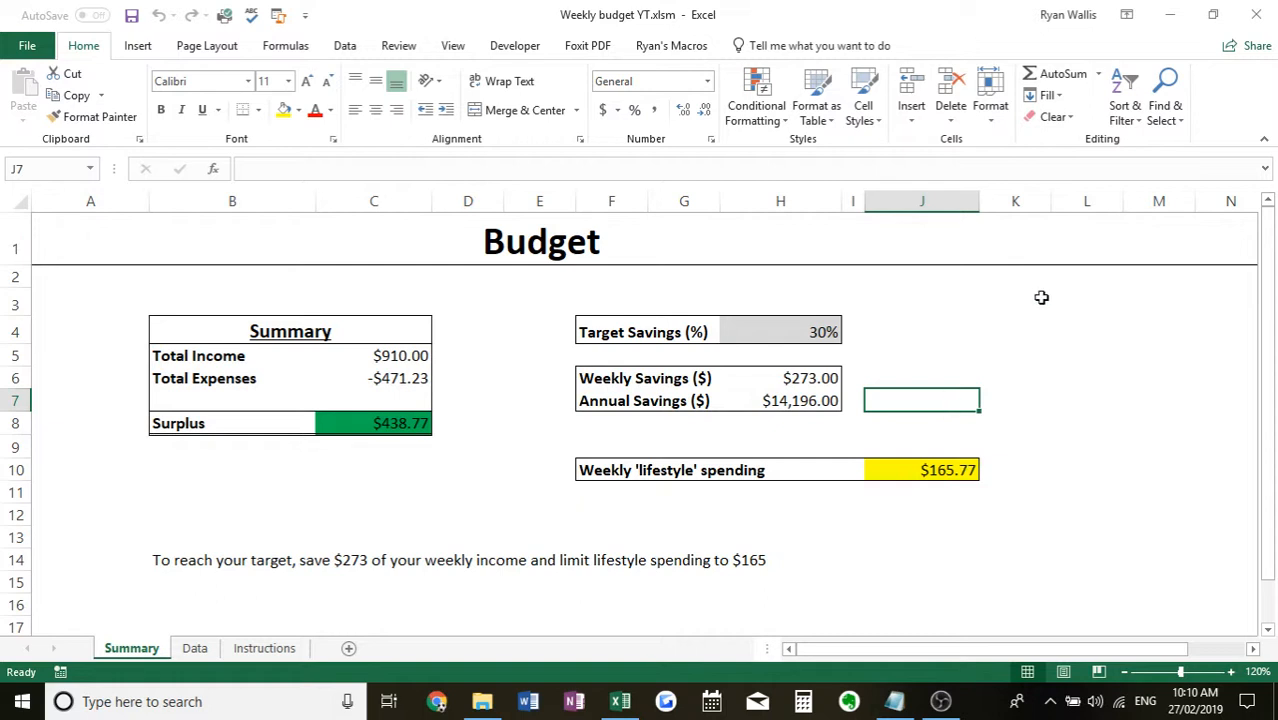
{"action": "mouse_move", "coordinate": [965, 303]}
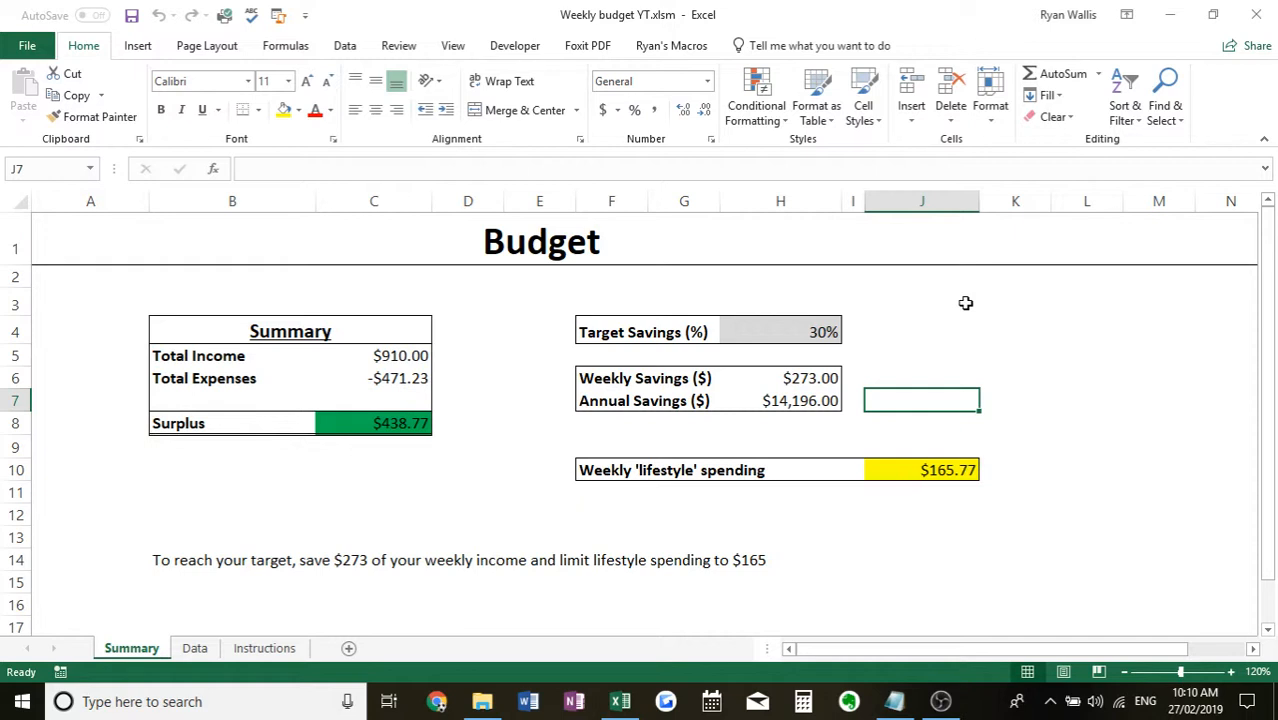
{"action": "mouse_move", "coordinate": [918, 302]}
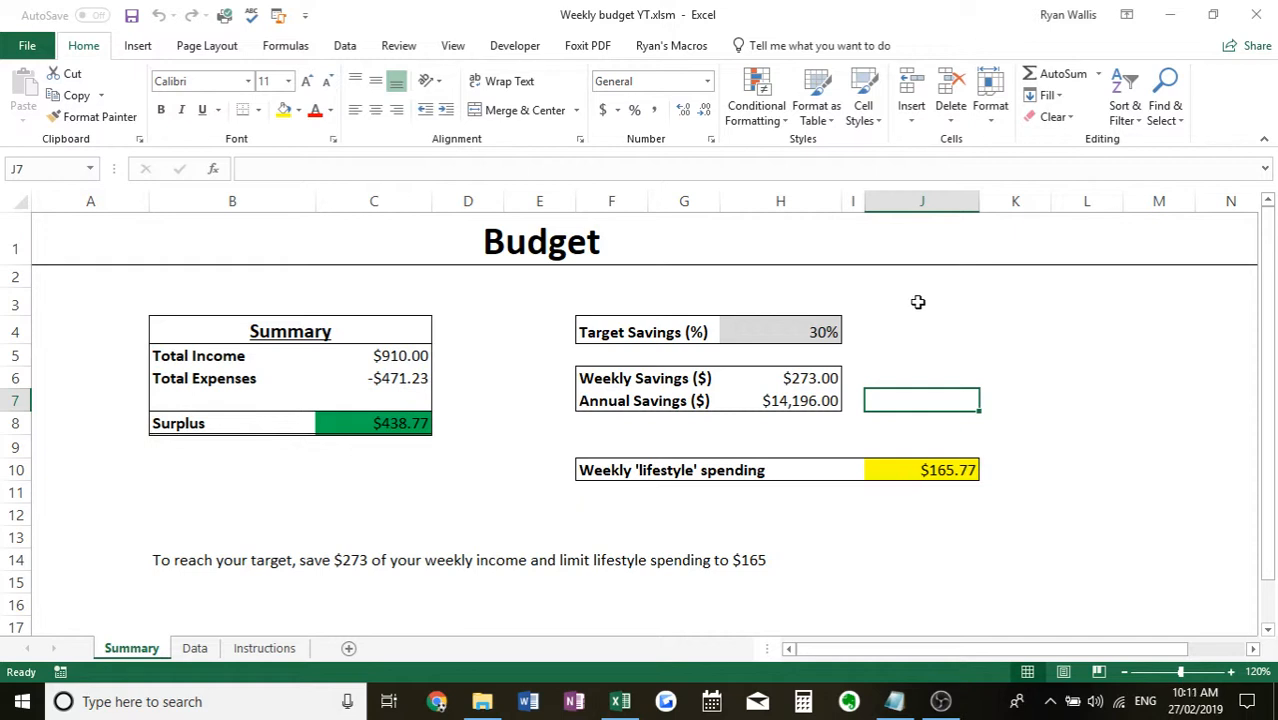
{"action": "mouse_move", "coordinate": [505, 388]}
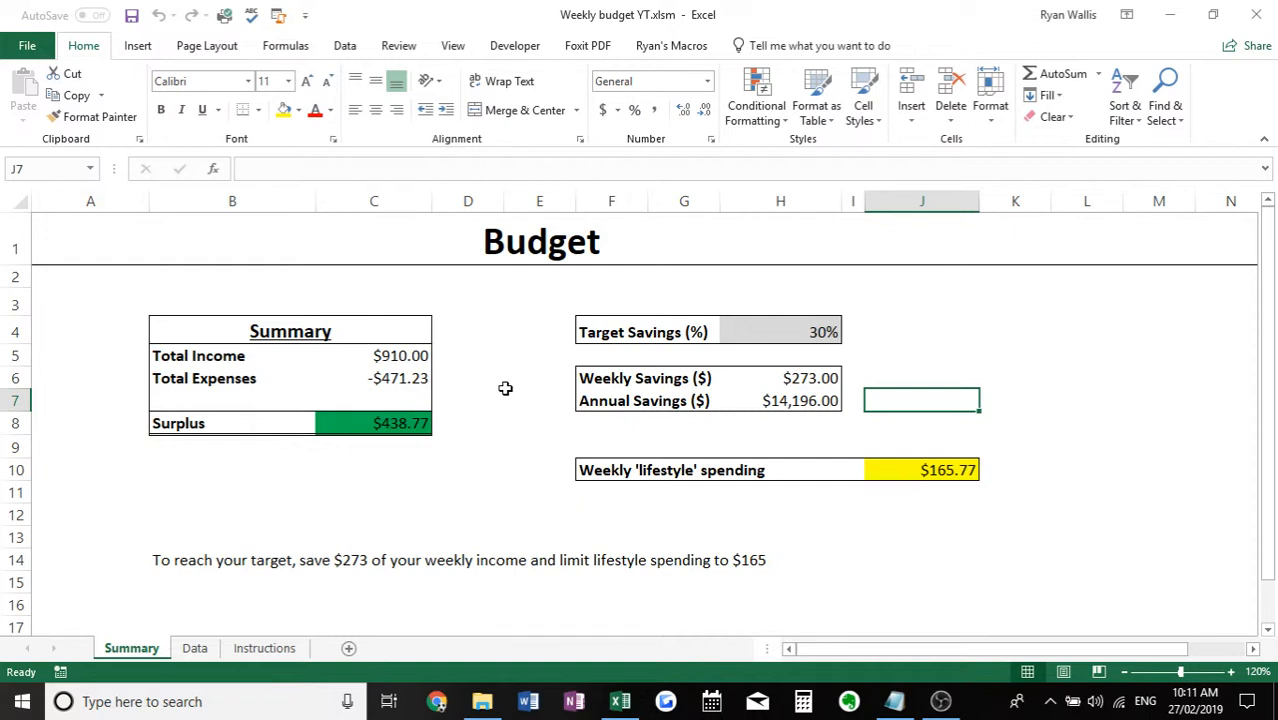
{"action": "mouse_move", "coordinate": [498, 418]}
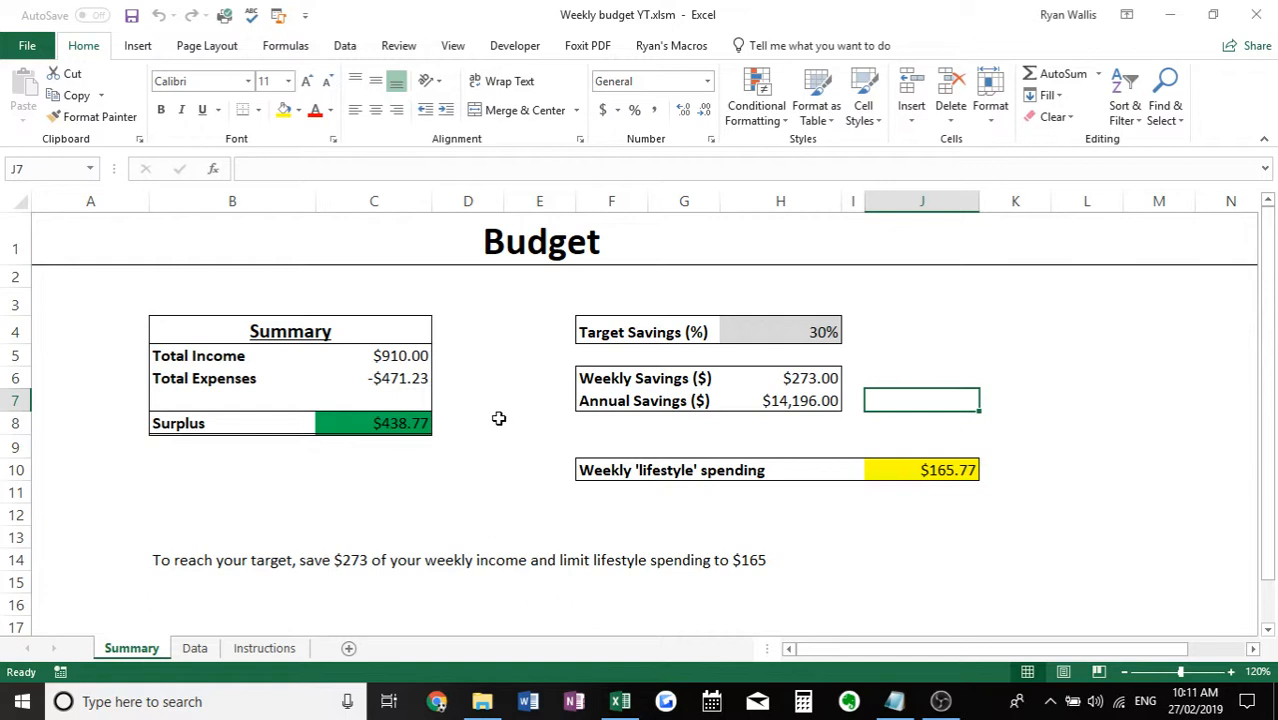
{"action": "mouse_move", "coordinate": [795, 329]}
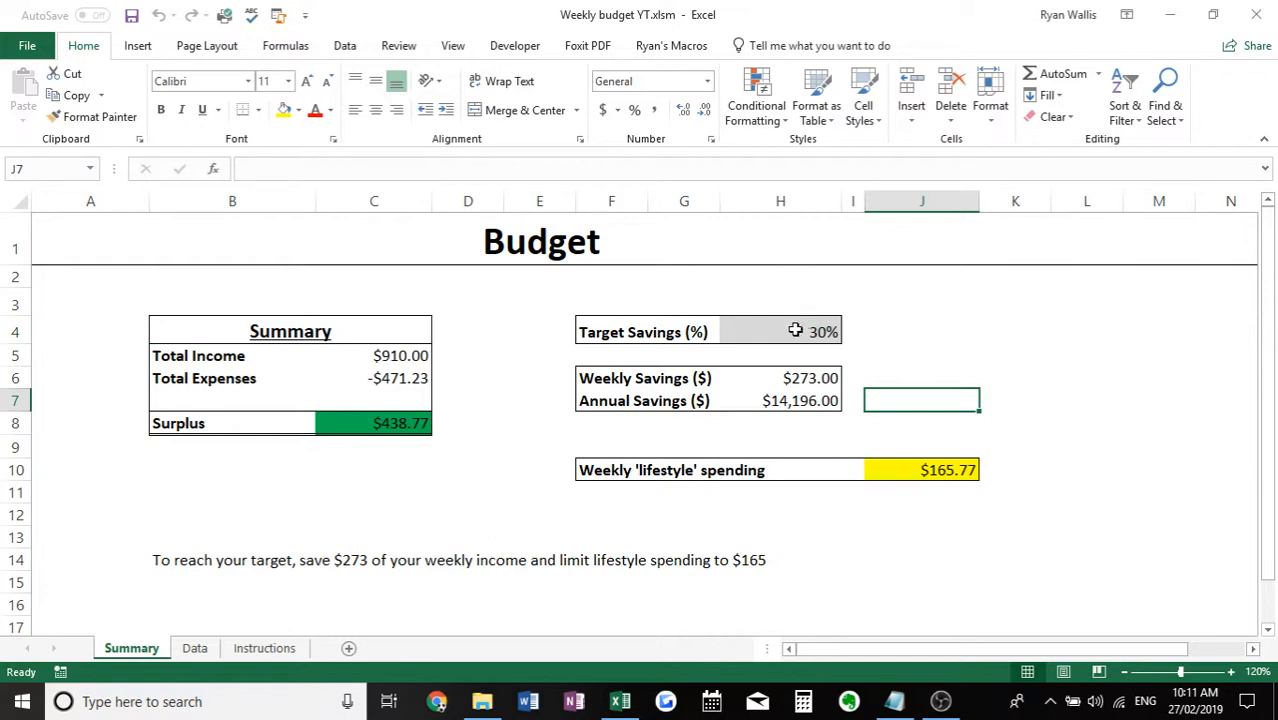
{"action": "mouse_move", "coordinate": [1150, 359]}
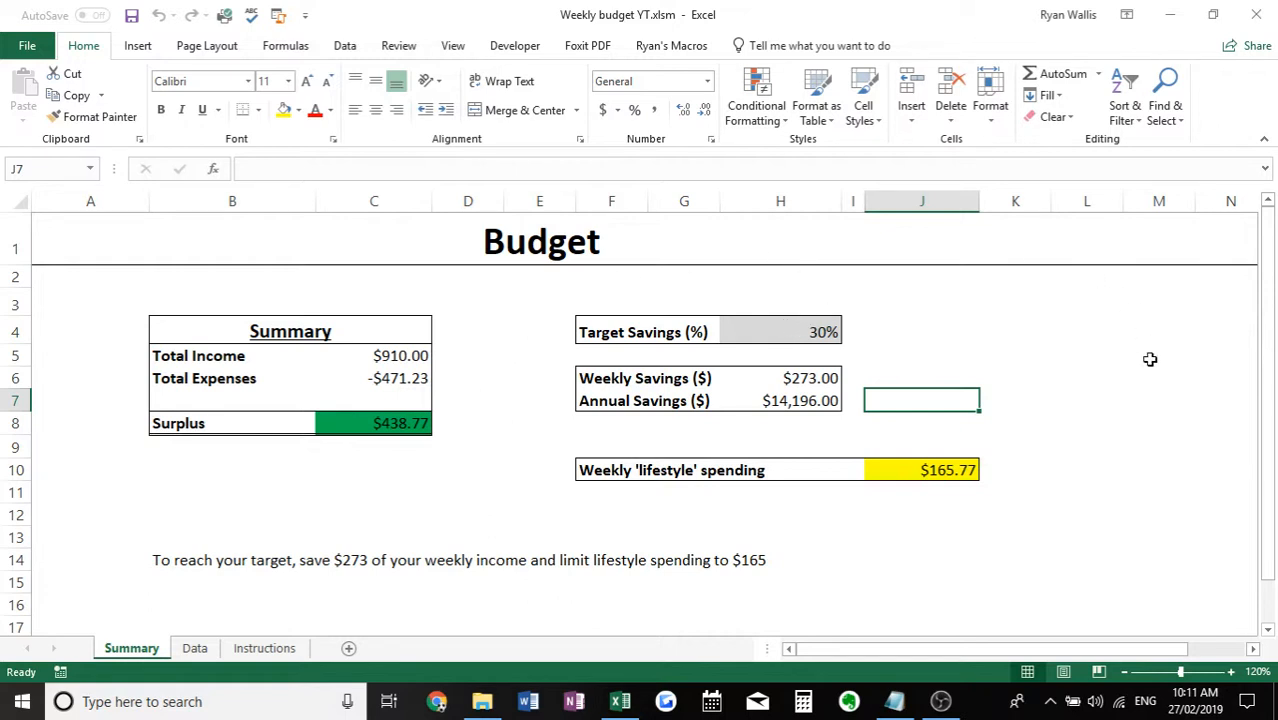
{"action": "mouse_move", "coordinate": [948, 514]}
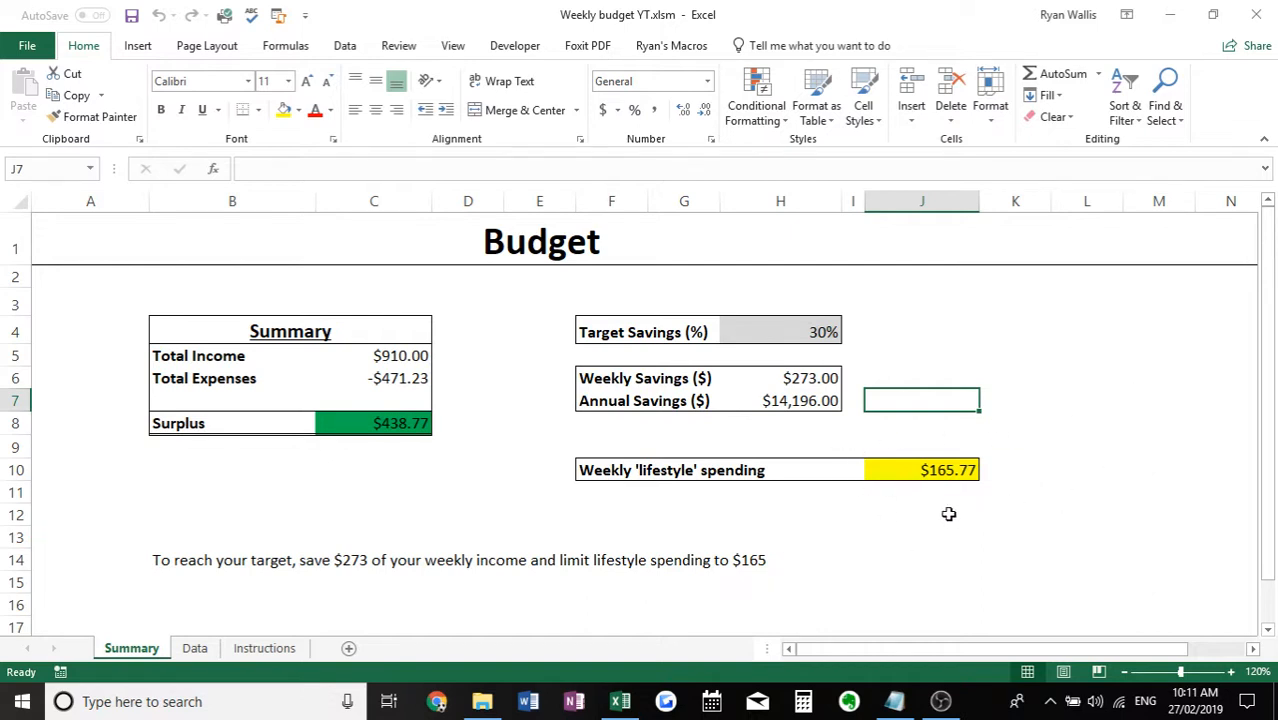
{"action": "mouse_move", "coordinate": [878, 478]}
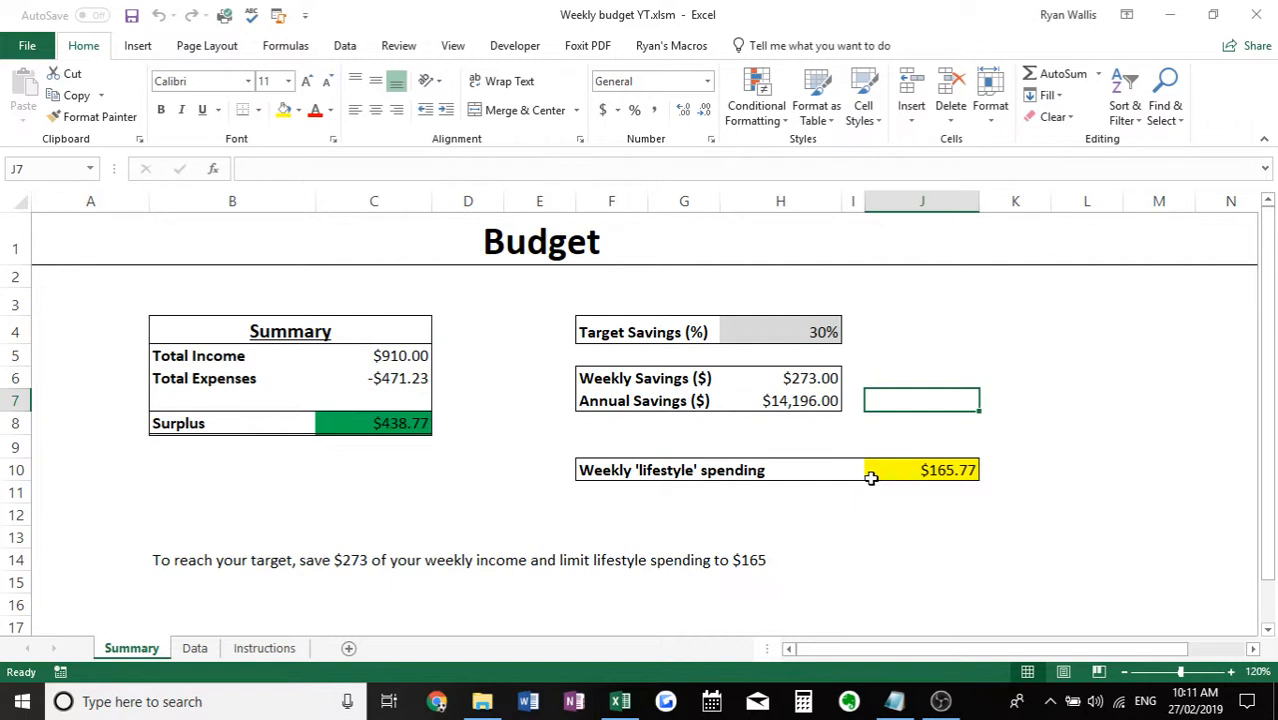
{"action": "mouse_move", "coordinate": [500, 480]}
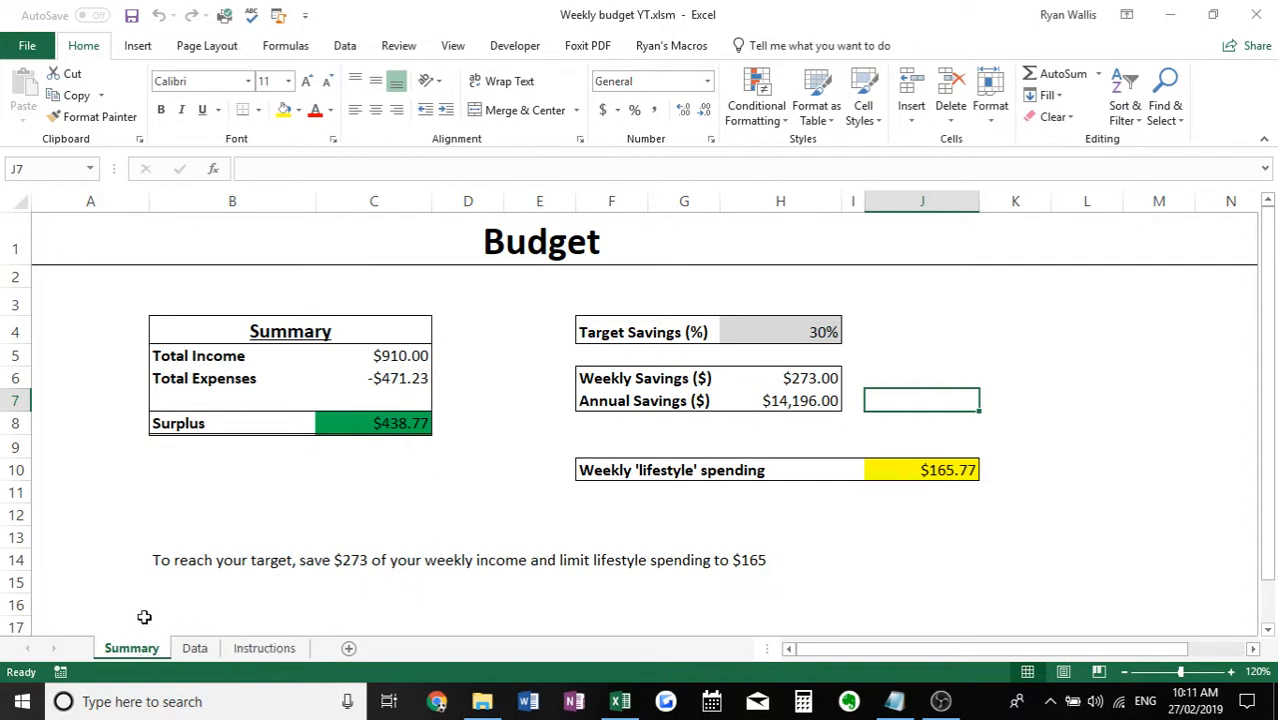
{"action": "mouse_move", "coordinate": [886, 440]}
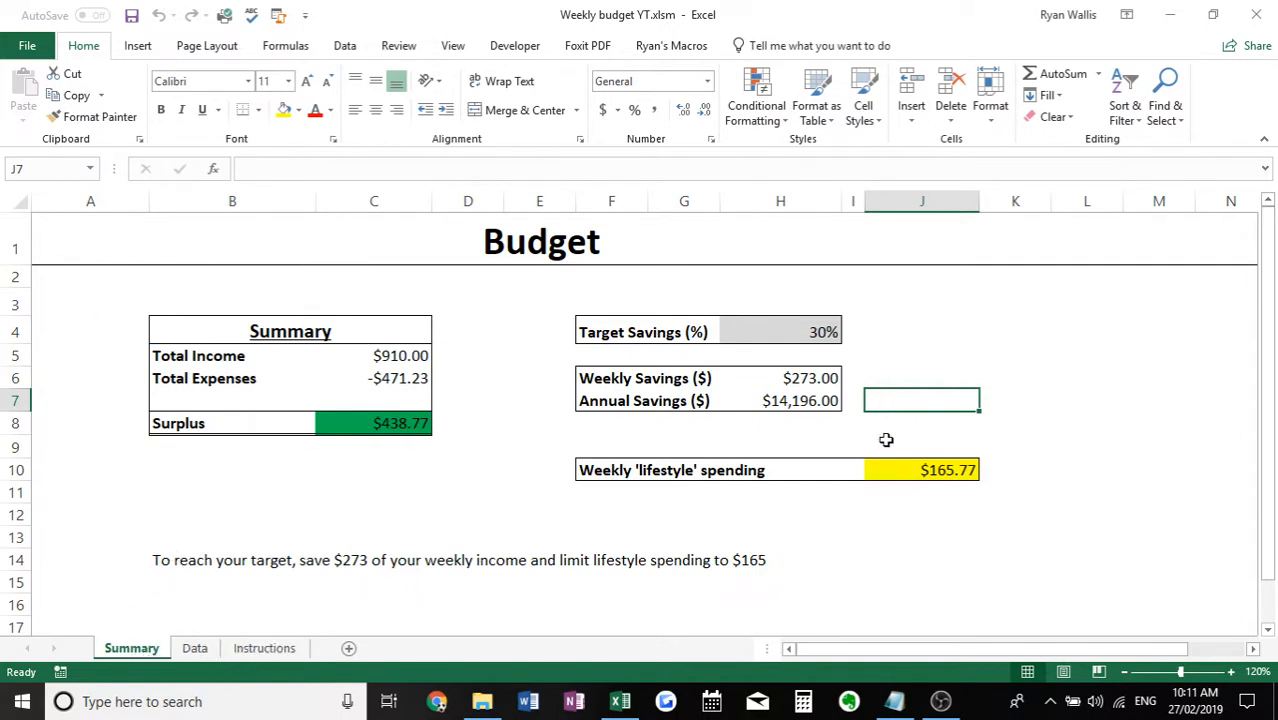
{"action": "mouse_move", "coordinate": [516, 341]}
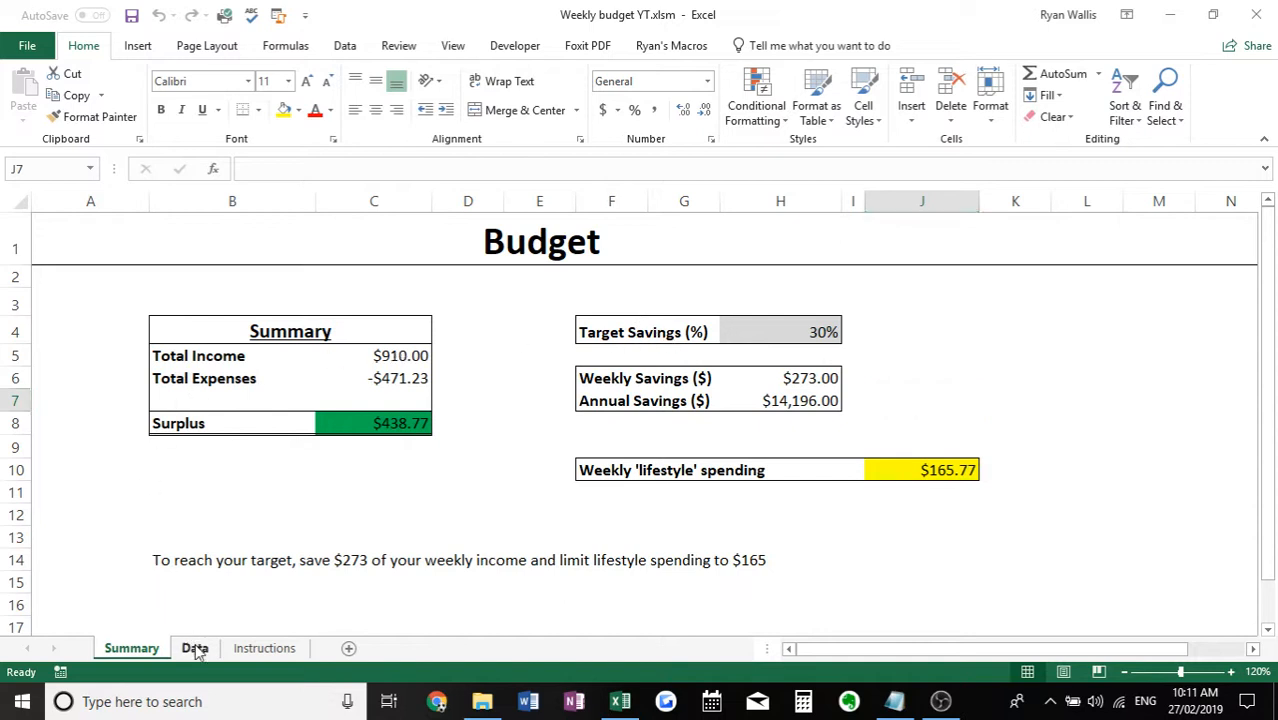
- Show the Data sheet with the income and expense tables
{"action": "left_click", "coordinate": [194, 648]}
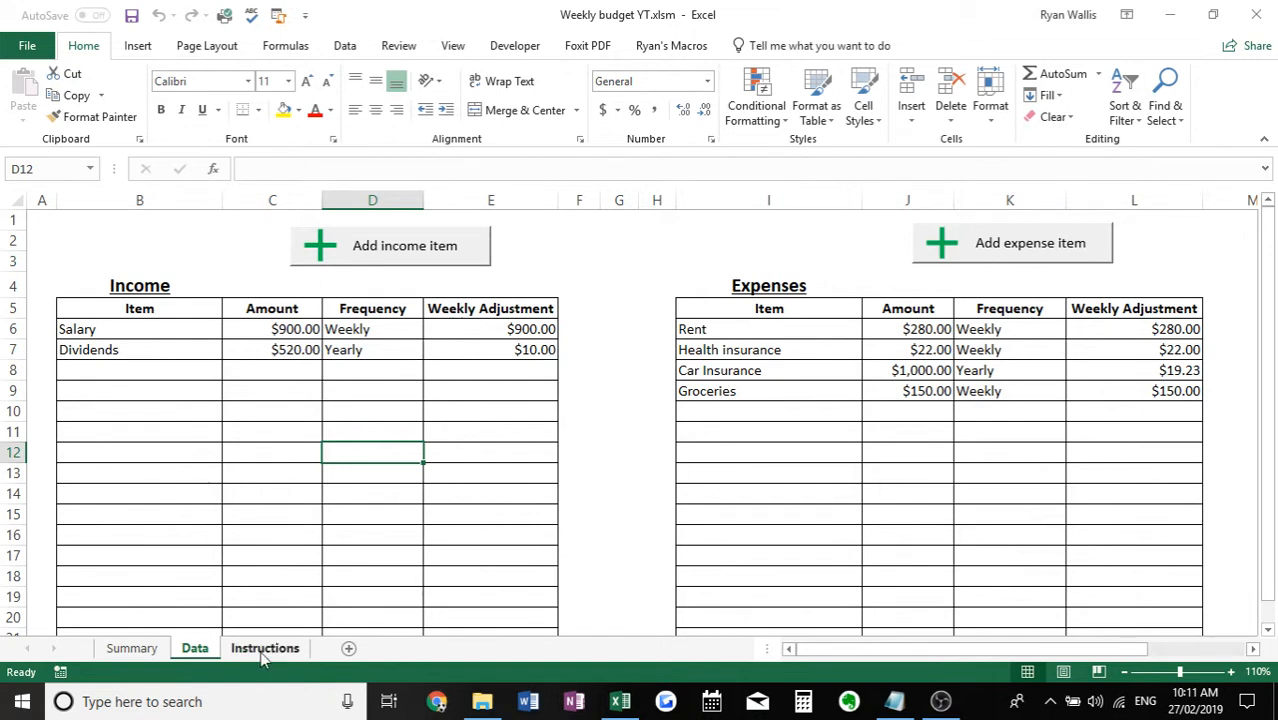
- Show the Instructions sheet and select an empty cell below the three setup steps
{"action": "left_click", "coordinate": [265, 648]}
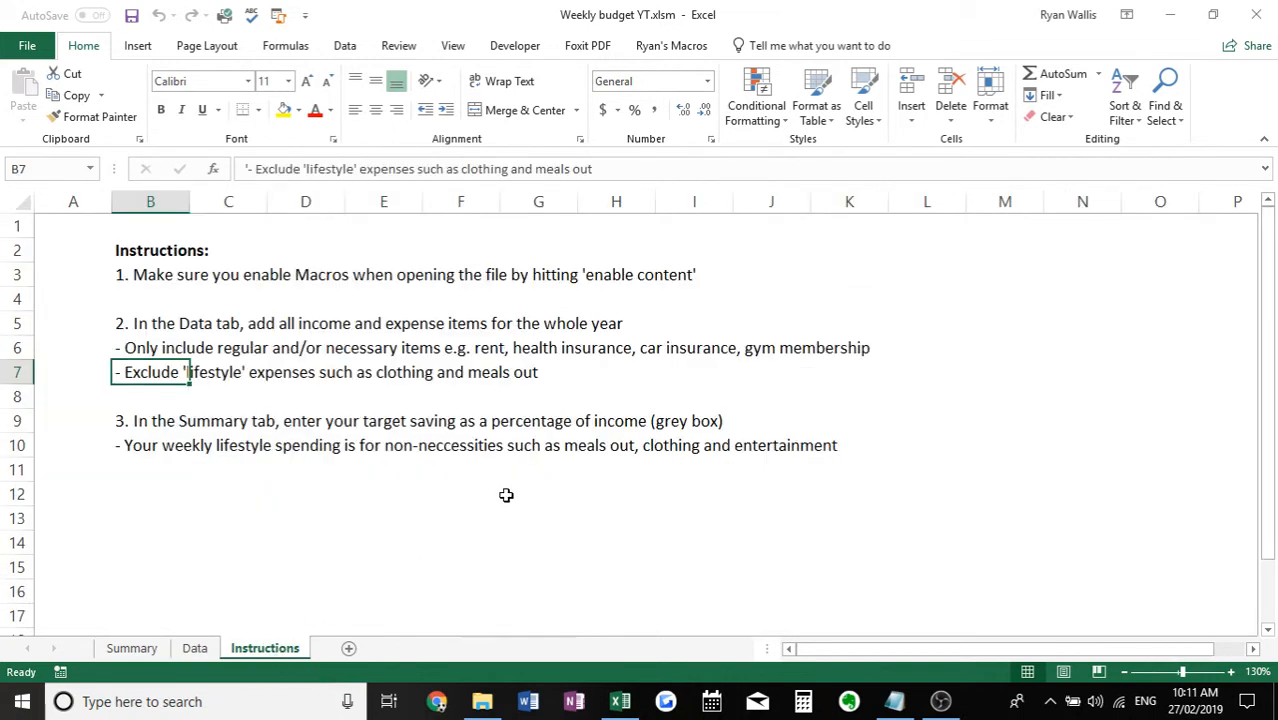
{"action": "left_click", "coordinate": [538, 493]}
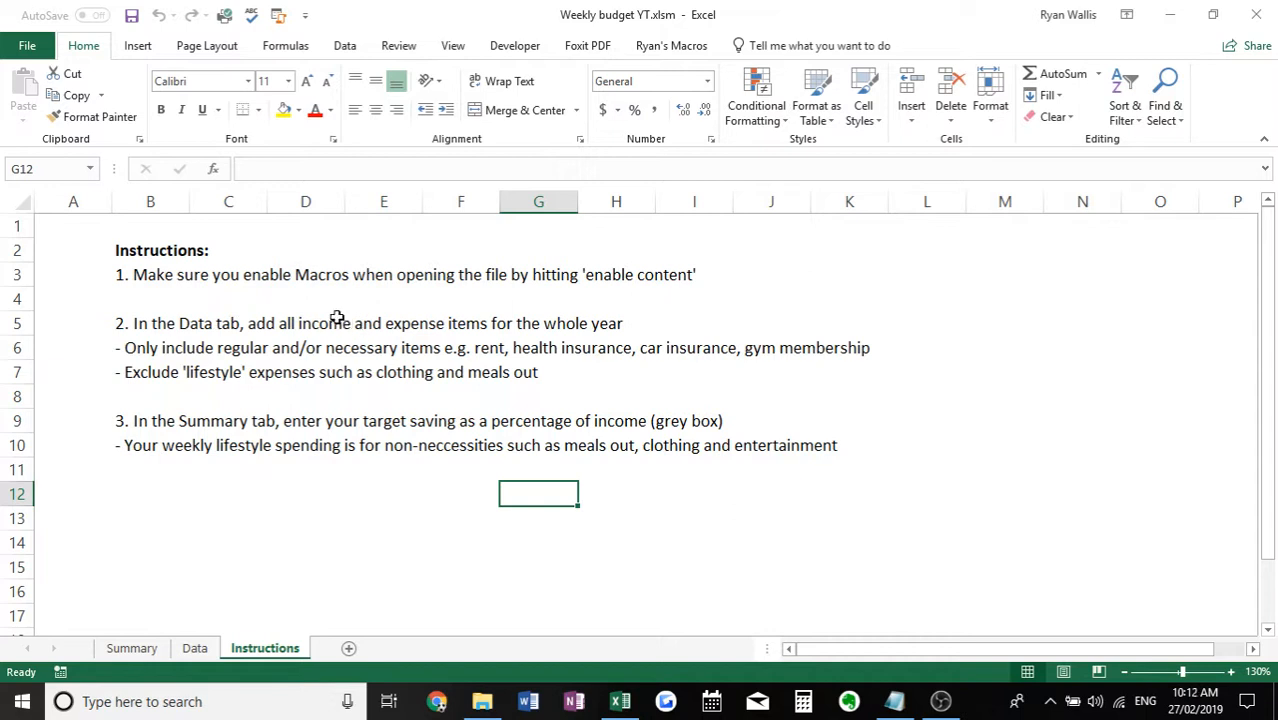
{"action": "mouse_move", "coordinate": [359, 311]}
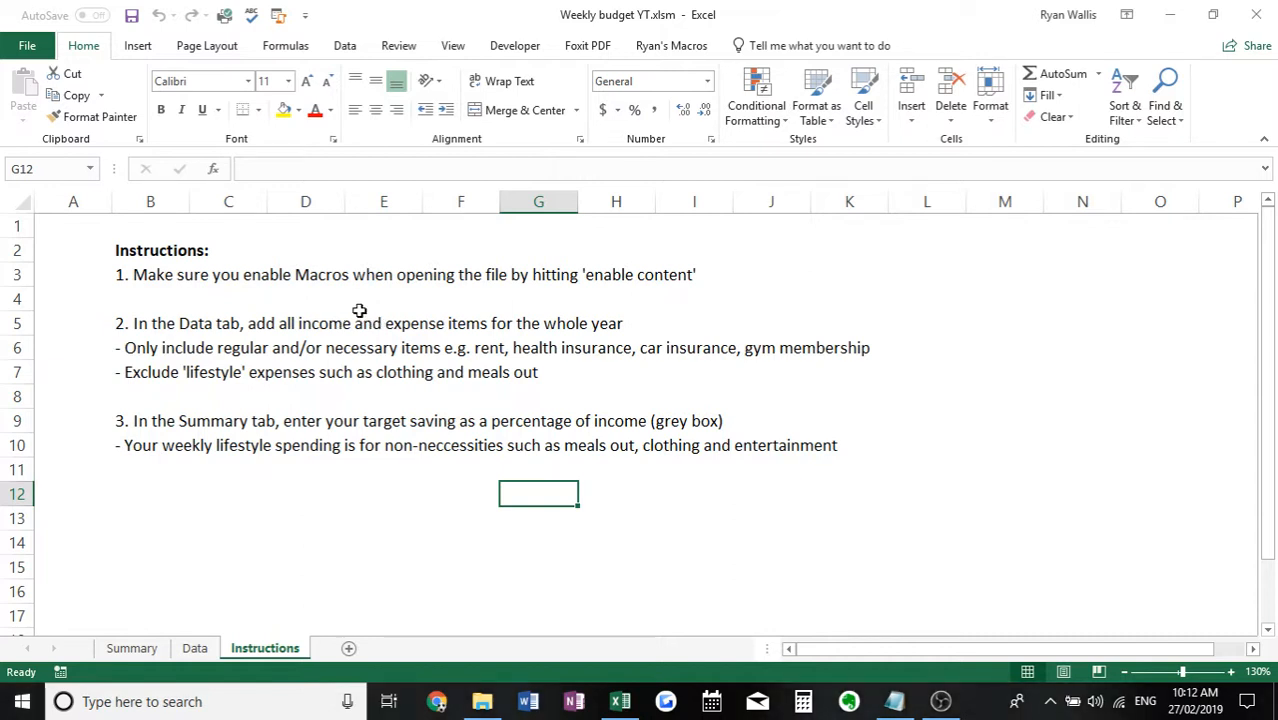
{"action": "mouse_move", "coordinate": [176, 263]}
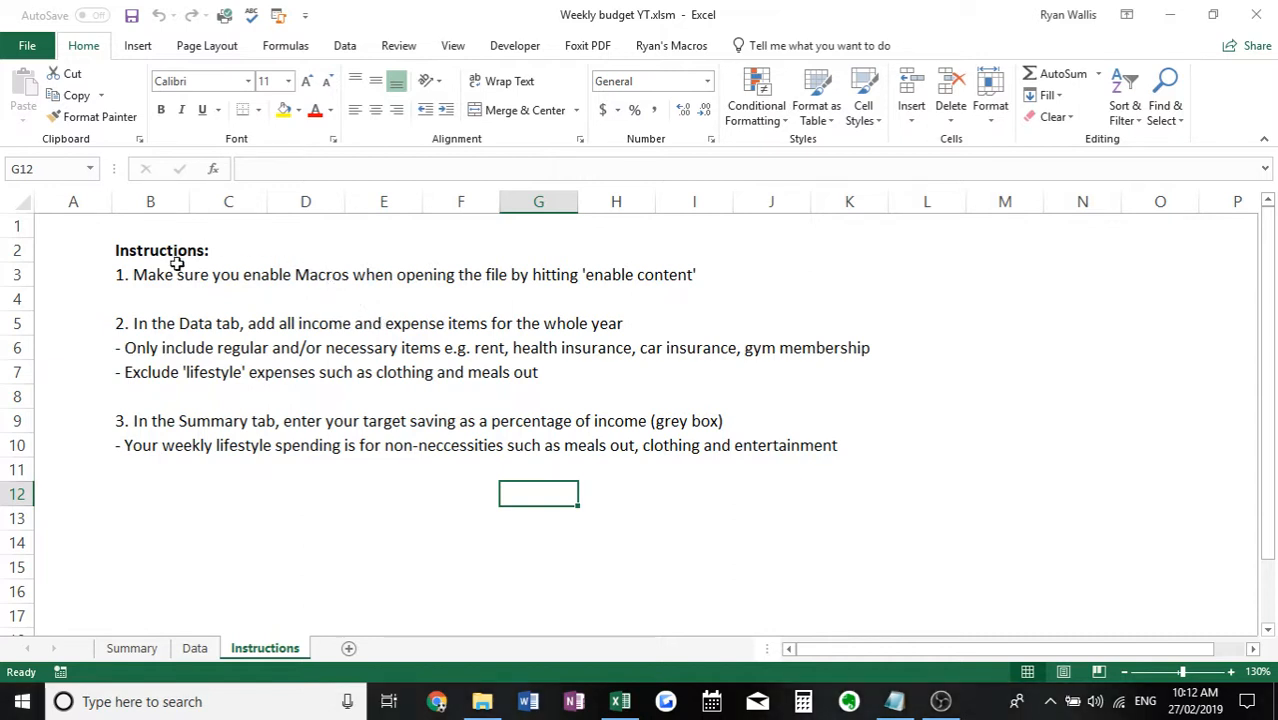
{"action": "mouse_move", "coordinate": [678, 237]}
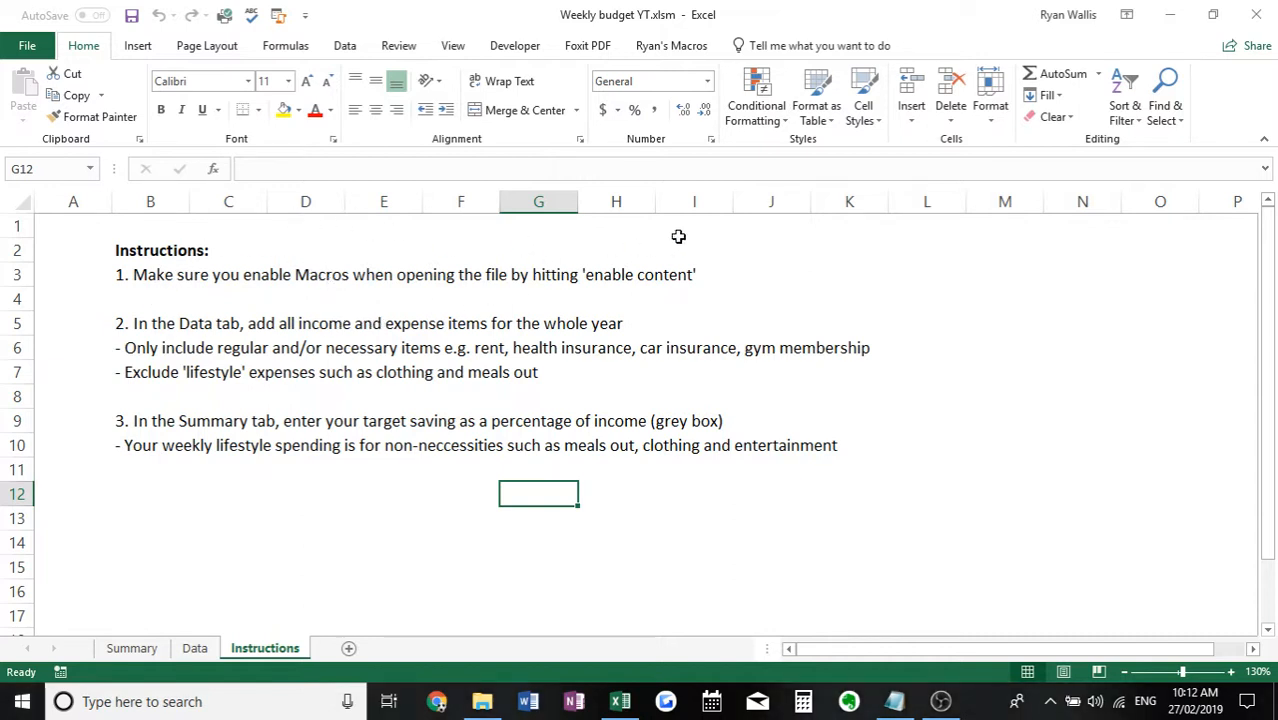
{"action": "mouse_move", "coordinate": [759, 241]}
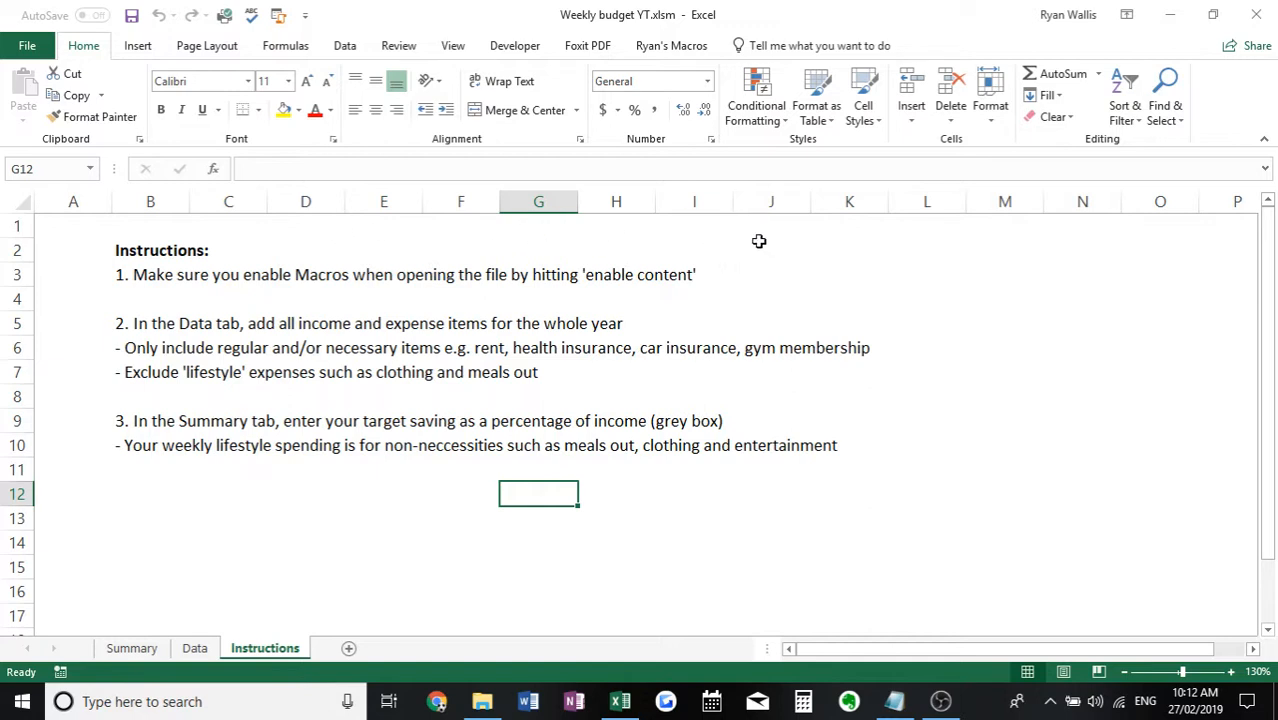
{"action": "mouse_move", "coordinate": [496, 224]}
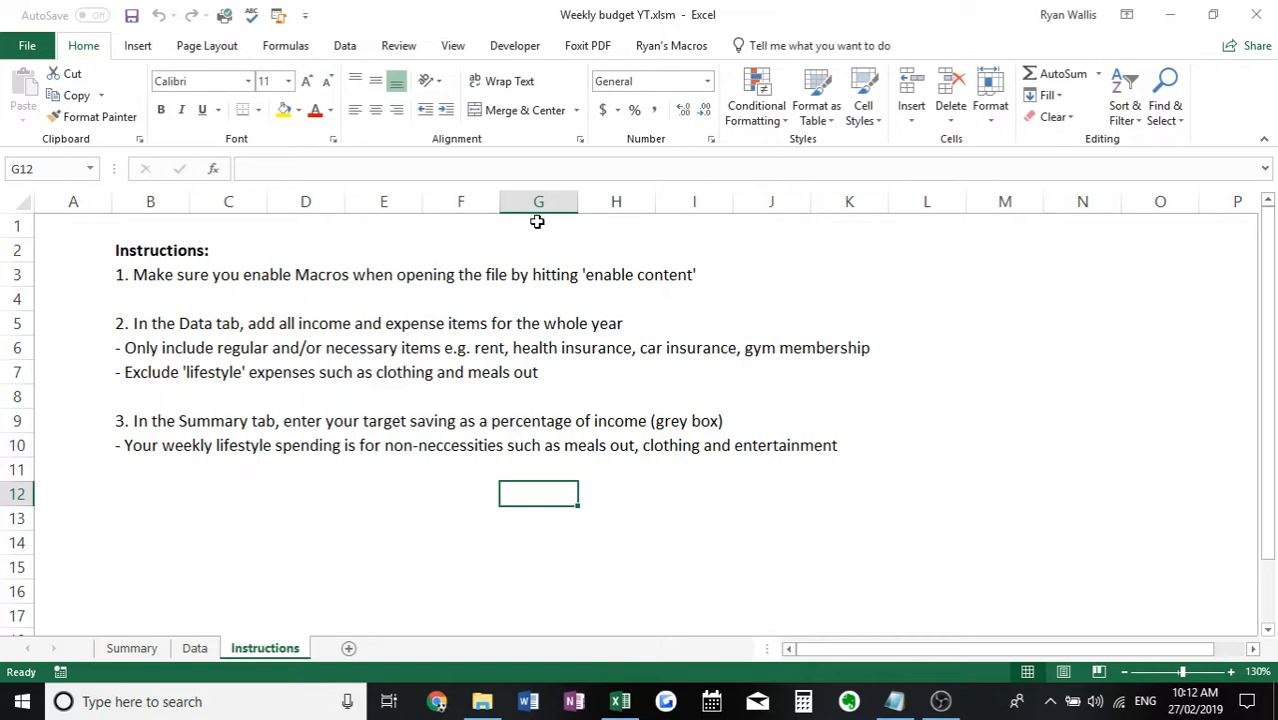
{"action": "mouse_move", "coordinate": [821, 237]}
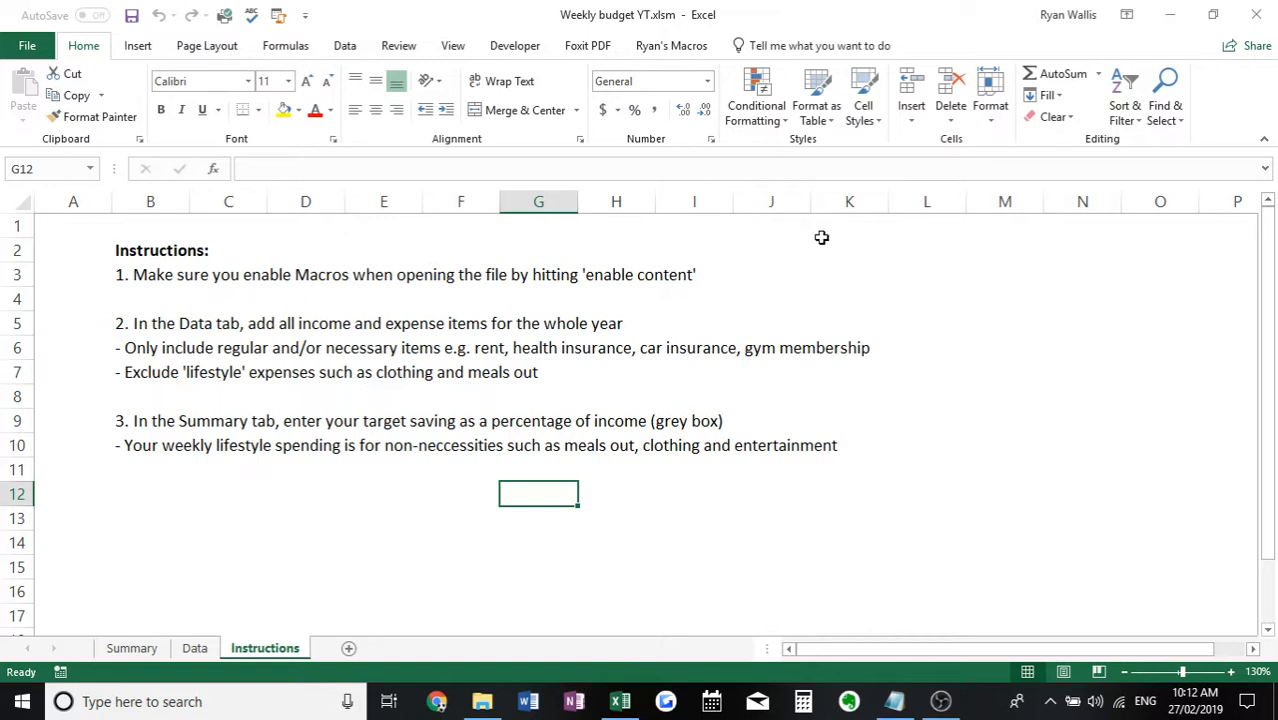
{"action": "mouse_move", "coordinate": [733, 236]}
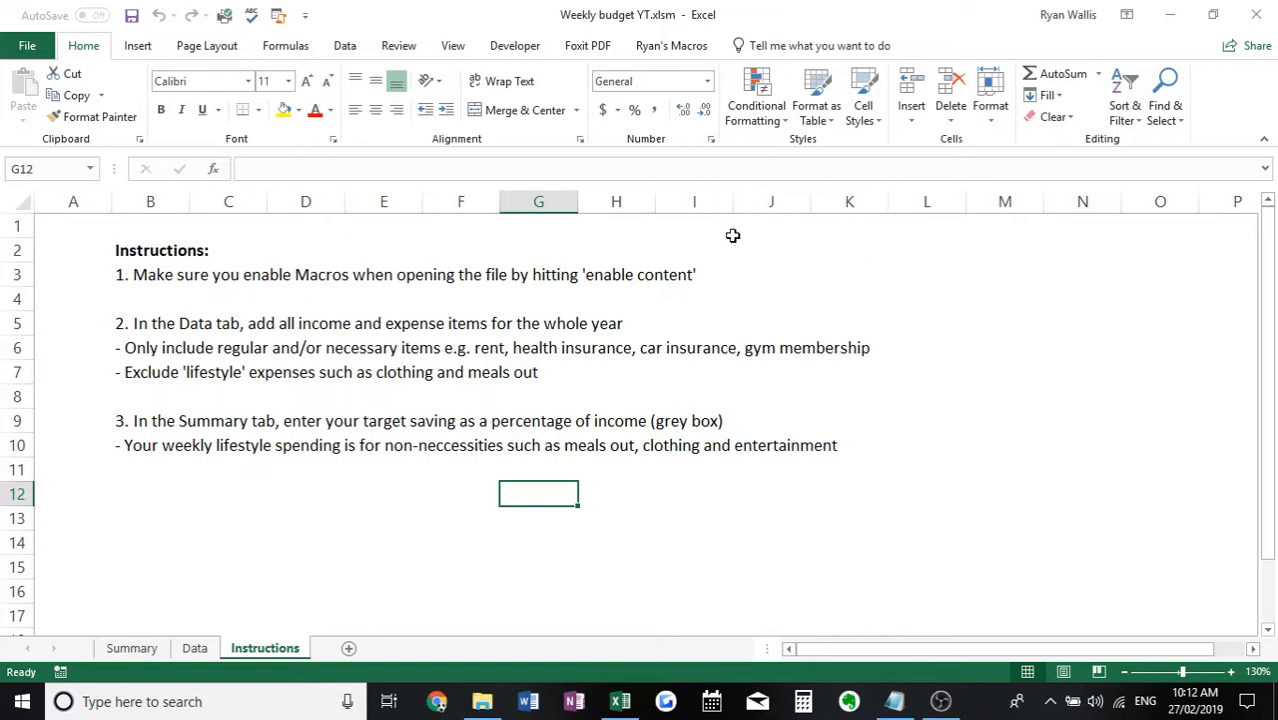
{"action": "mouse_move", "coordinate": [839, 225]}
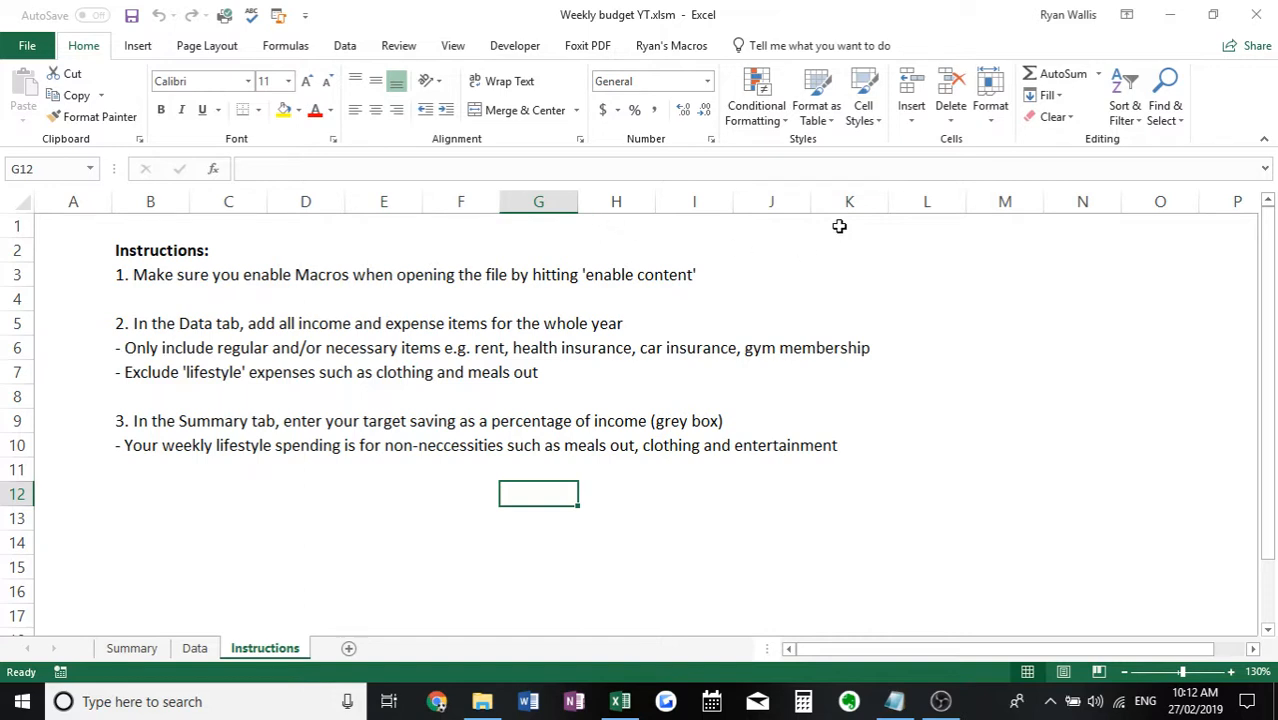
{"action": "mouse_move", "coordinate": [378, 346]}
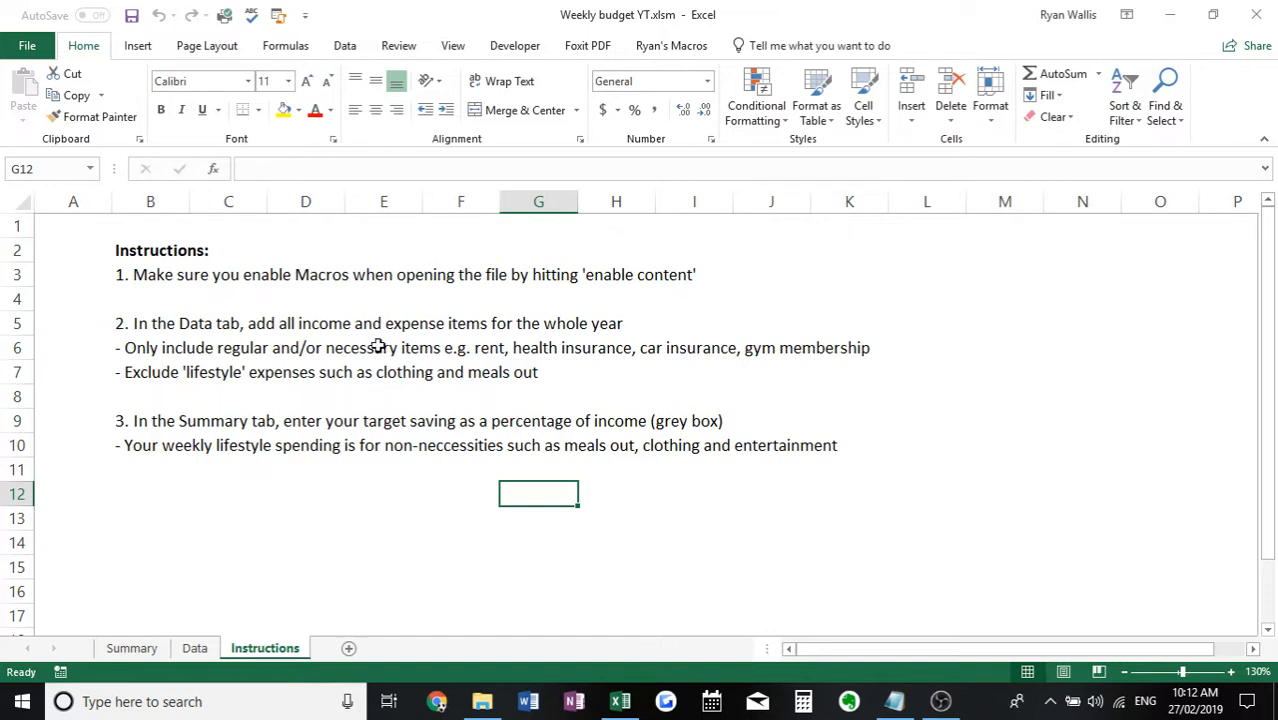
{"action": "mouse_move", "coordinate": [216, 596]}
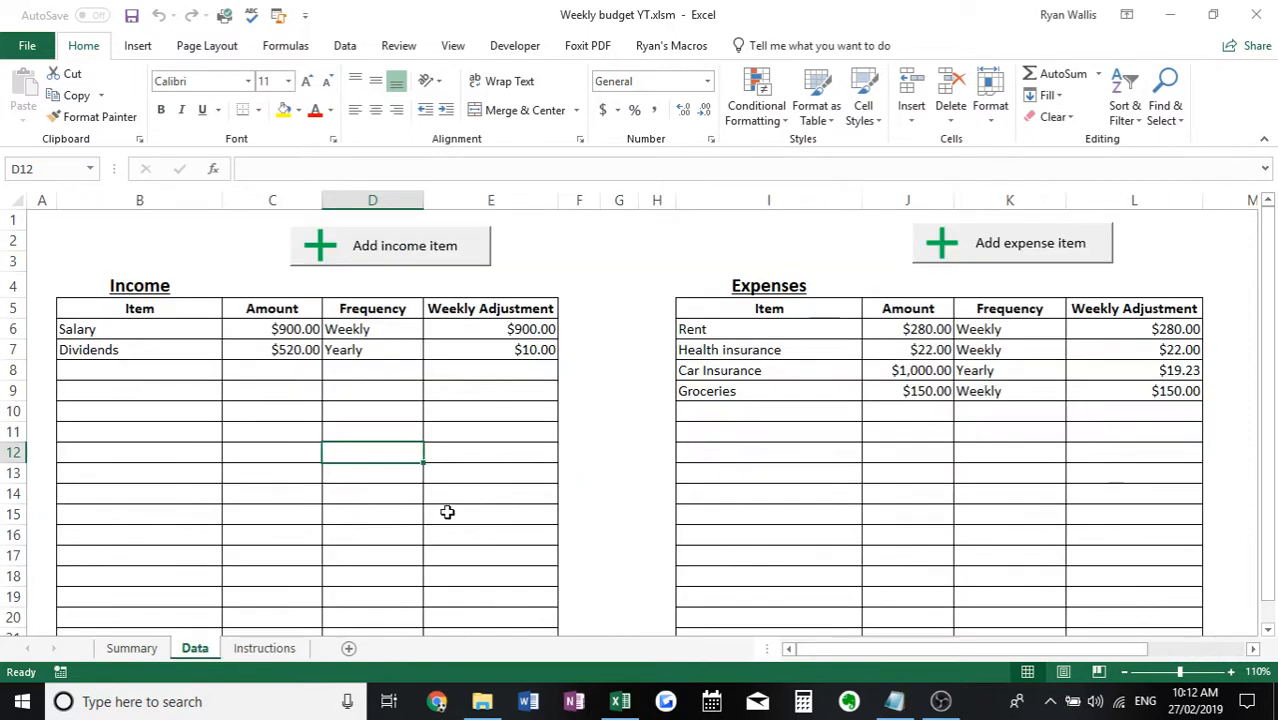
{"action": "mouse_move", "coordinate": [598, 451]}
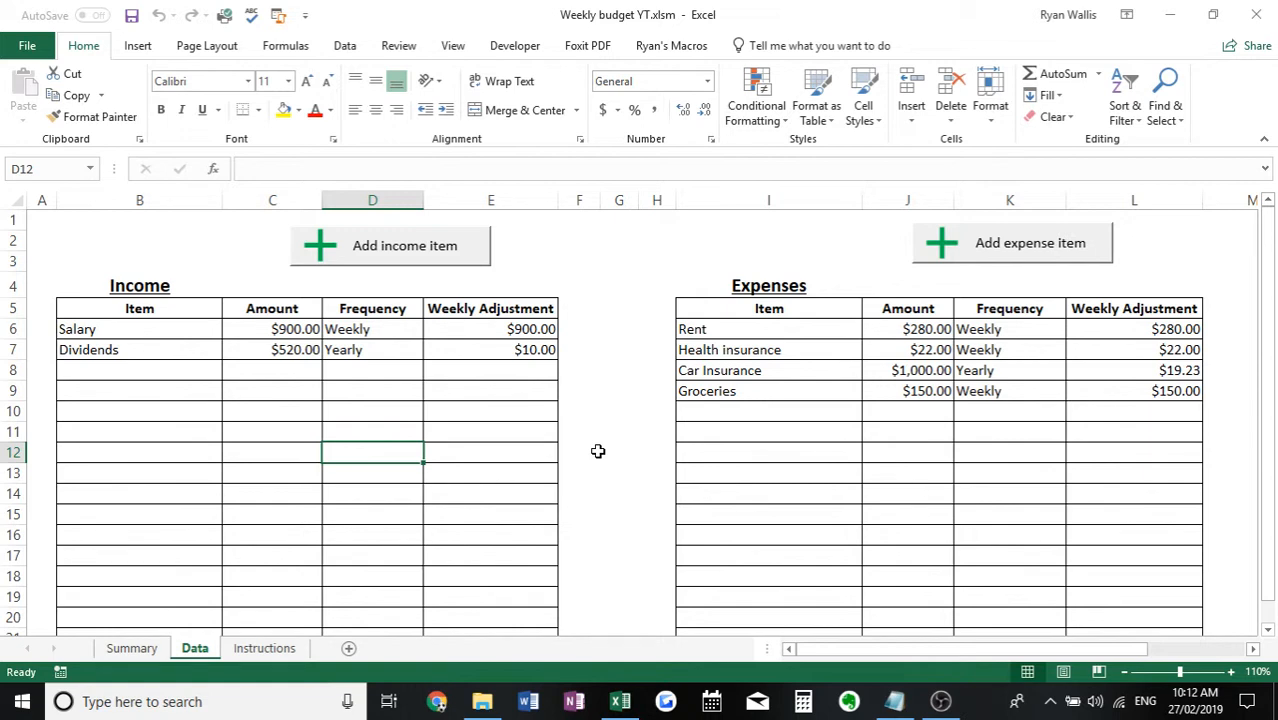
{"action": "mouse_move", "coordinate": [396, 250]}
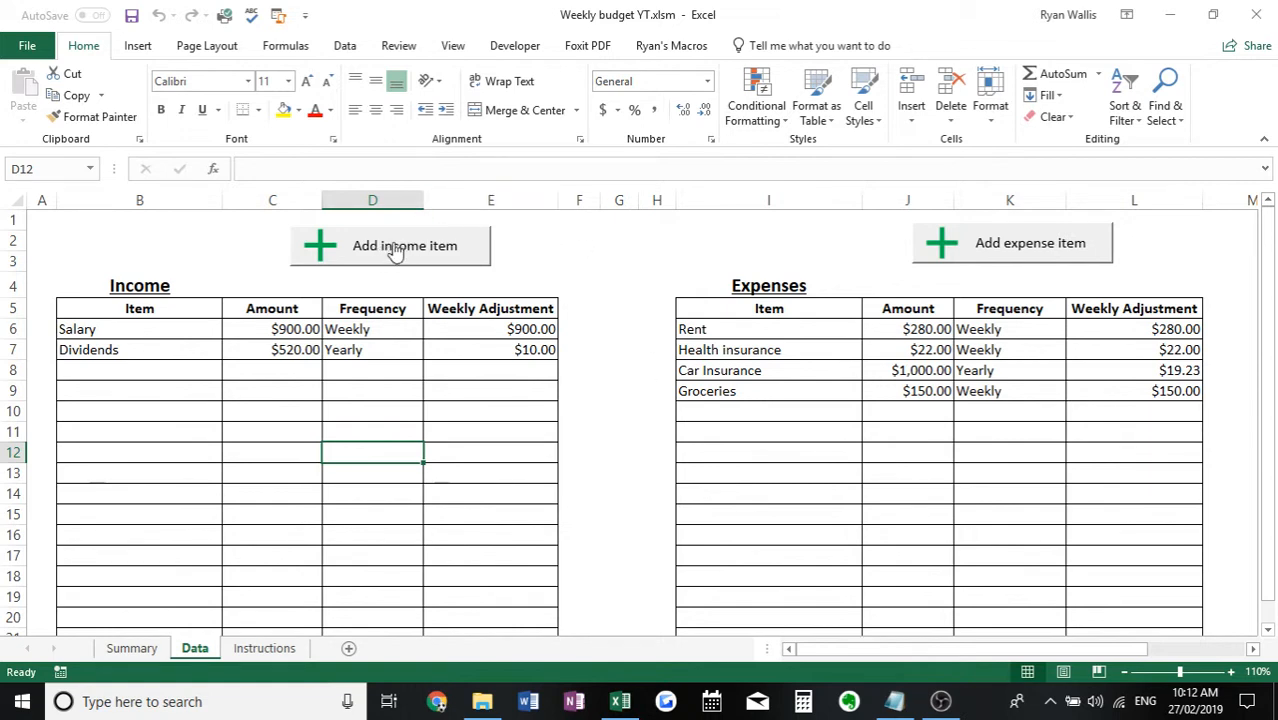
{"action": "mouse_move", "coordinate": [959, 268]}
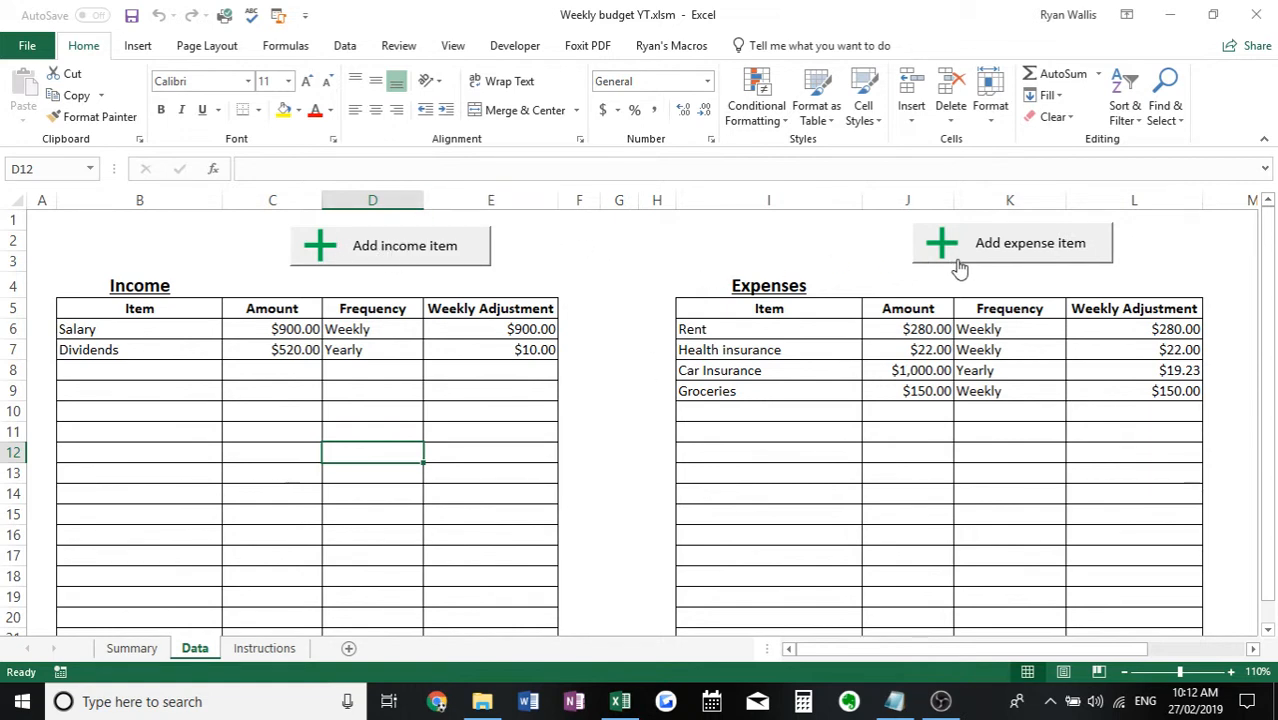
{"action": "mouse_move", "coordinate": [750, 237]}
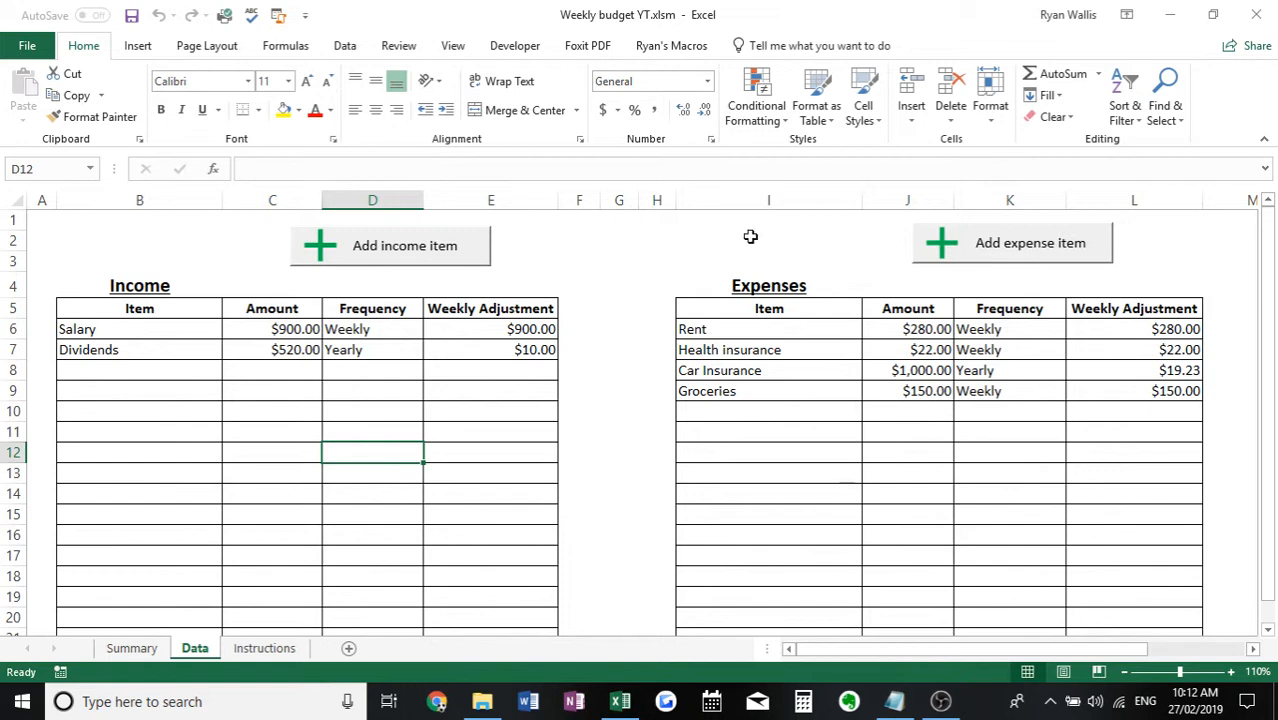
{"action": "mouse_move", "coordinate": [653, 416]}
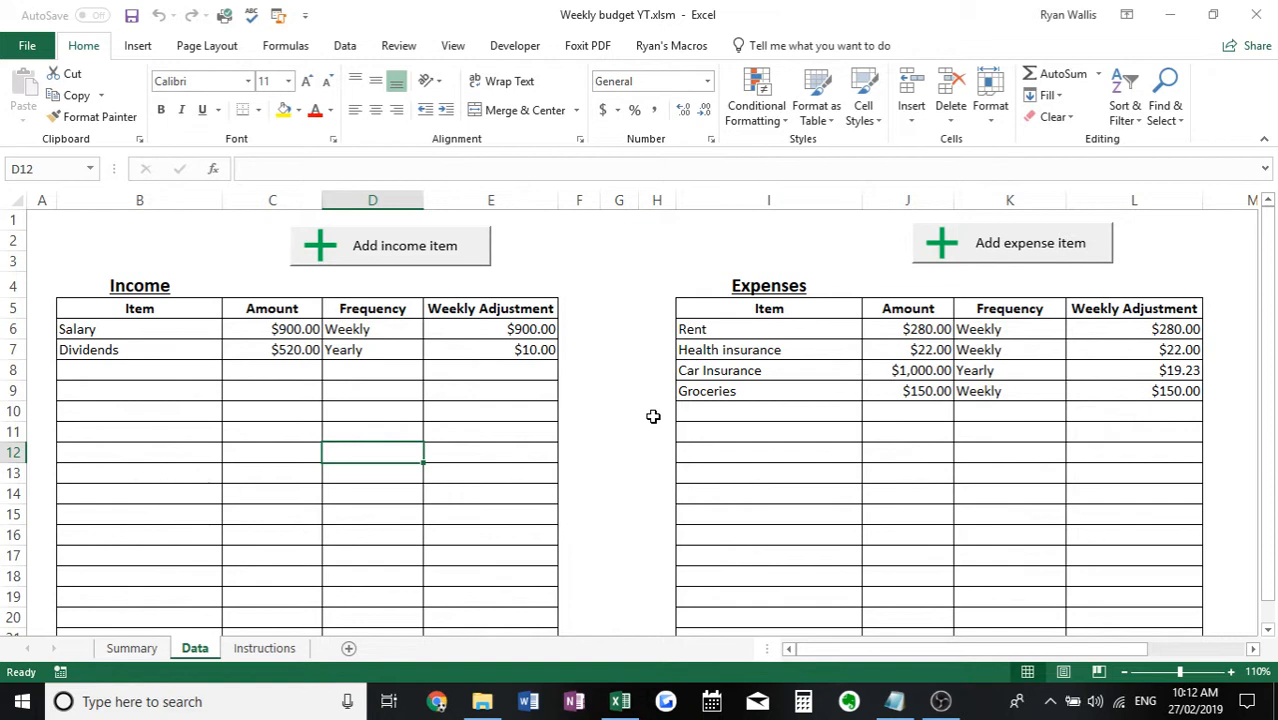
{"action": "mouse_move", "coordinate": [293, 446]}
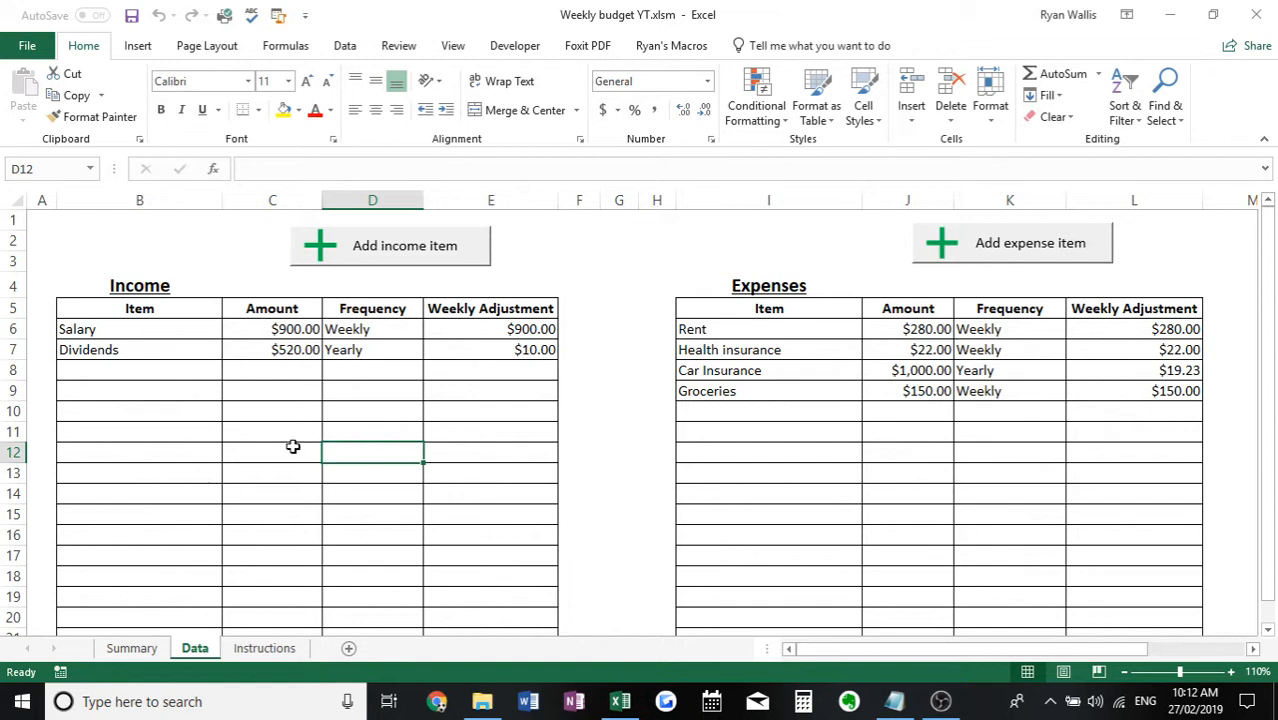
{"action": "mouse_move", "coordinate": [447, 459]}
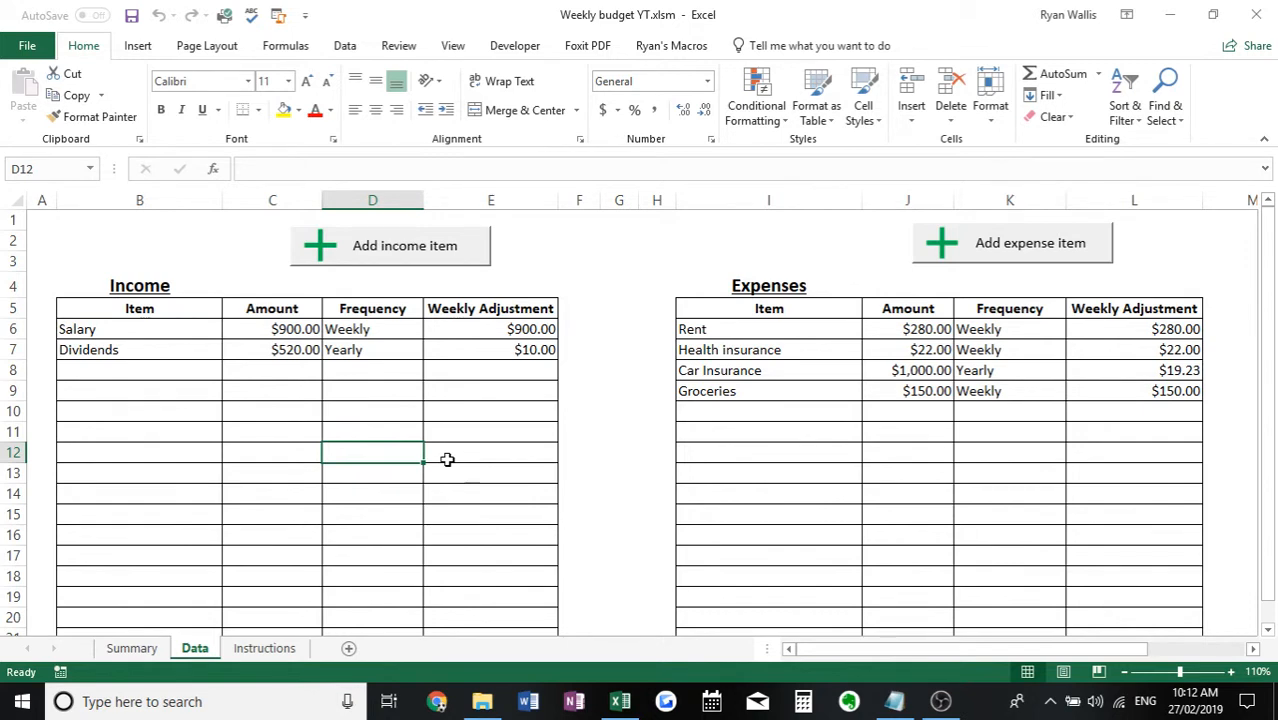
{"action": "mouse_move", "coordinate": [528, 434]}
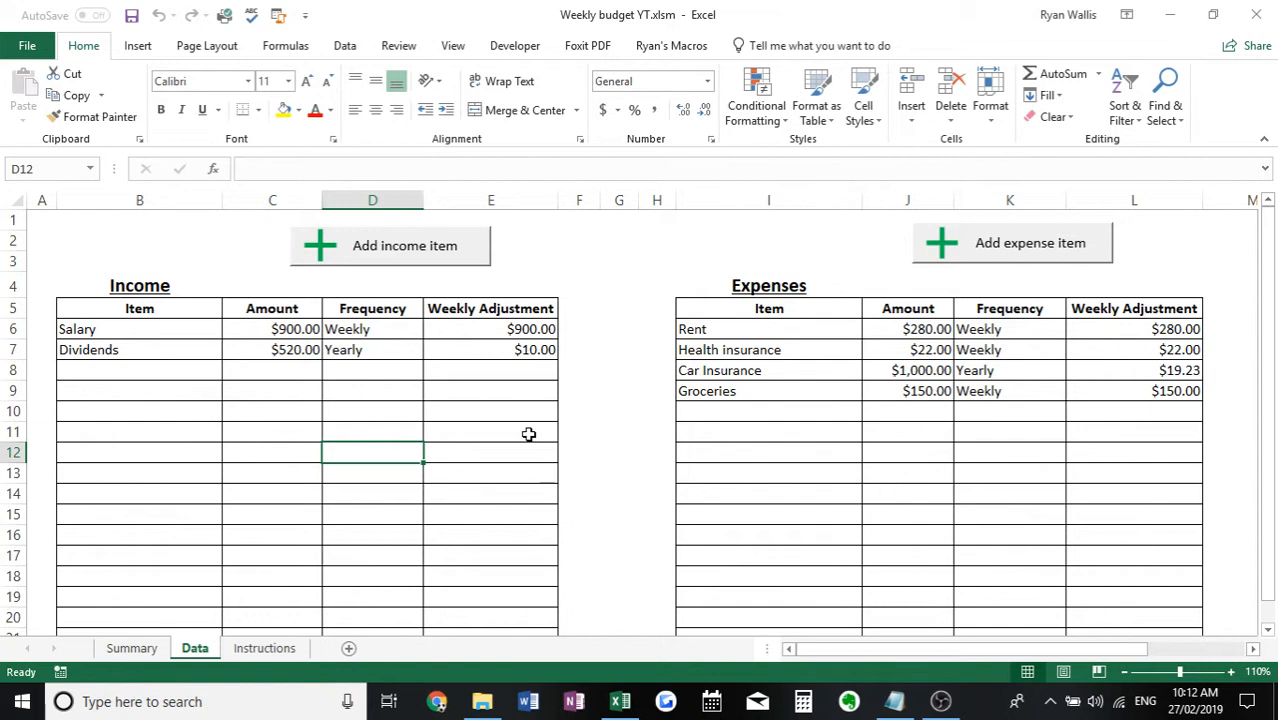
{"action": "mouse_move", "coordinate": [612, 343]}
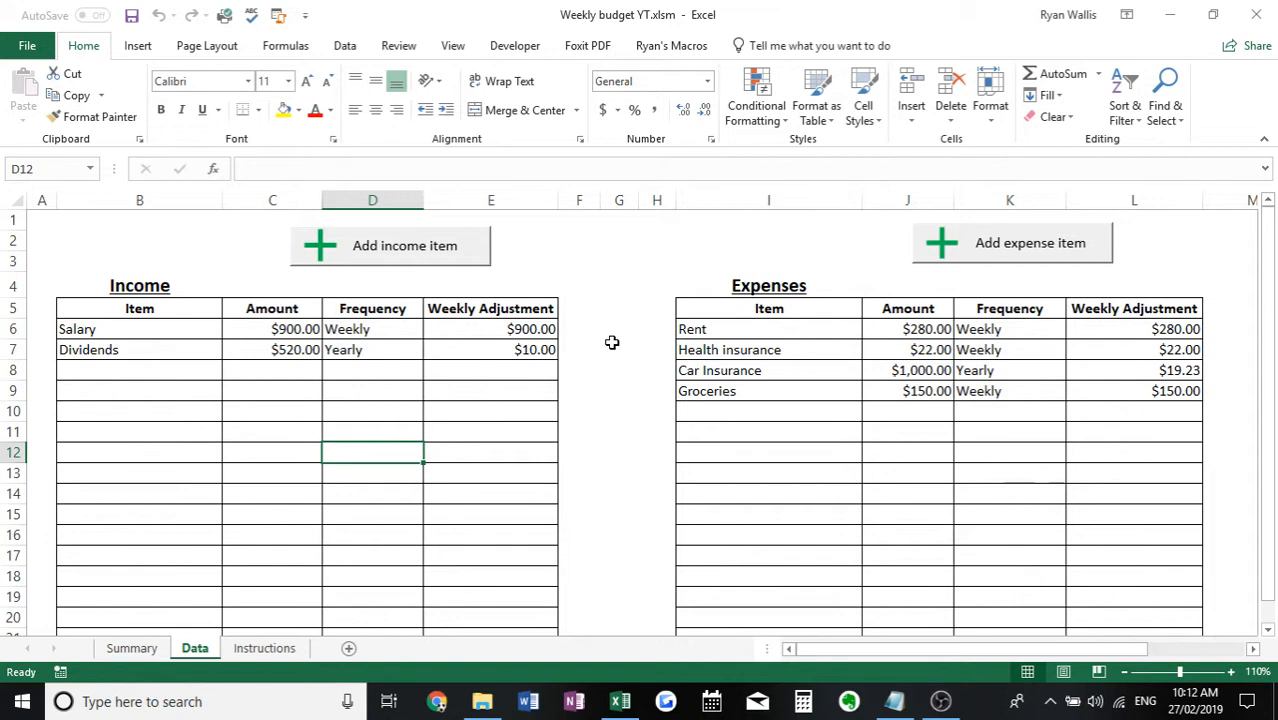
{"action": "mouse_move", "coordinate": [429, 384]}
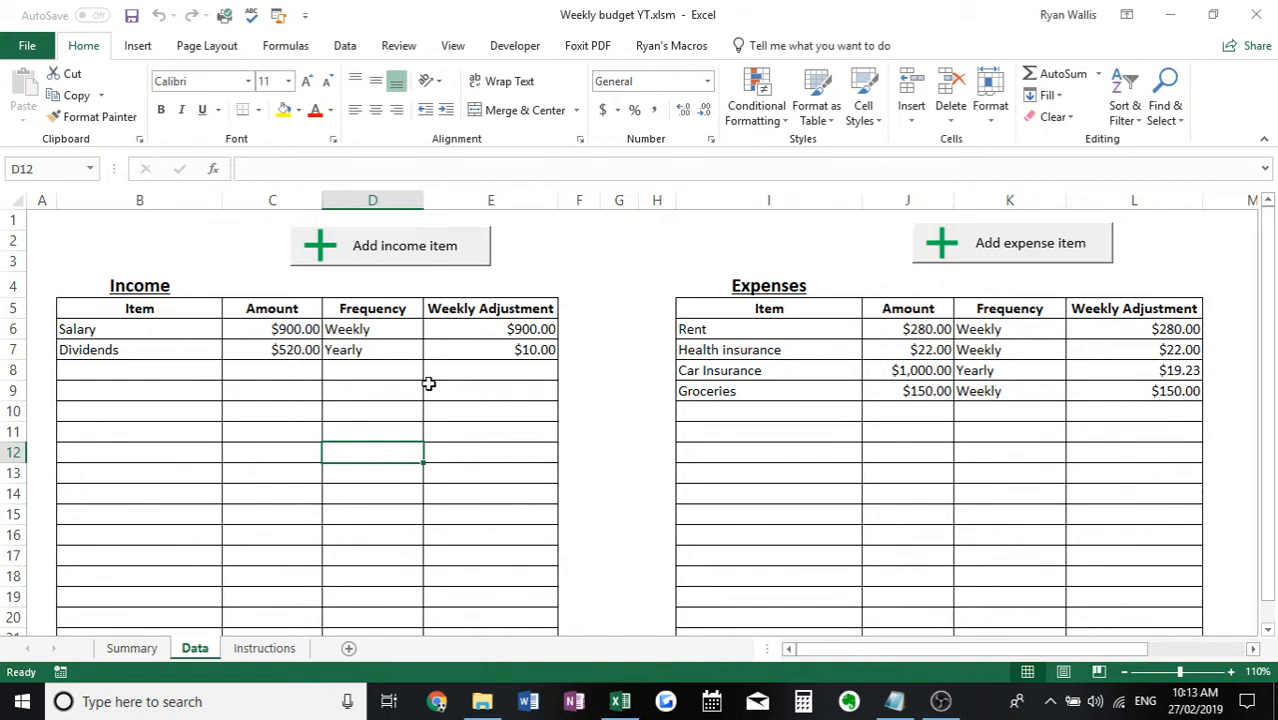
{"action": "mouse_move", "coordinate": [292, 423]}
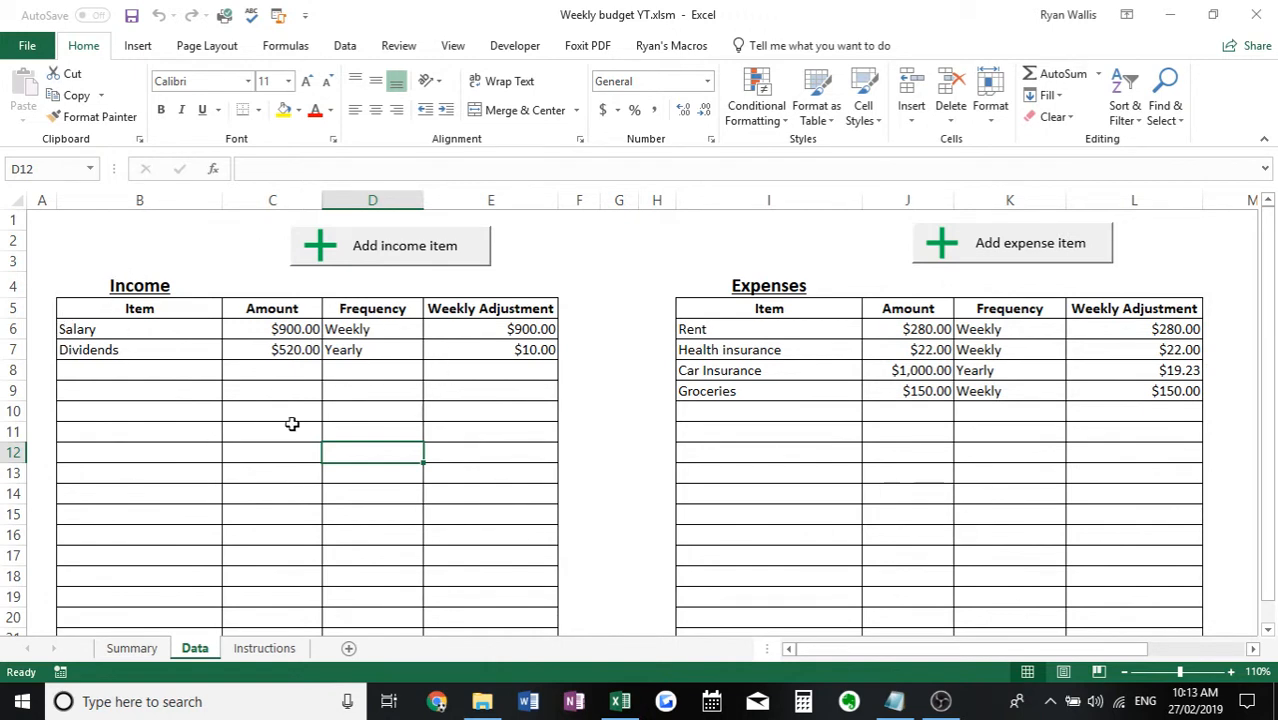
{"action": "mouse_move", "coordinate": [406, 341]}
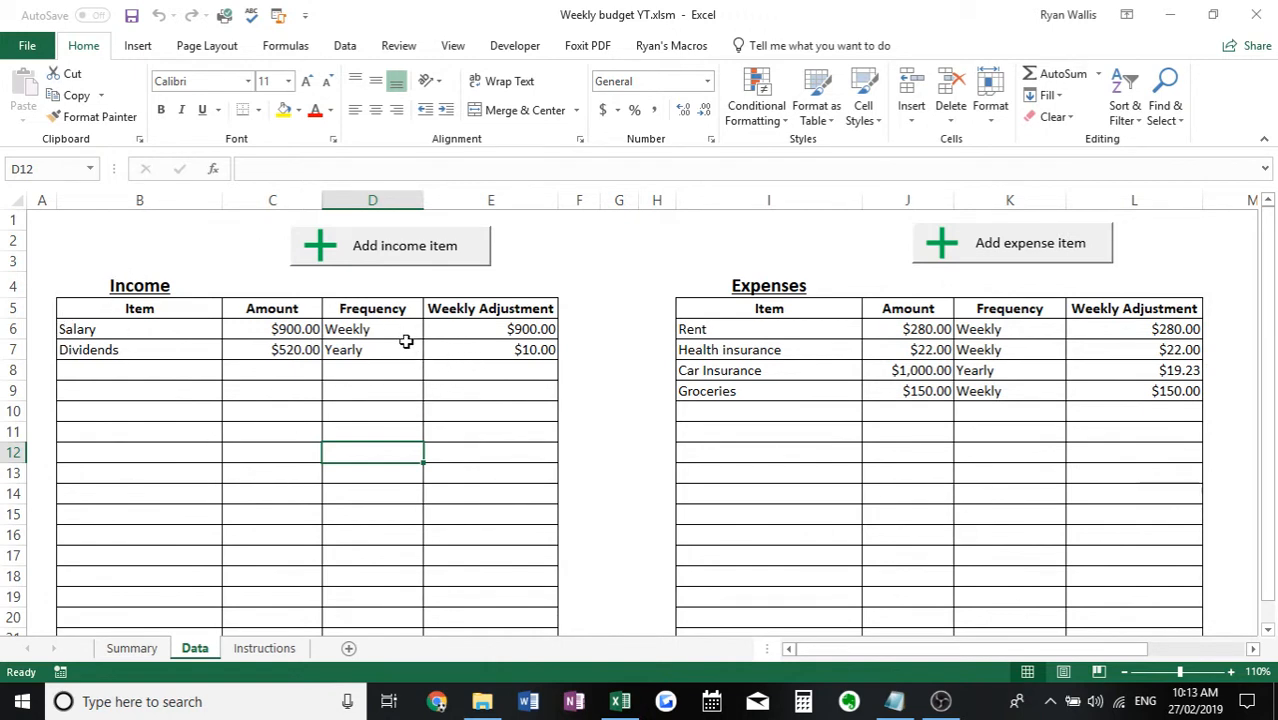
{"action": "mouse_move", "coordinate": [1008, 354]}
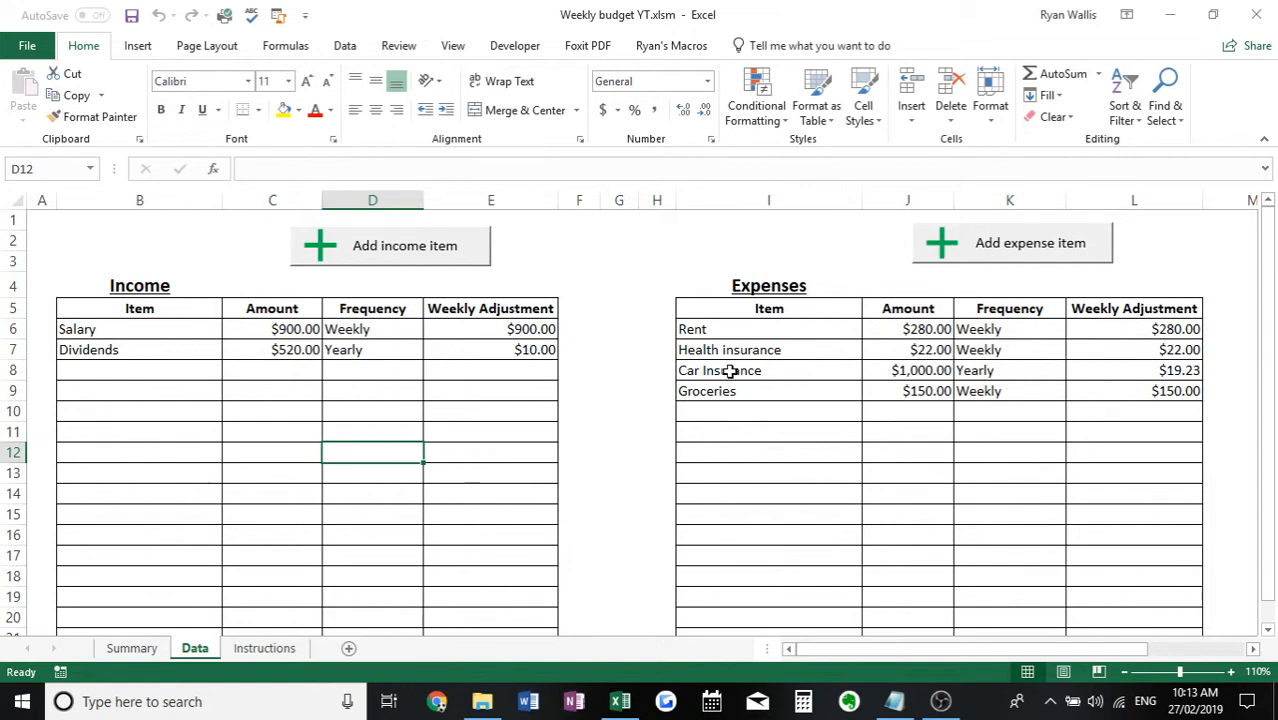
{"action": "mouse_move", "coordinate": [139, 329]}
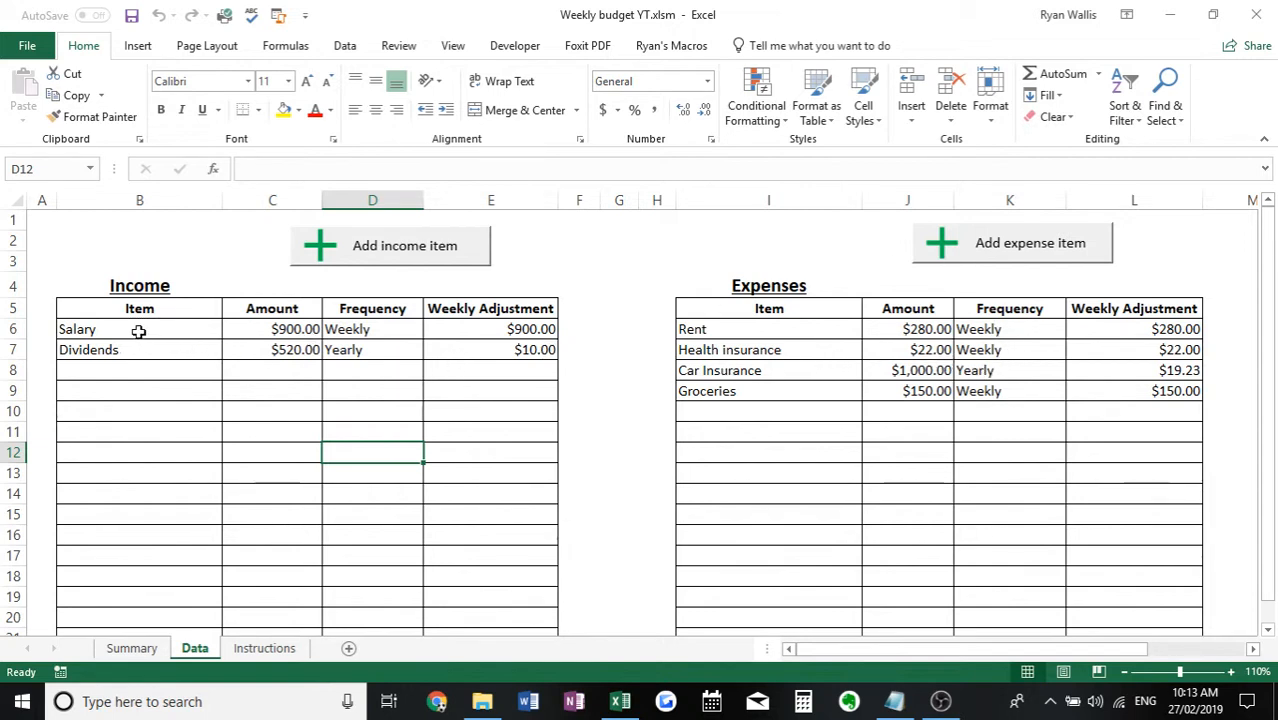
{"action": "mouse_move", "coordinate": [358, 362]}
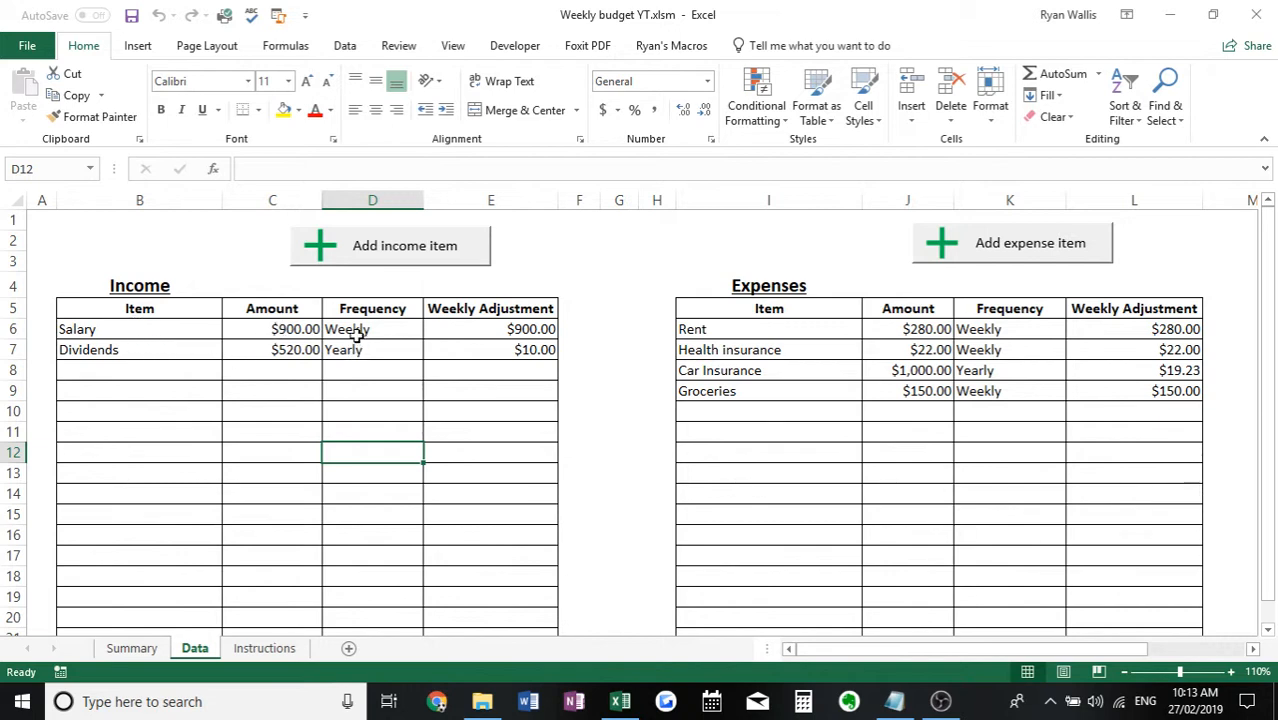
{"action": "mouse_move", "coordinate": [490, 332]}
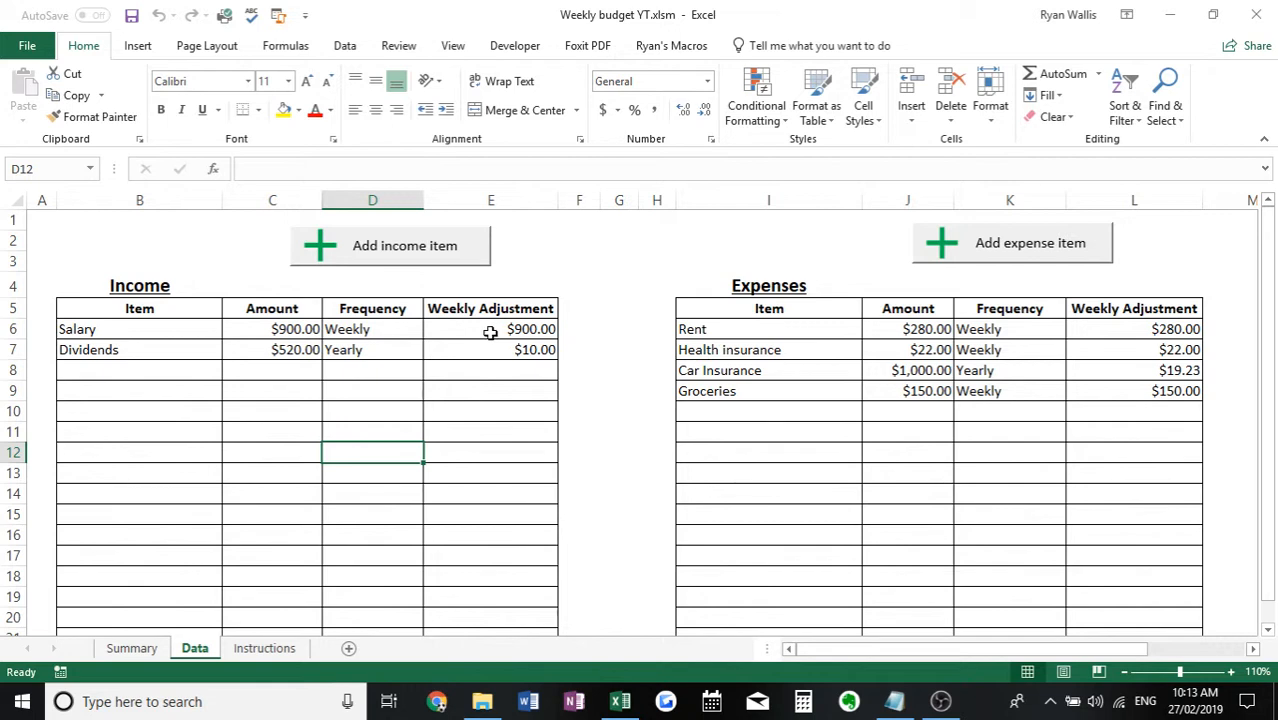
{"action": "mouse_move", "coordinate": [472, 338]}
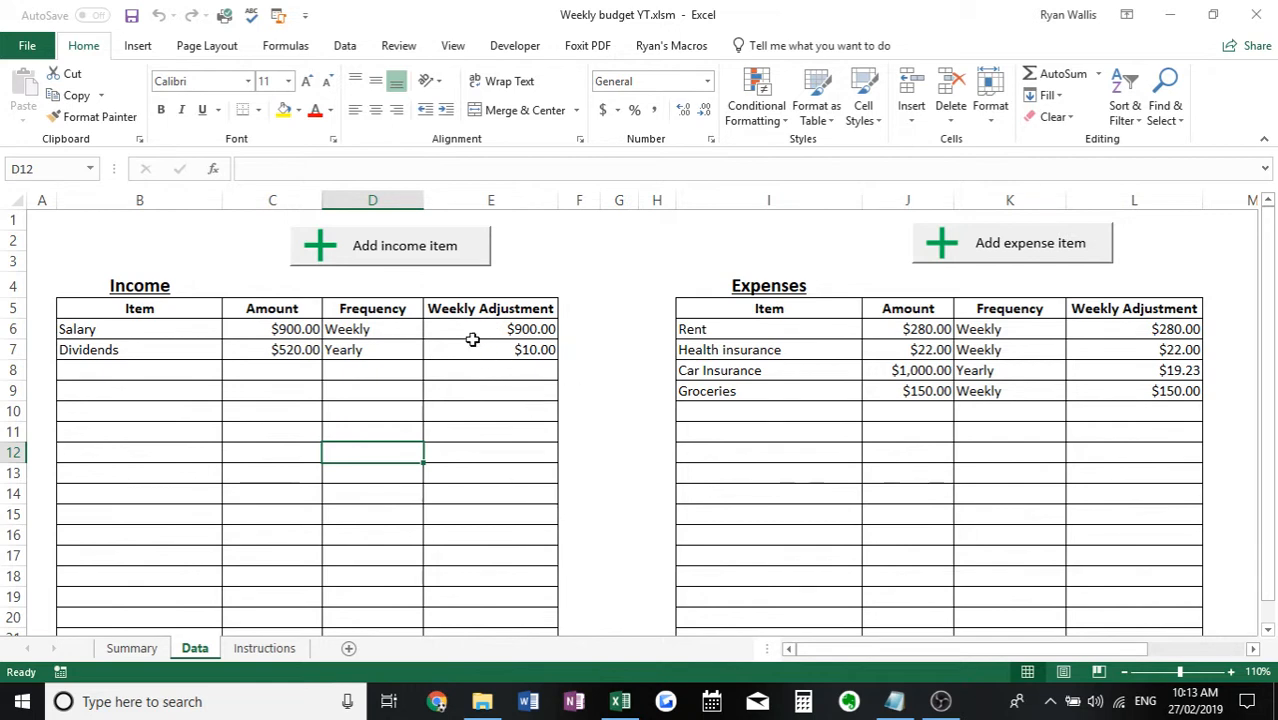
{"action": "mouse_move", "coordinate": [492, 320]}
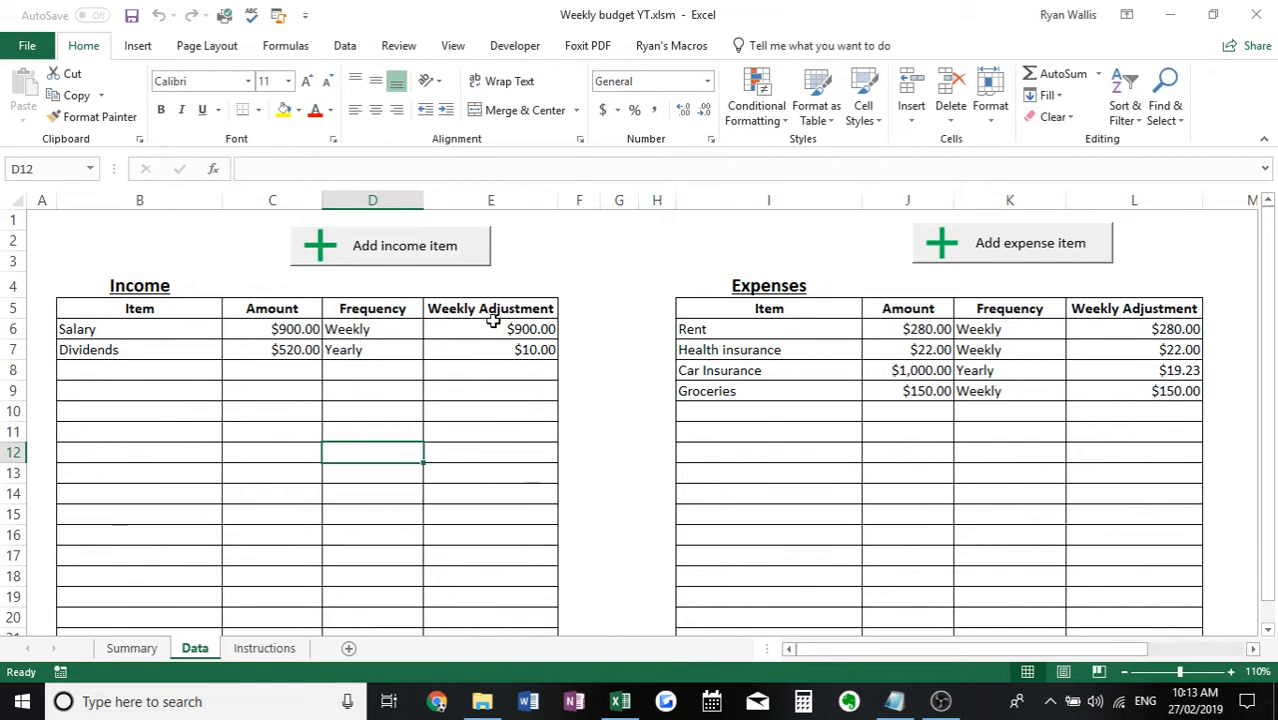
{"action": "mouse_move", "coordinate": [544, 370]}
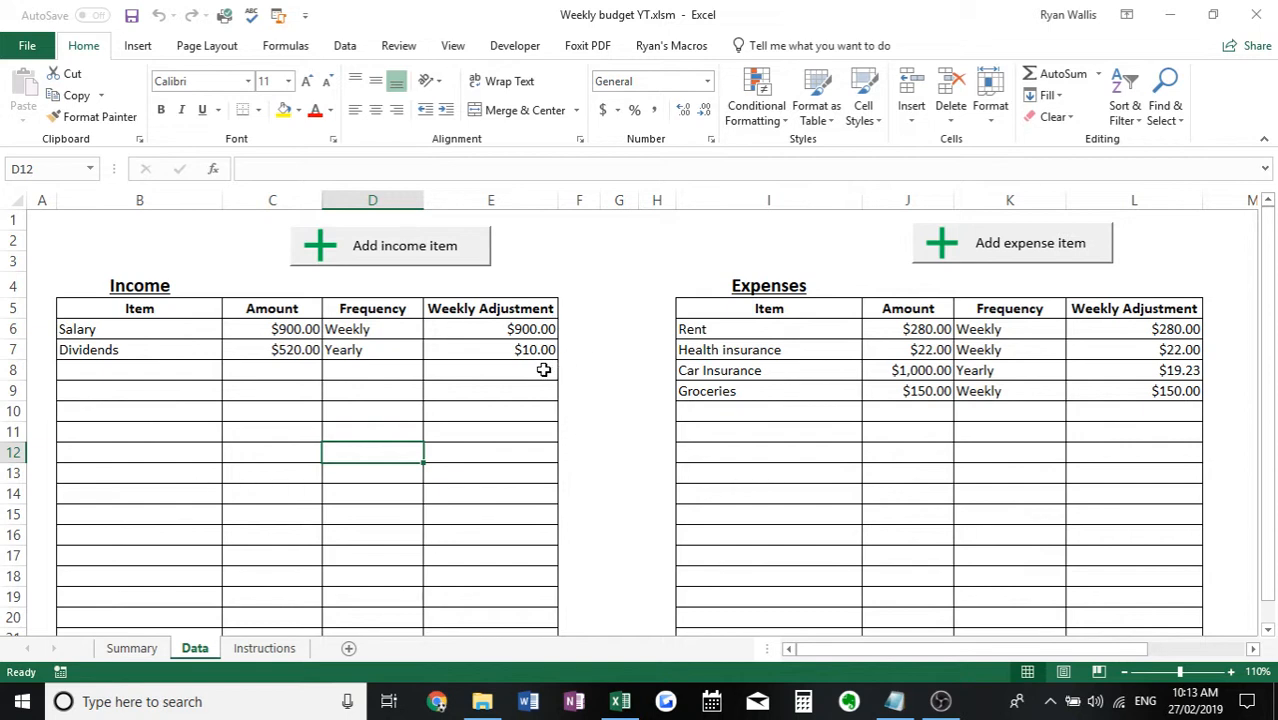
{"action": "mouse_move", "coordinate": [649, 352]}
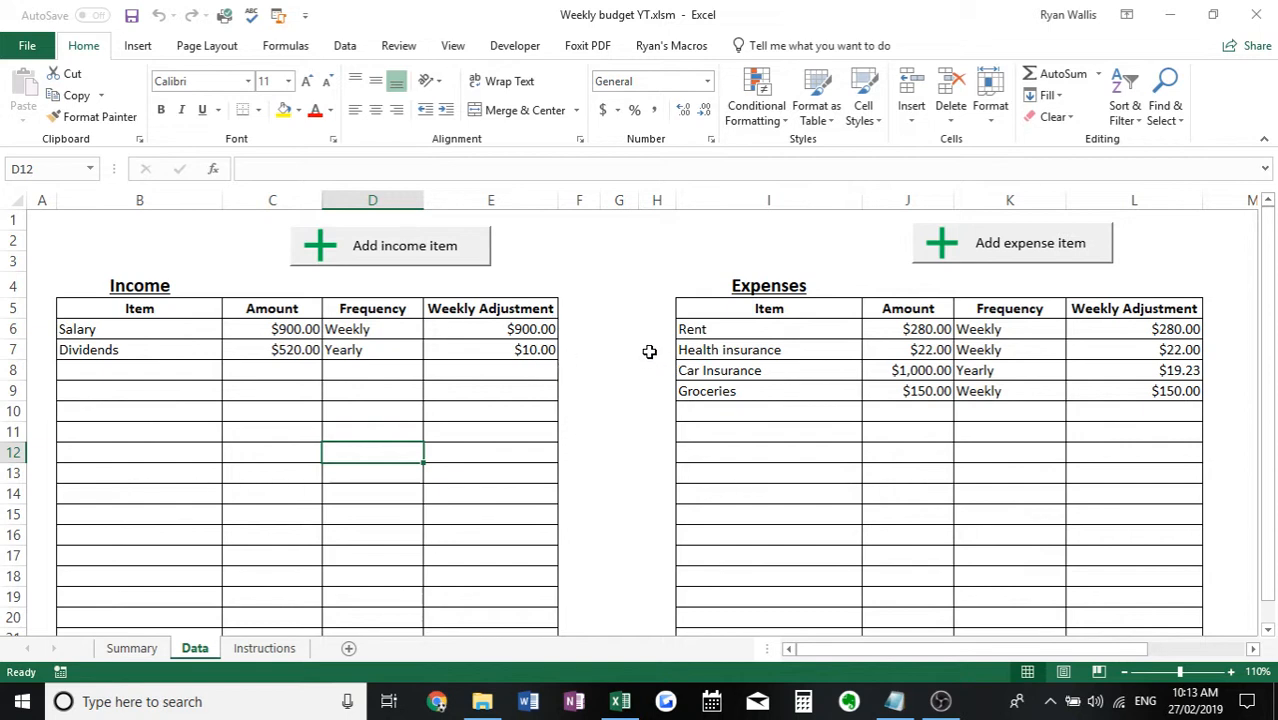
{"action": "mouse_move", "coordinate": [935, 369]}
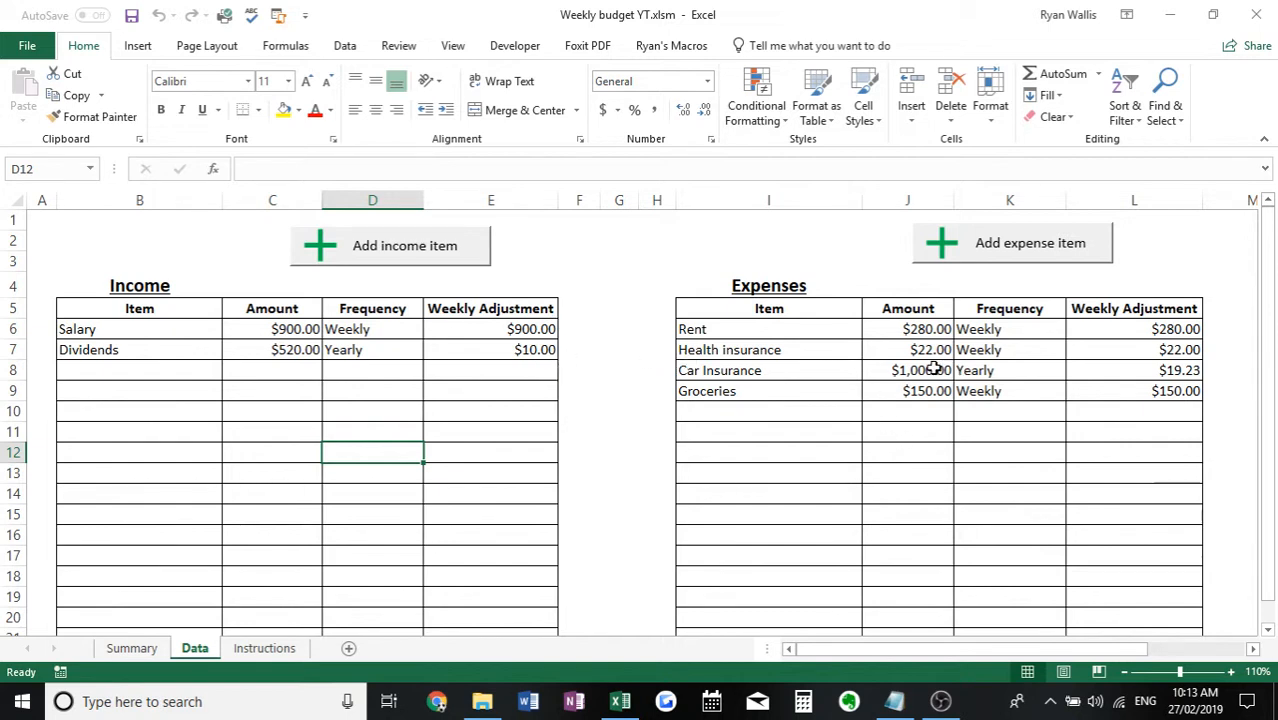
{"action": "mouse_move", "coordinate": [1110, 373]}
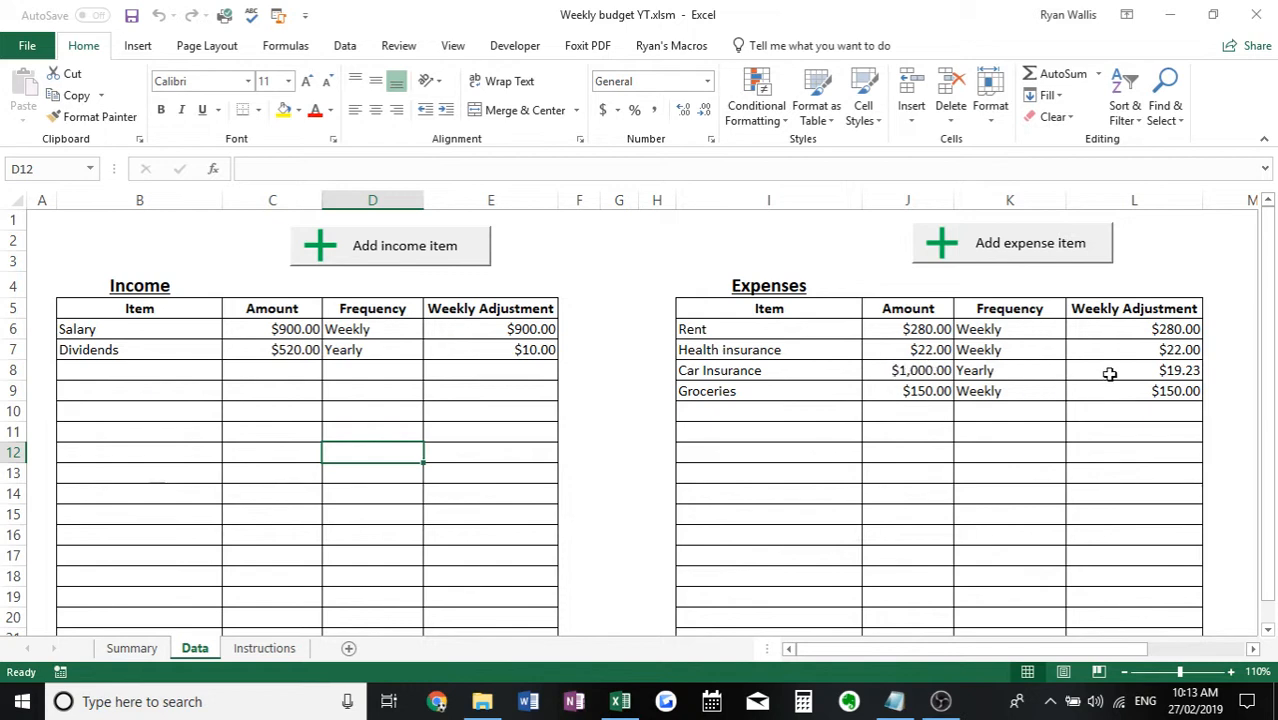
{"action": "mouse_move", "coordinate": [1217, 369]}
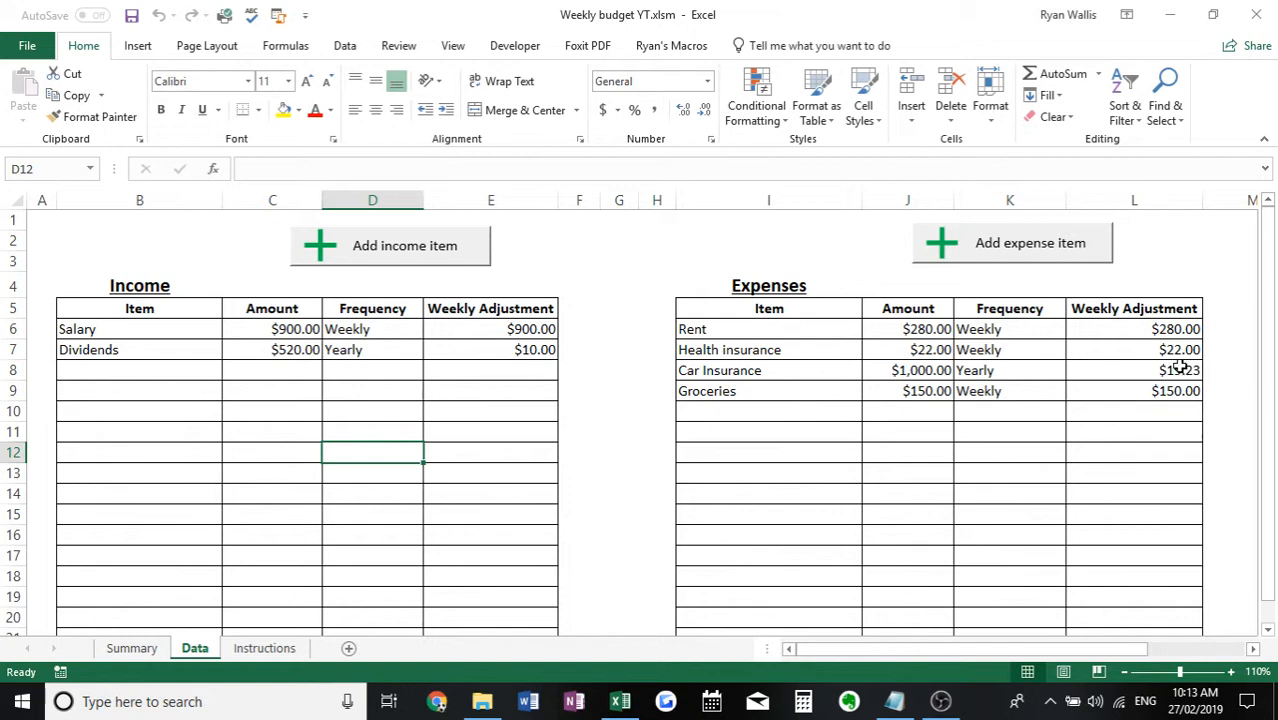
{"action": "mouse_move", "coordinate": [643, 347]}
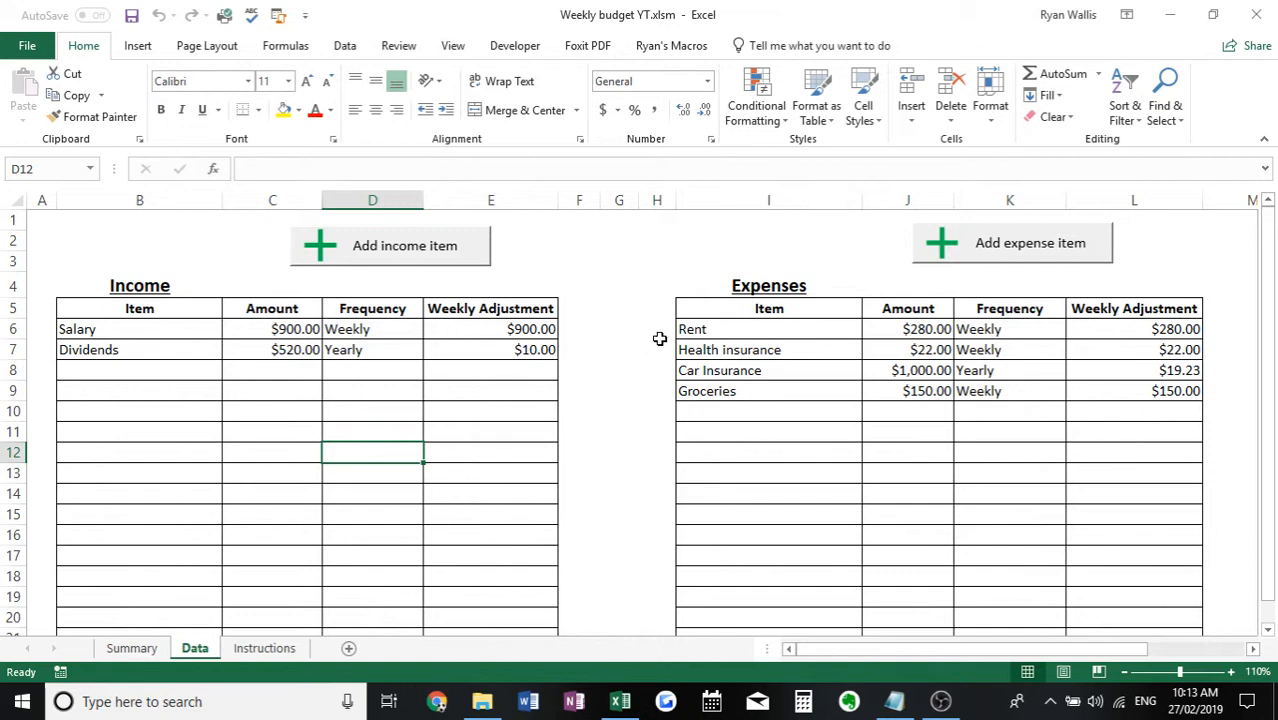
{"action": "mouse_move", "coordinate": [351, 258]}
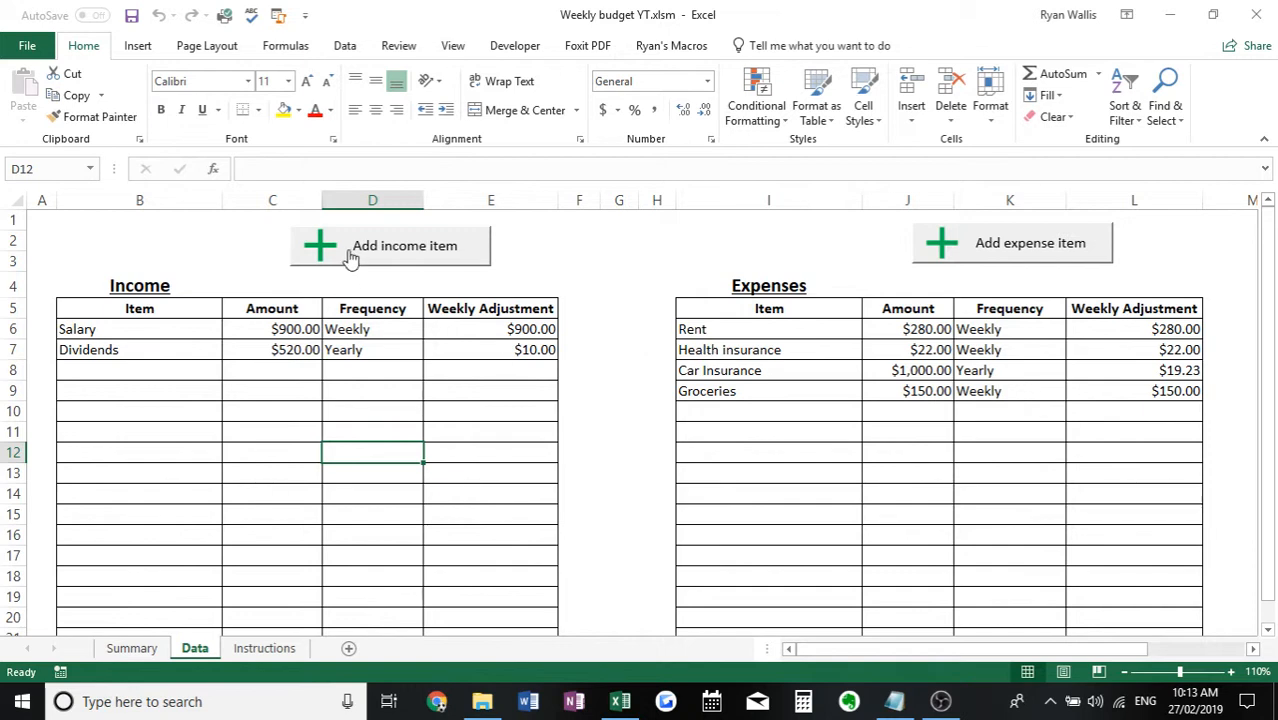
{"action": "mouse_move", "coordinate": [135, 360]}
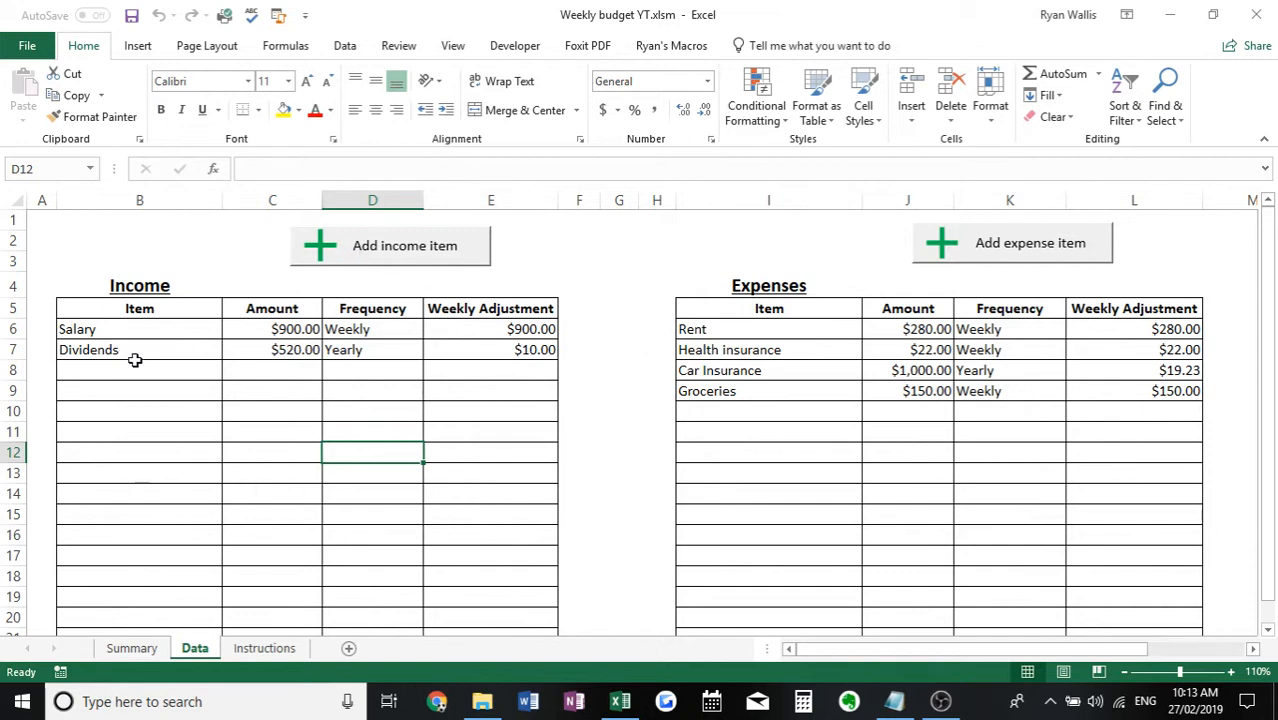
{"action": "mouse_move", "coordinate": [351, 368]}
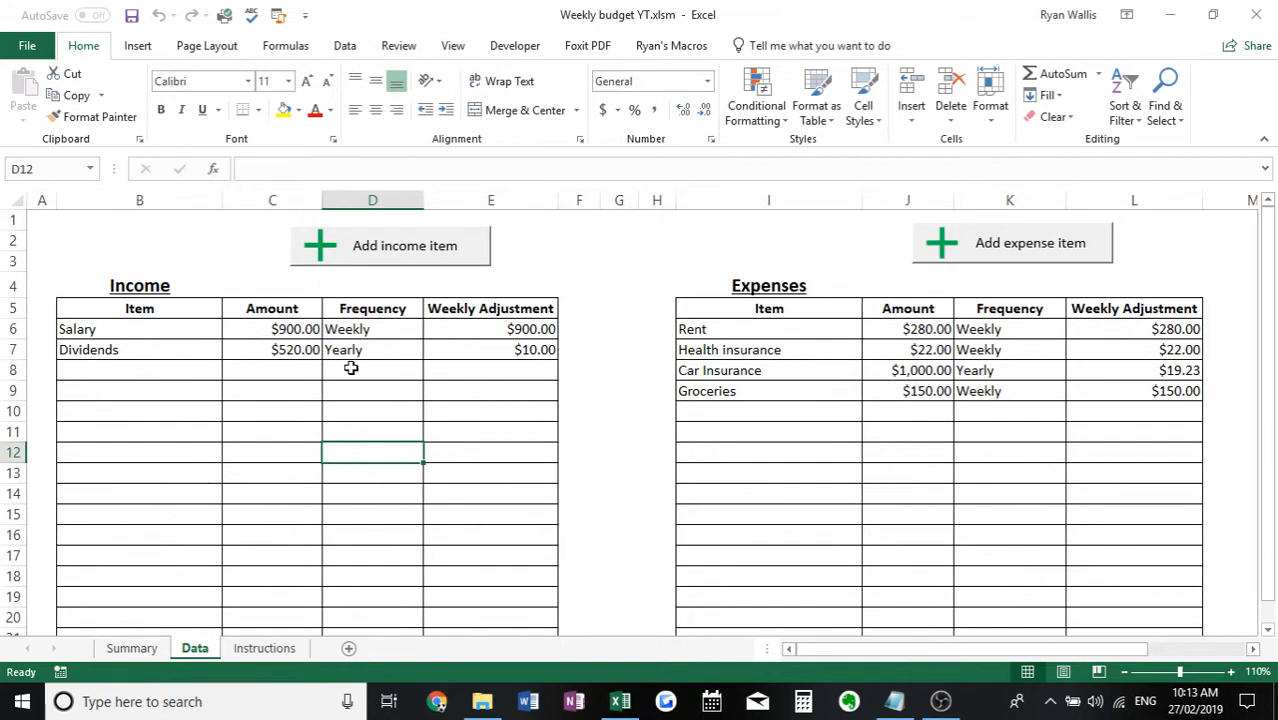
{"action": "mouse_move", "coordinate": [457, 375]}
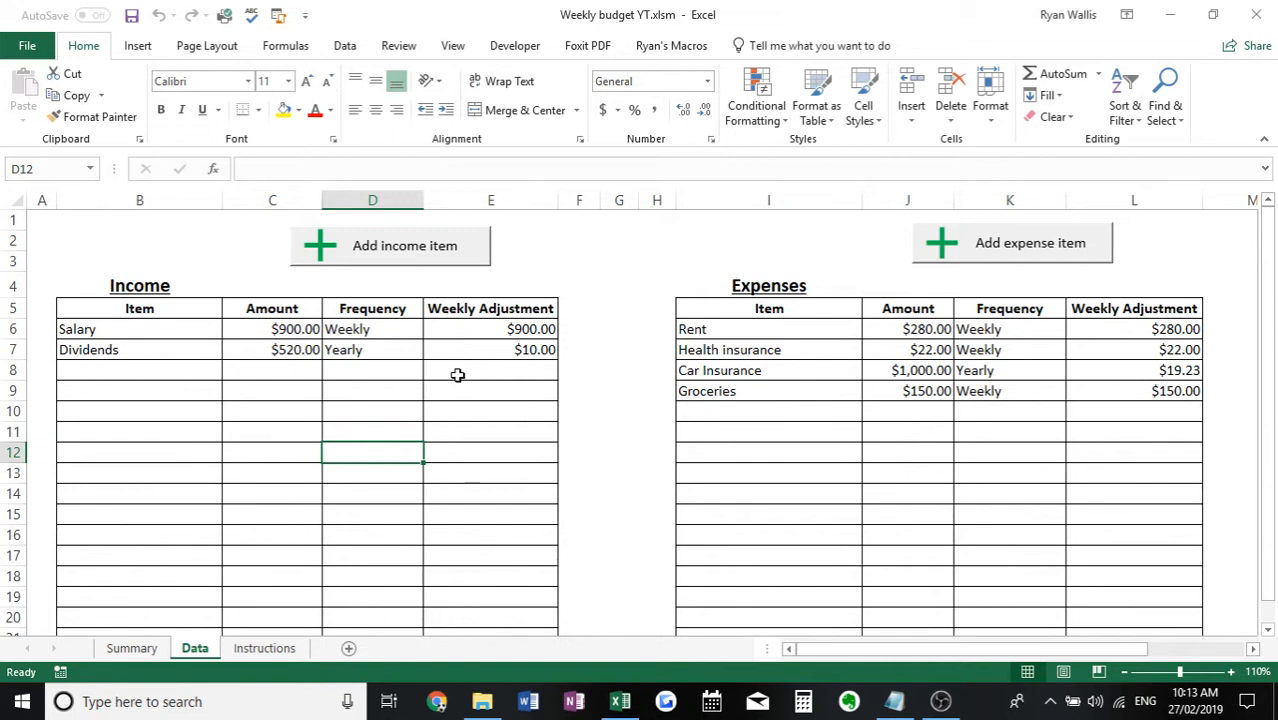
{"action": "mouse_move", "coordinate": [358, 262]}
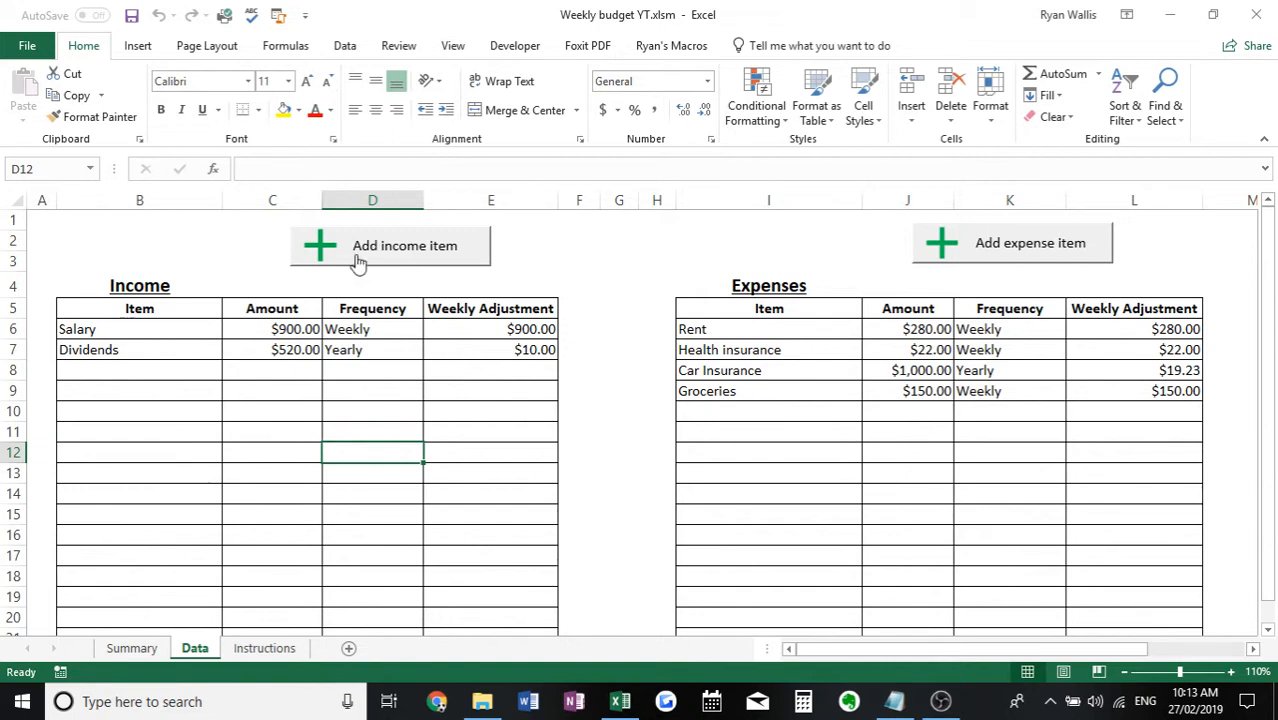
{"action": "mouse_move", "coordinate": [922, 268]}
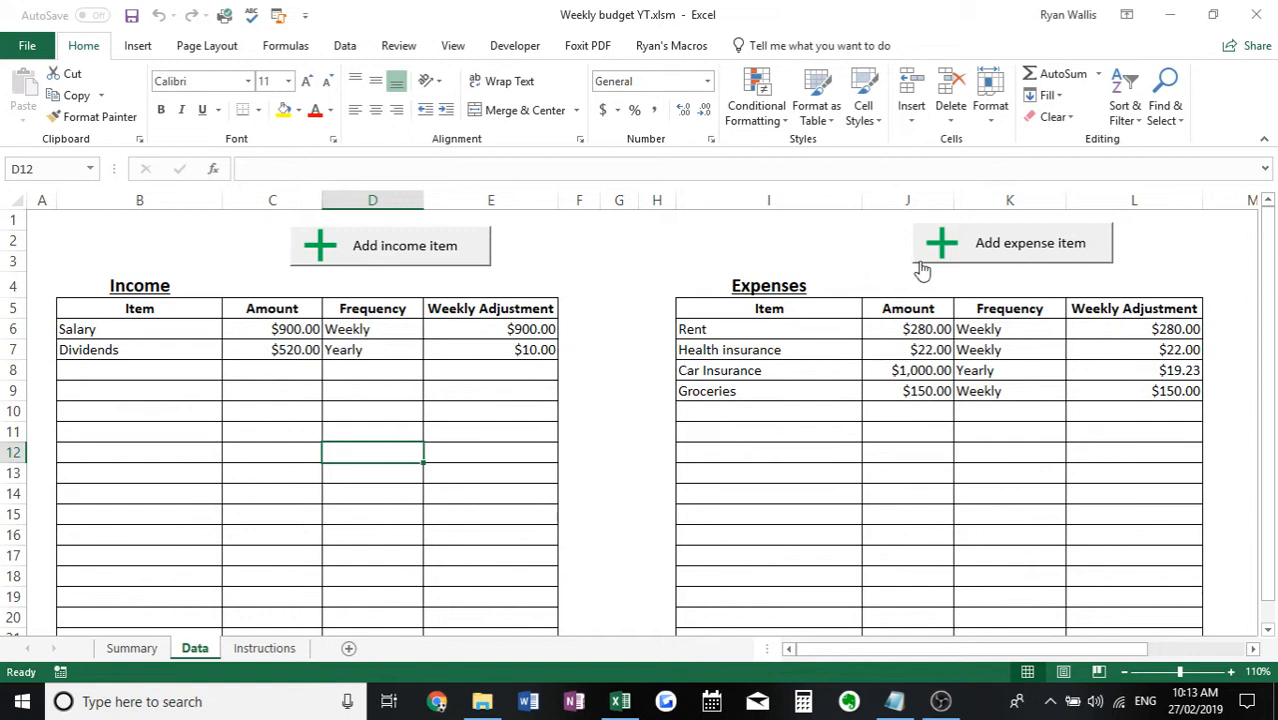
{"action": "mouse_move", "coordinate": [938, 258]}
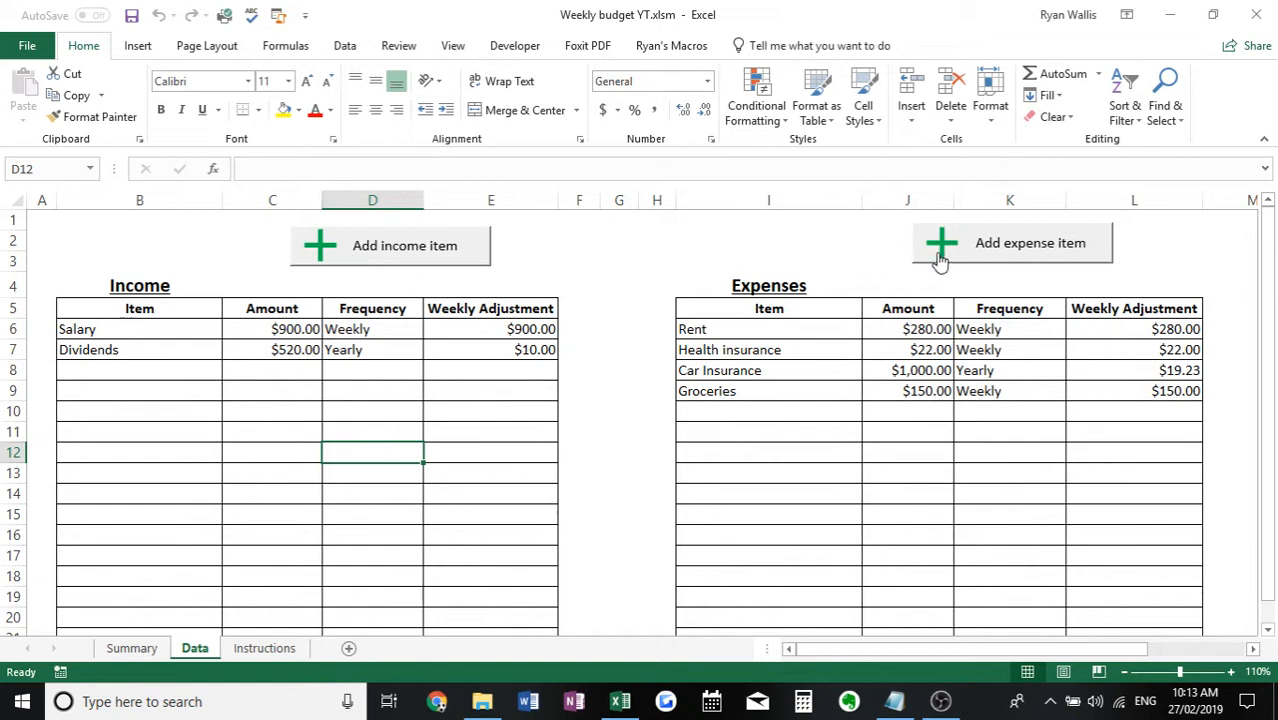
{"action": "mouse_move", "coordinate": [874, 265]}
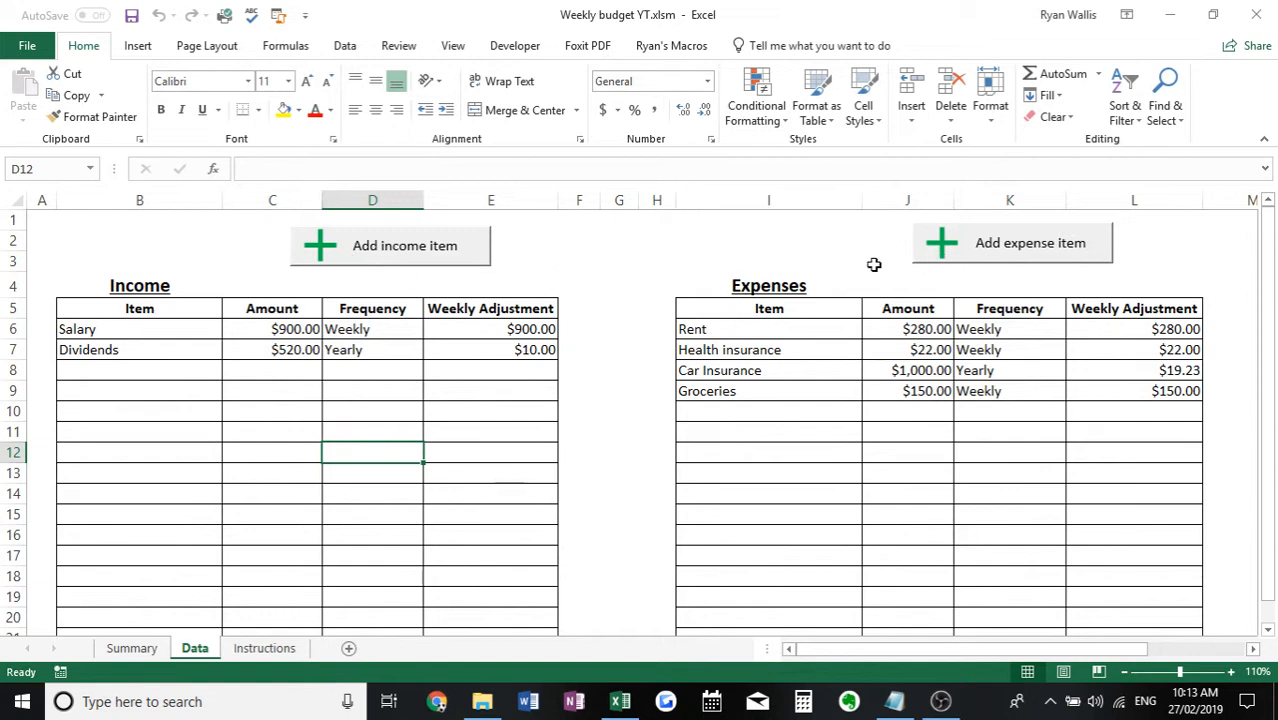
{"action": "mouse_move", "coordinate": [1011, 243]}
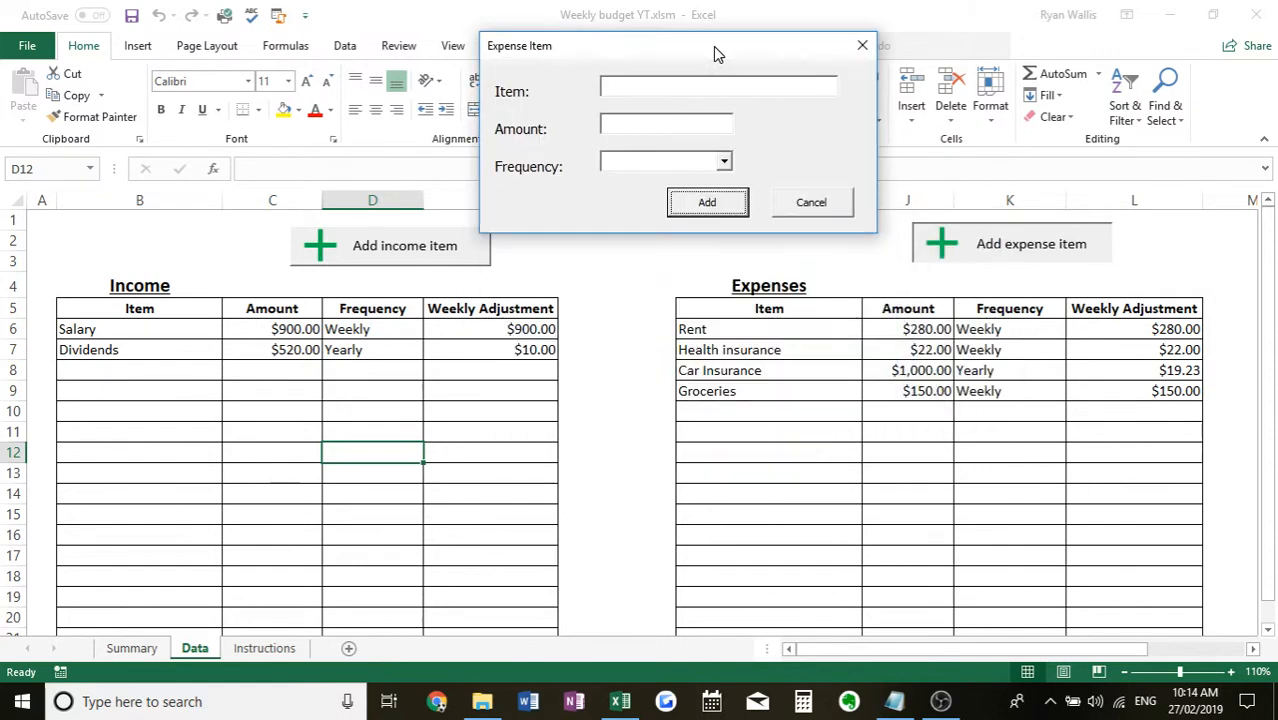
- Add a Gym expense of $30, fortnightly, through the Expense Item form
{"action": "left_click_drag", "start_coordinate": [718, 45], "coordinate": [558, 250]}
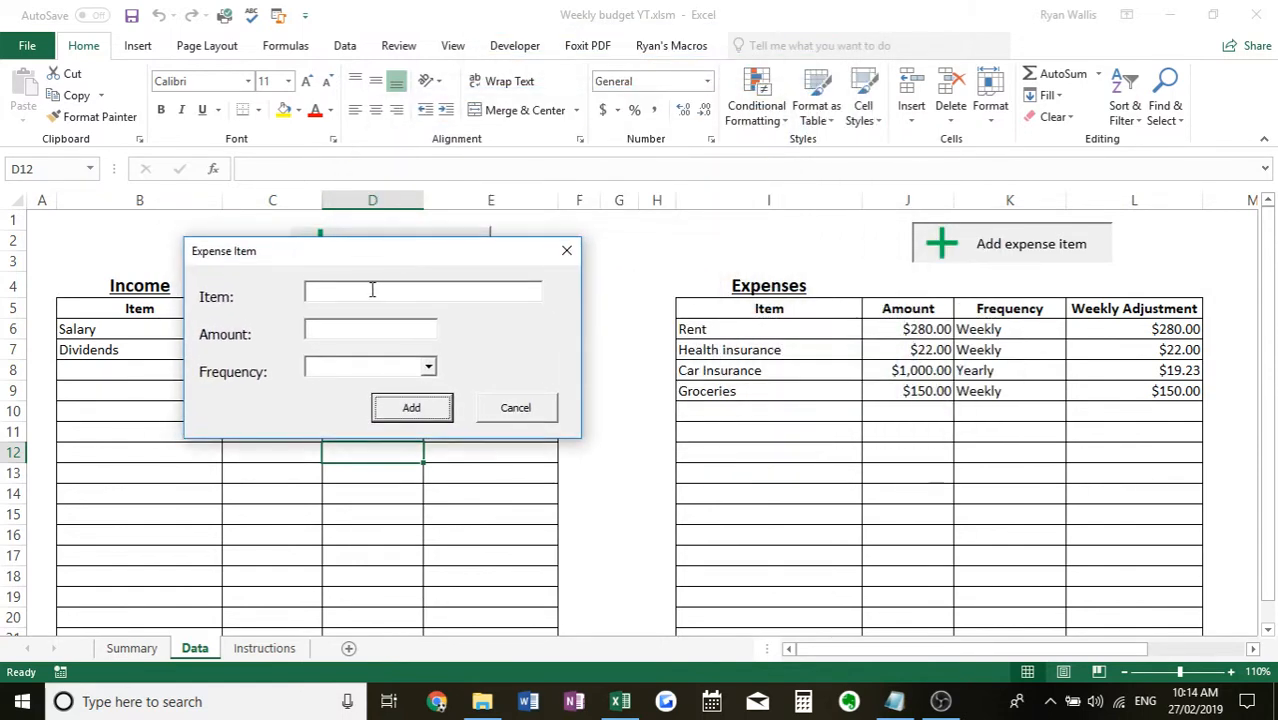
{"action": "type", "text": "Gym"}
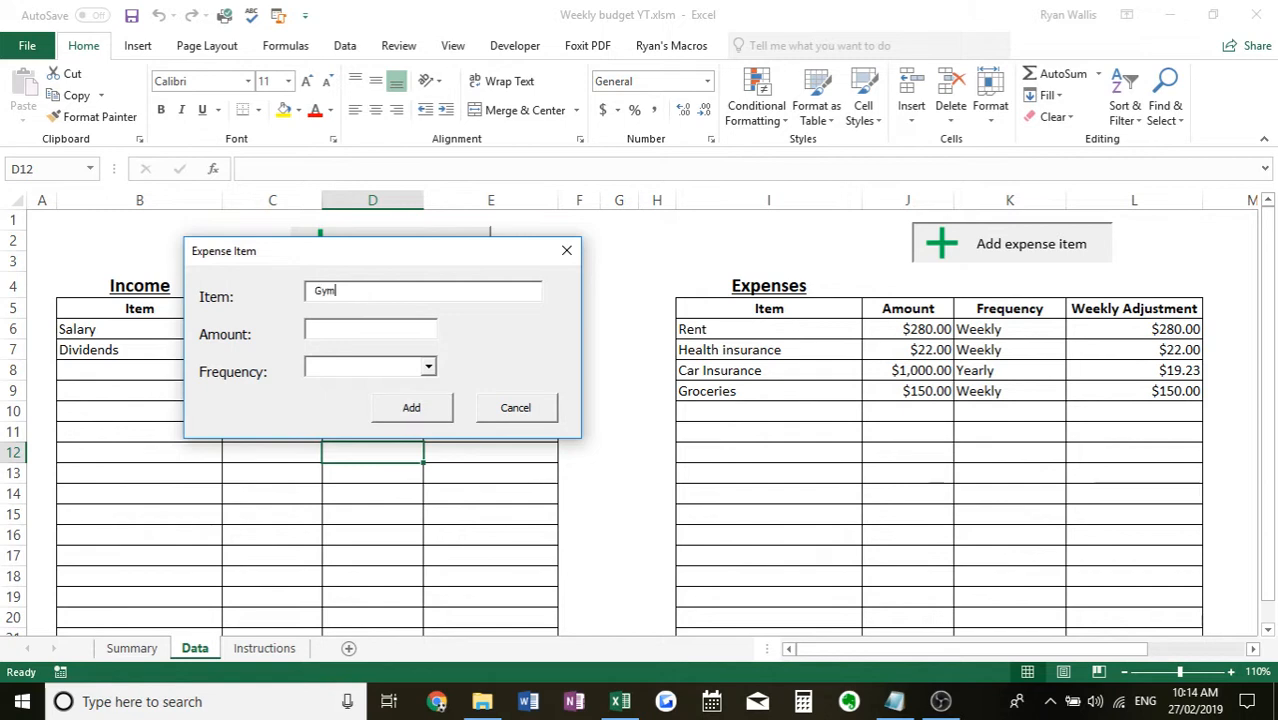
{"action": "left_click", "coordinate": [370, 329]}
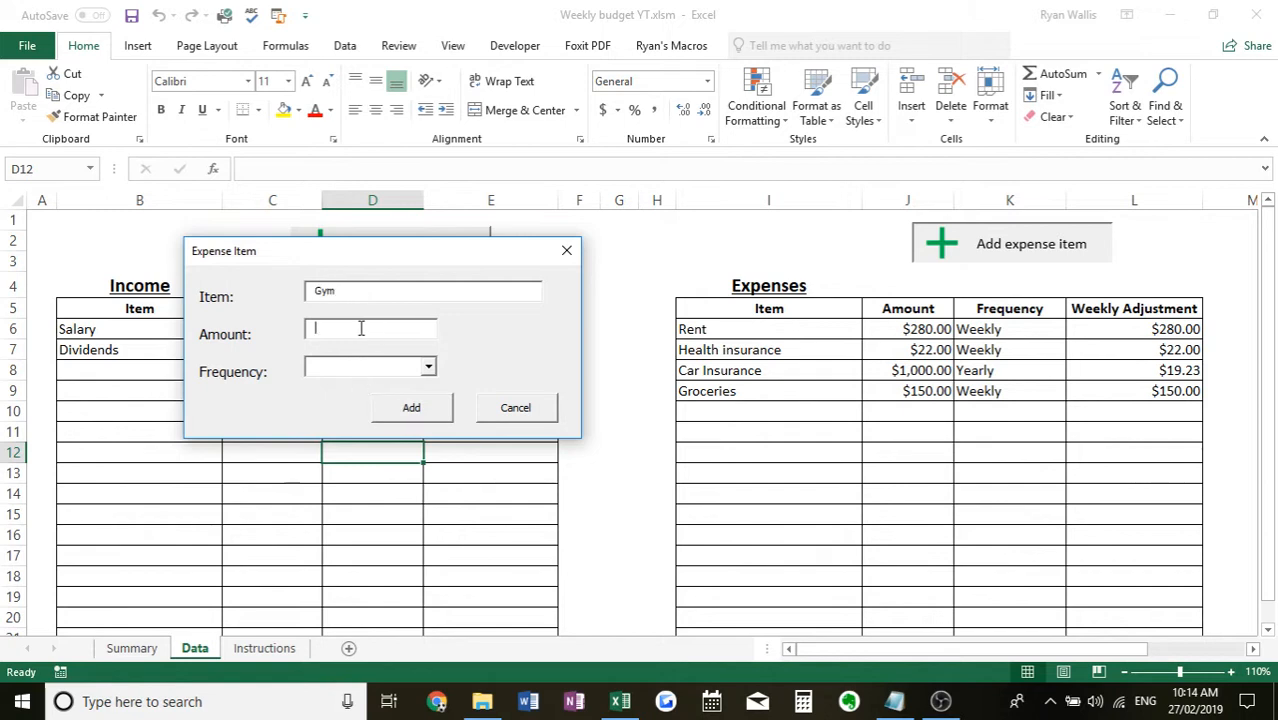
{"action": "type", "text": "15"}
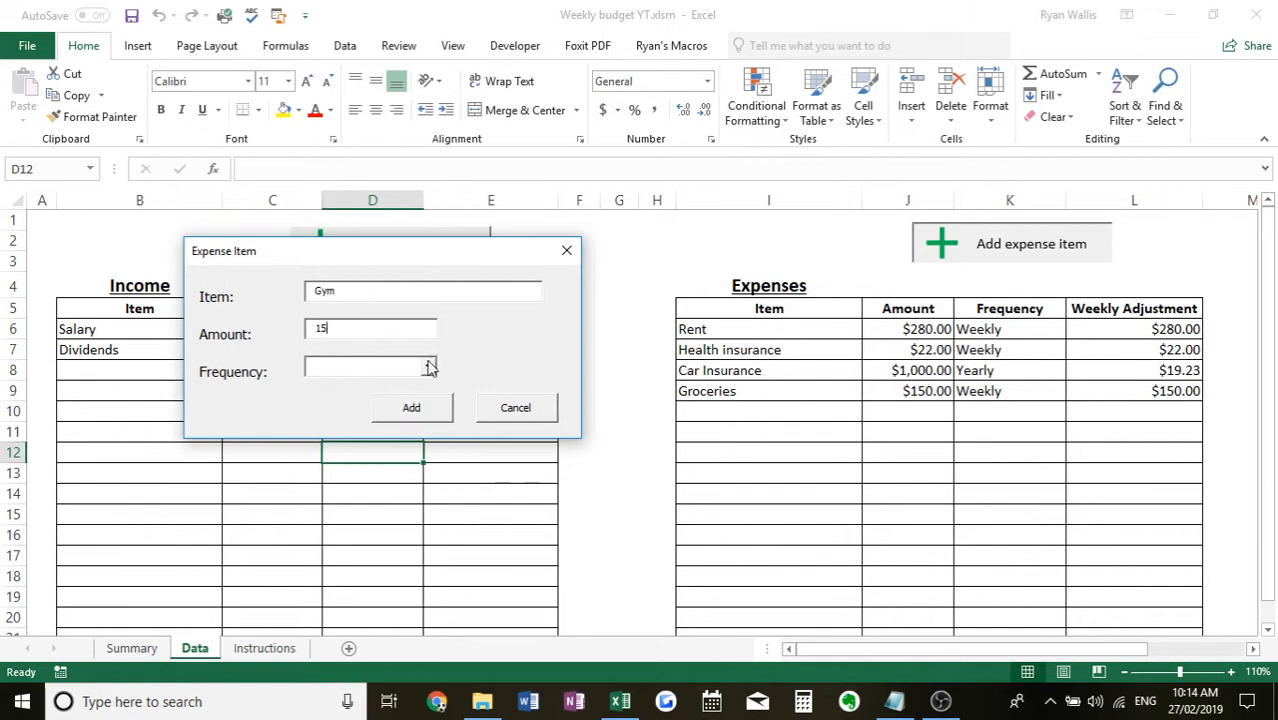
{"action": "left_click", "coordinate": [428, 366]}
{"action": "type", "text": "3"}
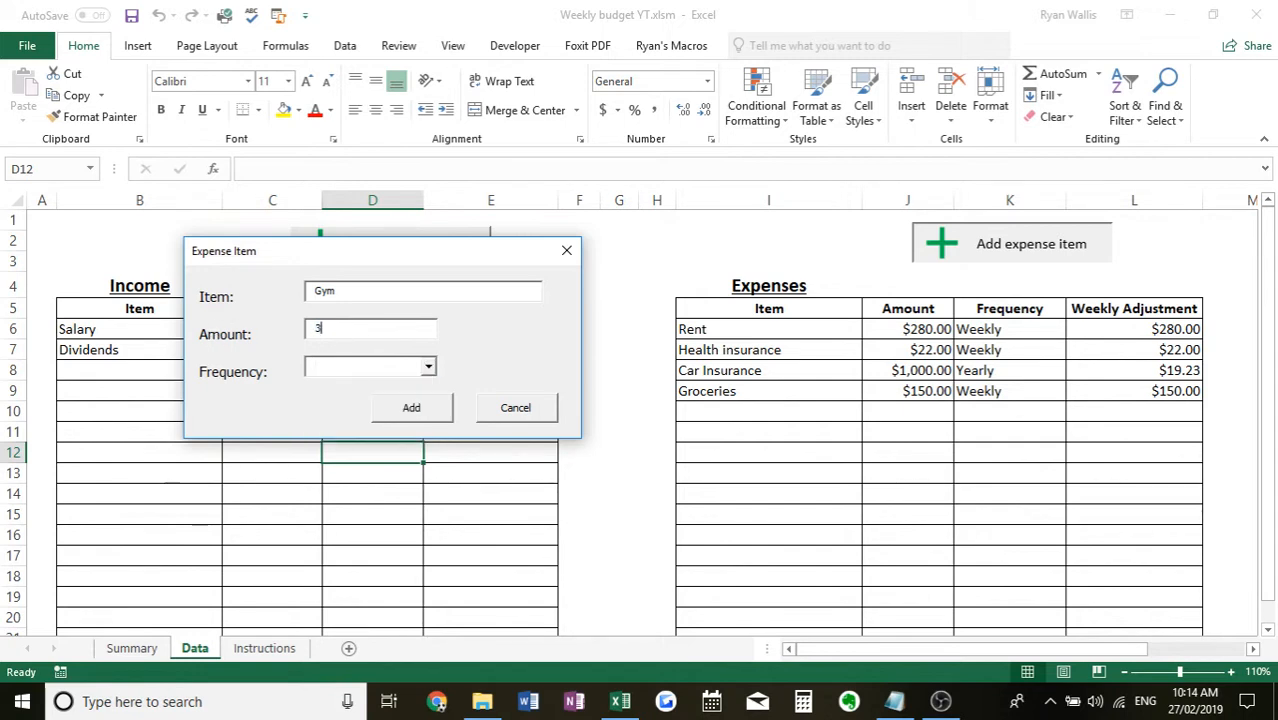
{"action": "left_click", "coordinate": [428, 366]}
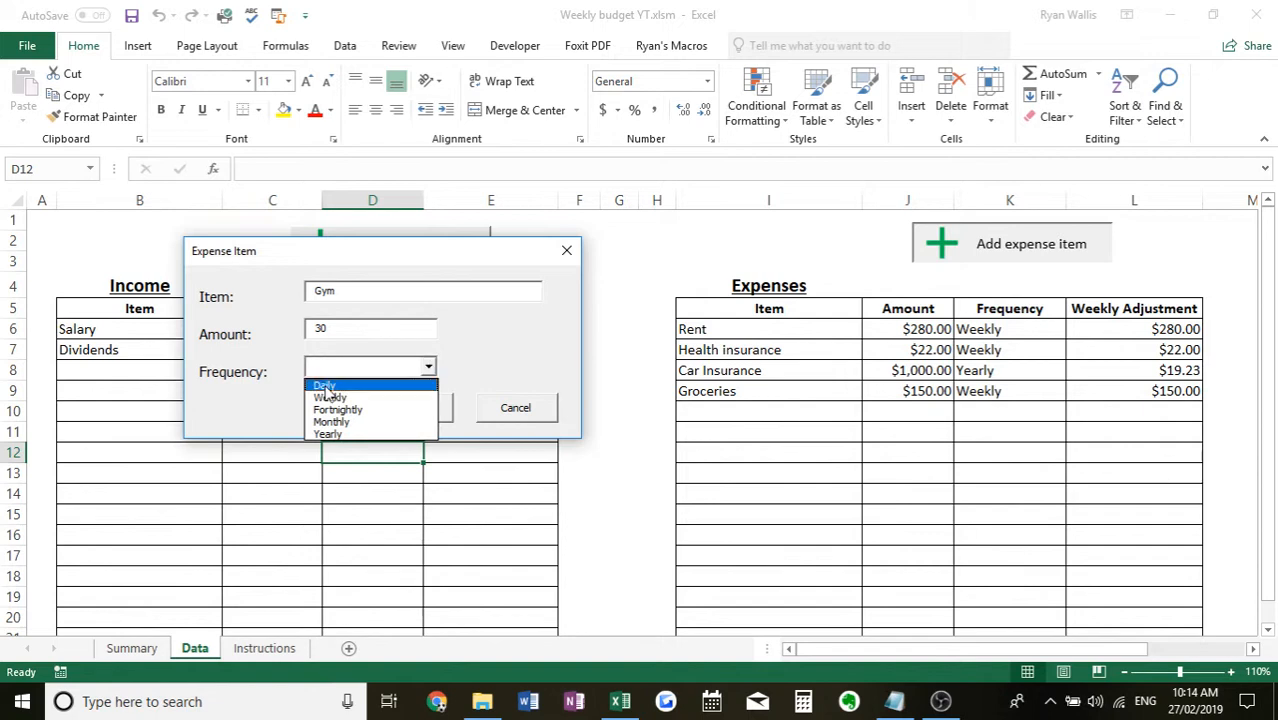
{"action": "left_click", "coordinate": [338, 409]}
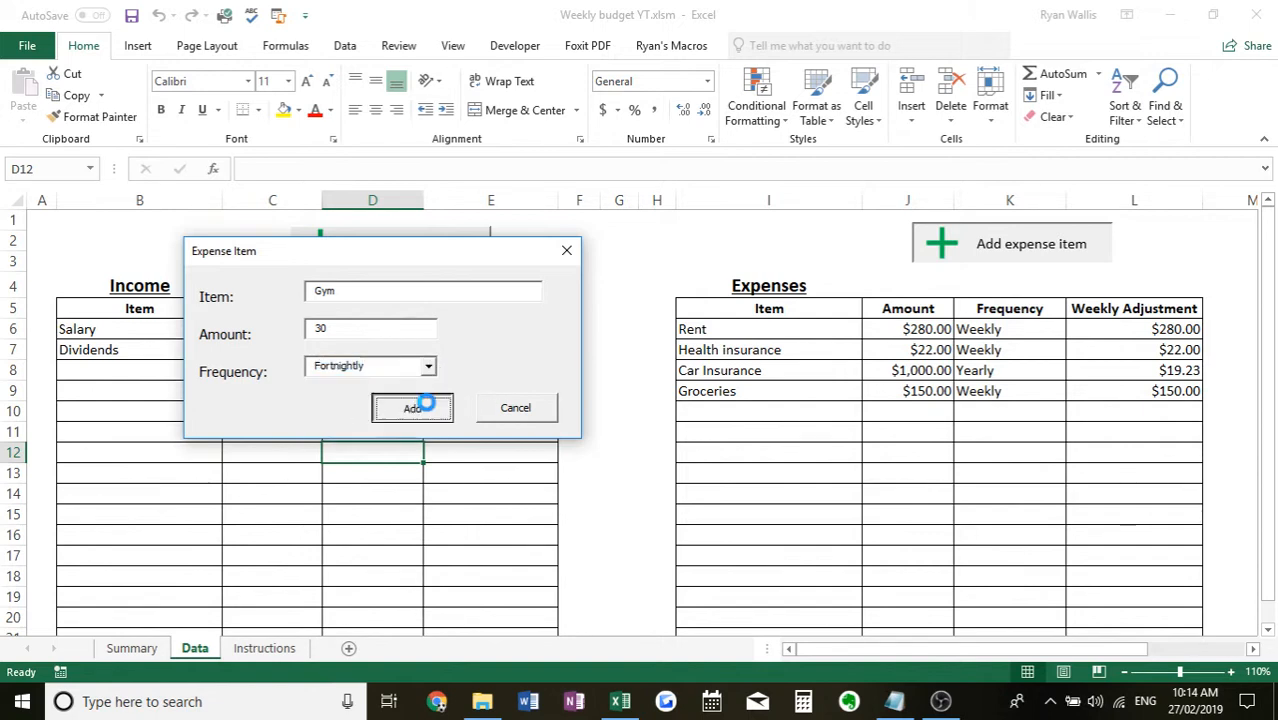
{"action": "left_click", "coordinate": [412, 408]}
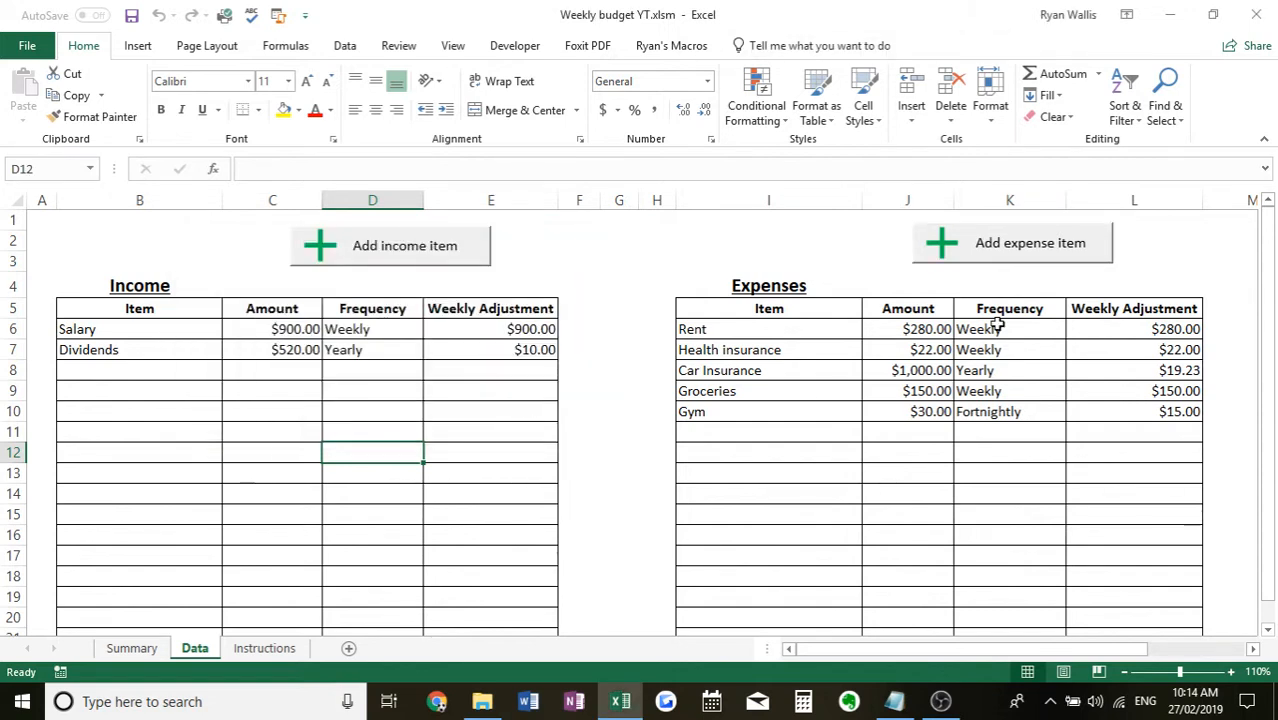
{"action": "mouse_move", "coordinate": [1135, 406]}
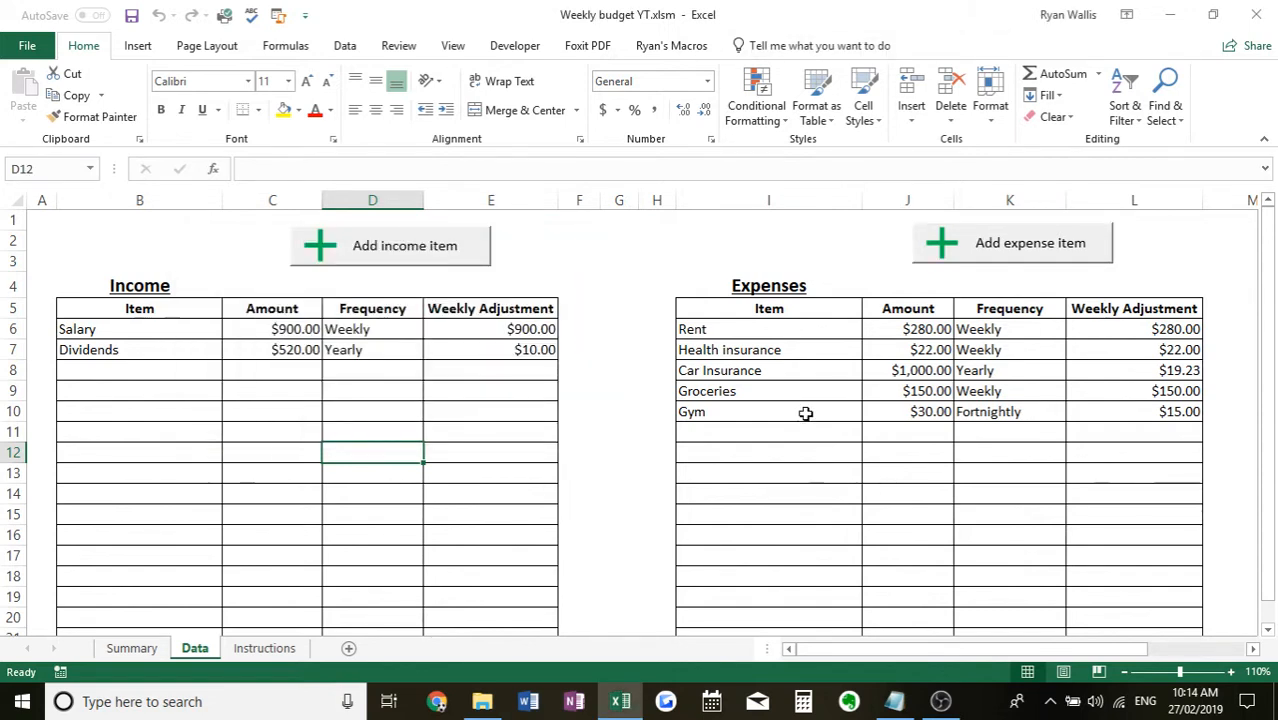
{"action": "mouse_move", "coordinate": [757, 362]}
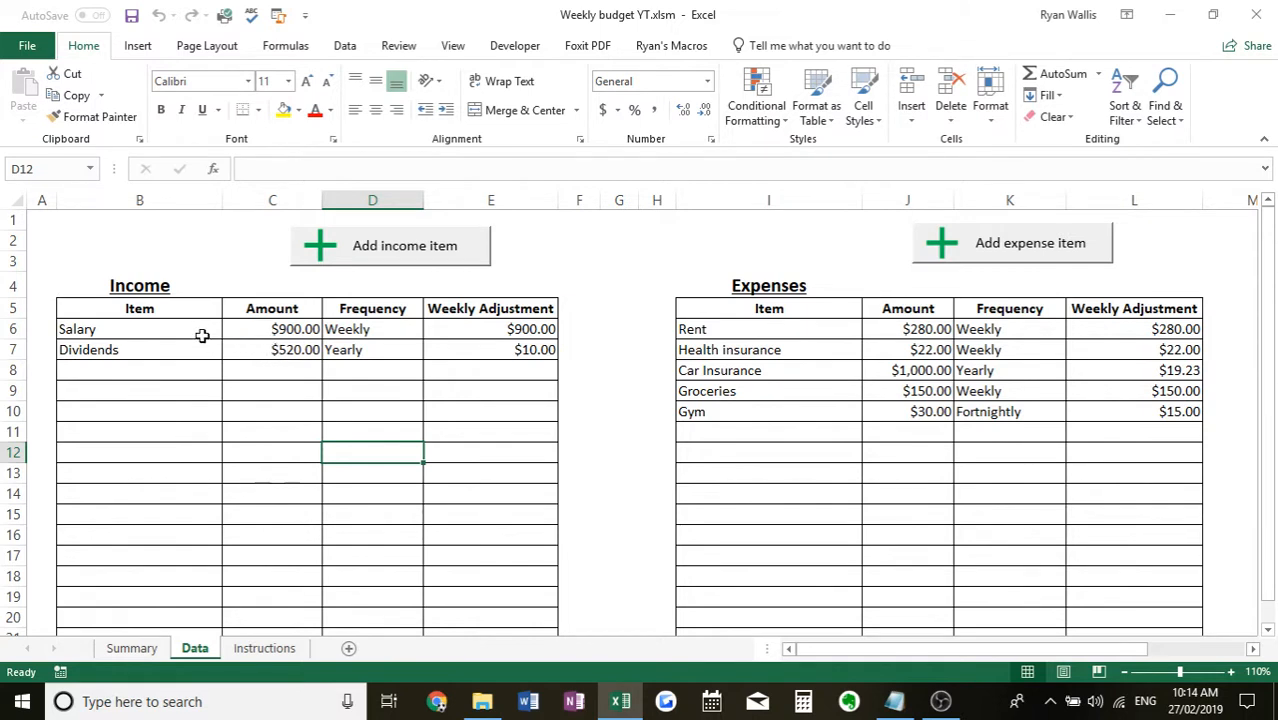
{"action": "mouse_move", "coordinate": [169, 349]}
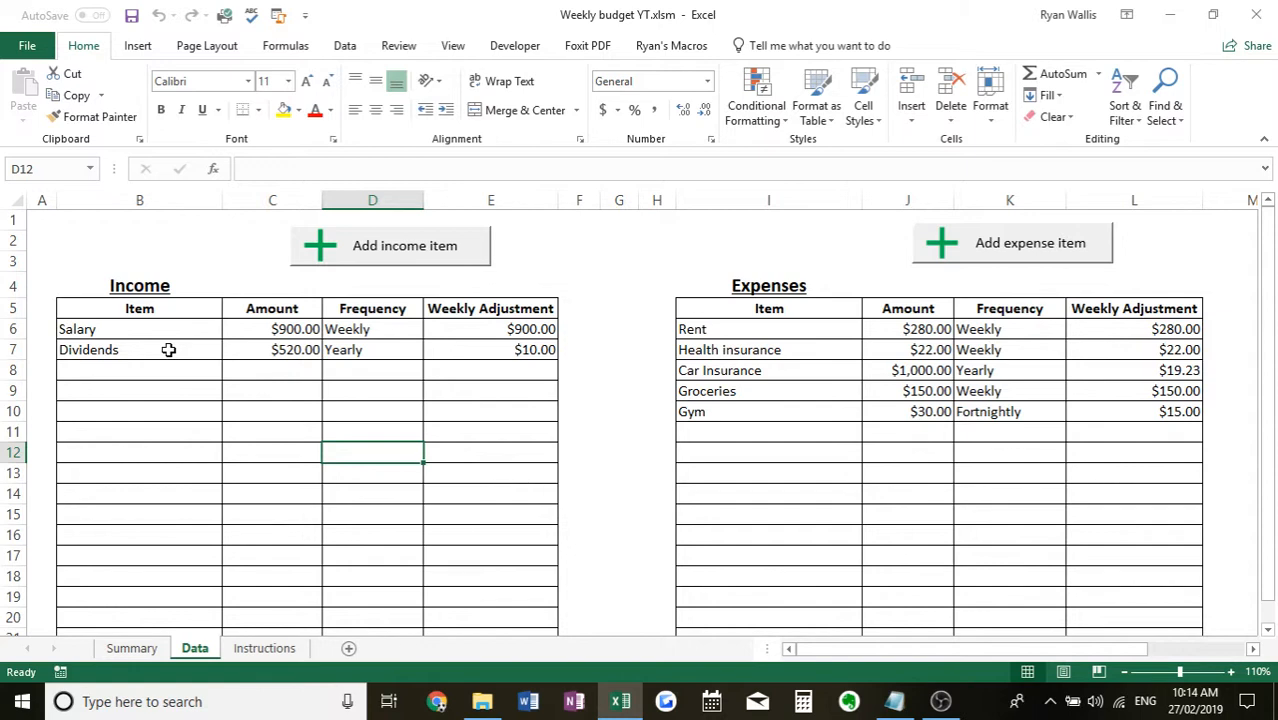
{"action": "mouse_move", "coordinate": [794, 363]}
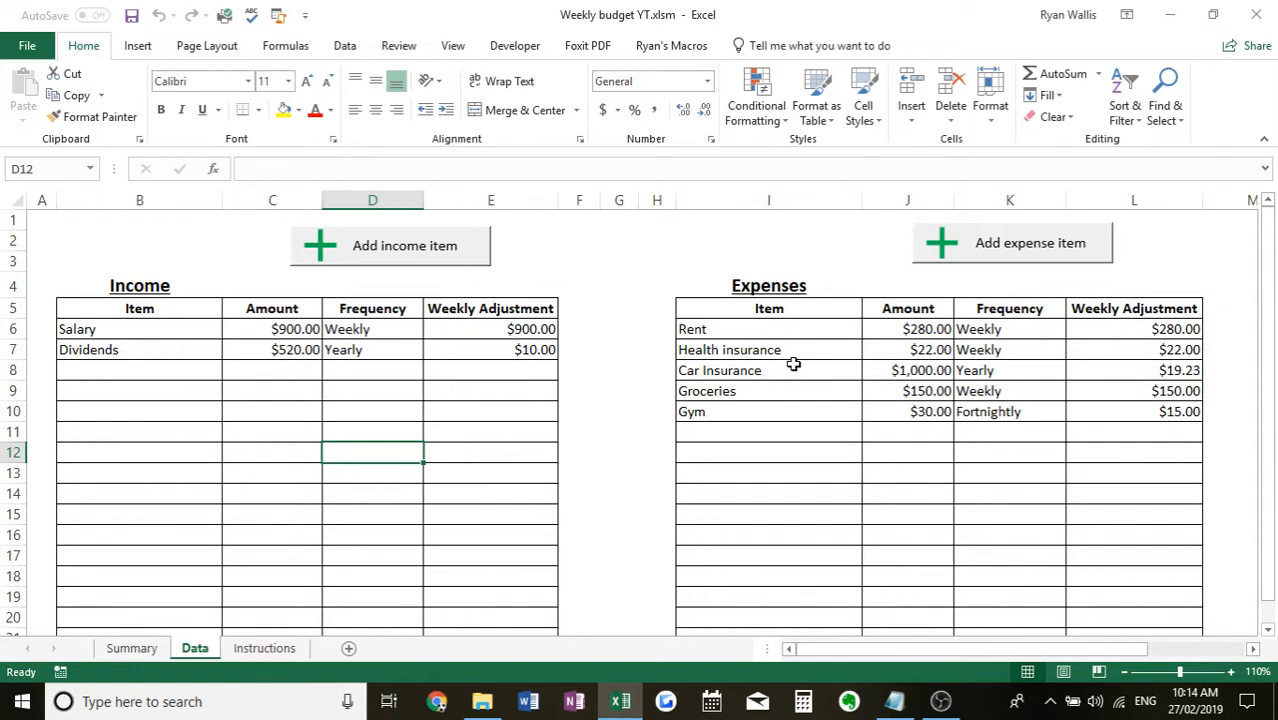
{"action": "mouse_move", "coordinate": [668, 351]}
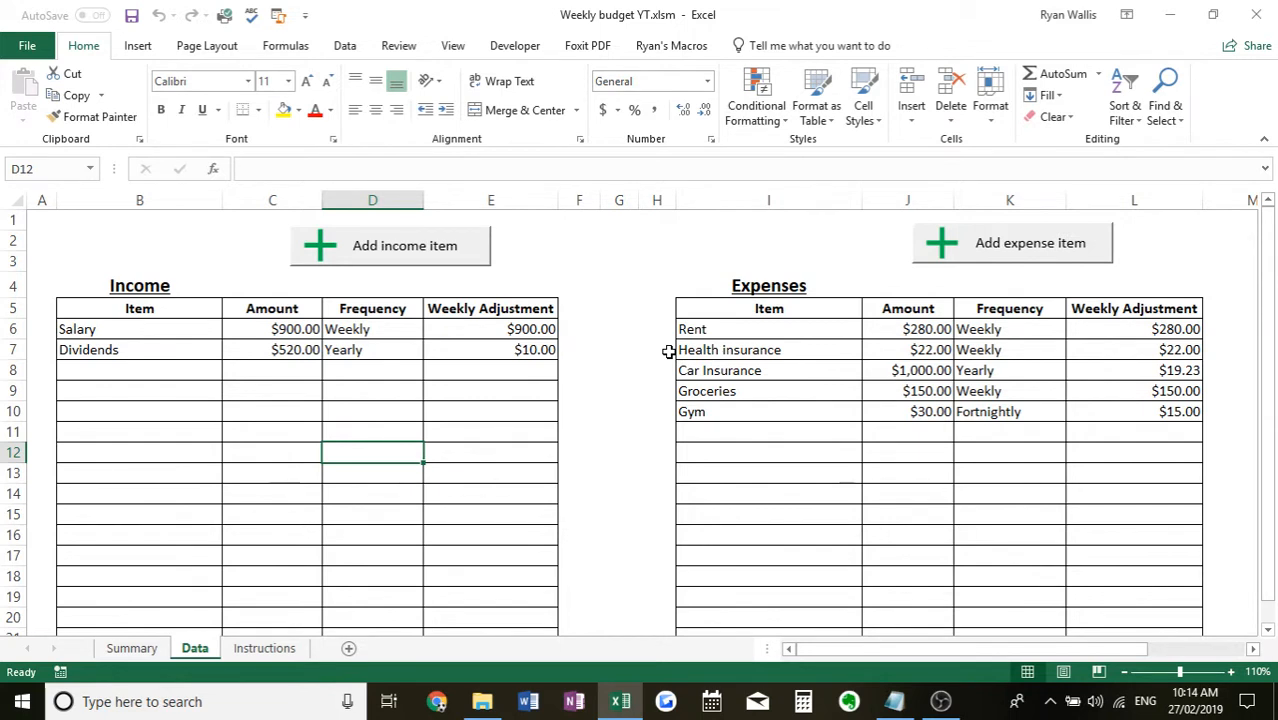
{"action": "mouse_move", "coordinate": [753, 324]}
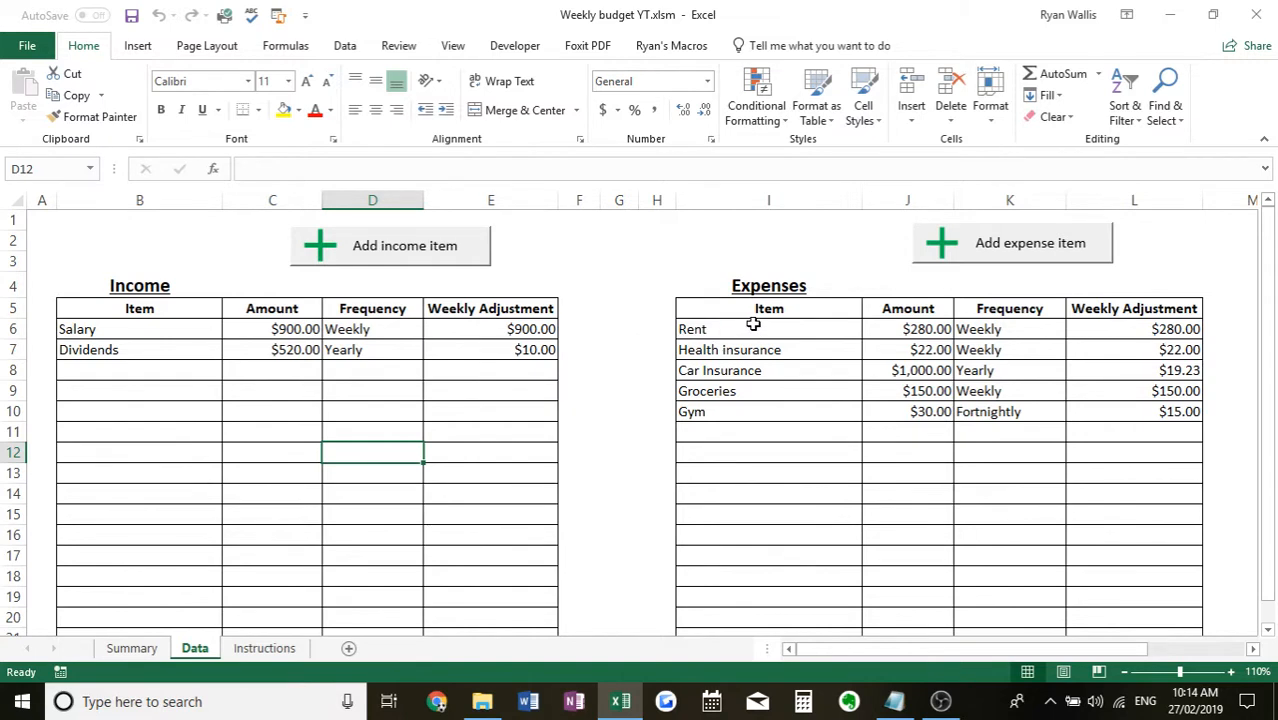
{"action": "mouse_move", "coordinate": [684, 338]}
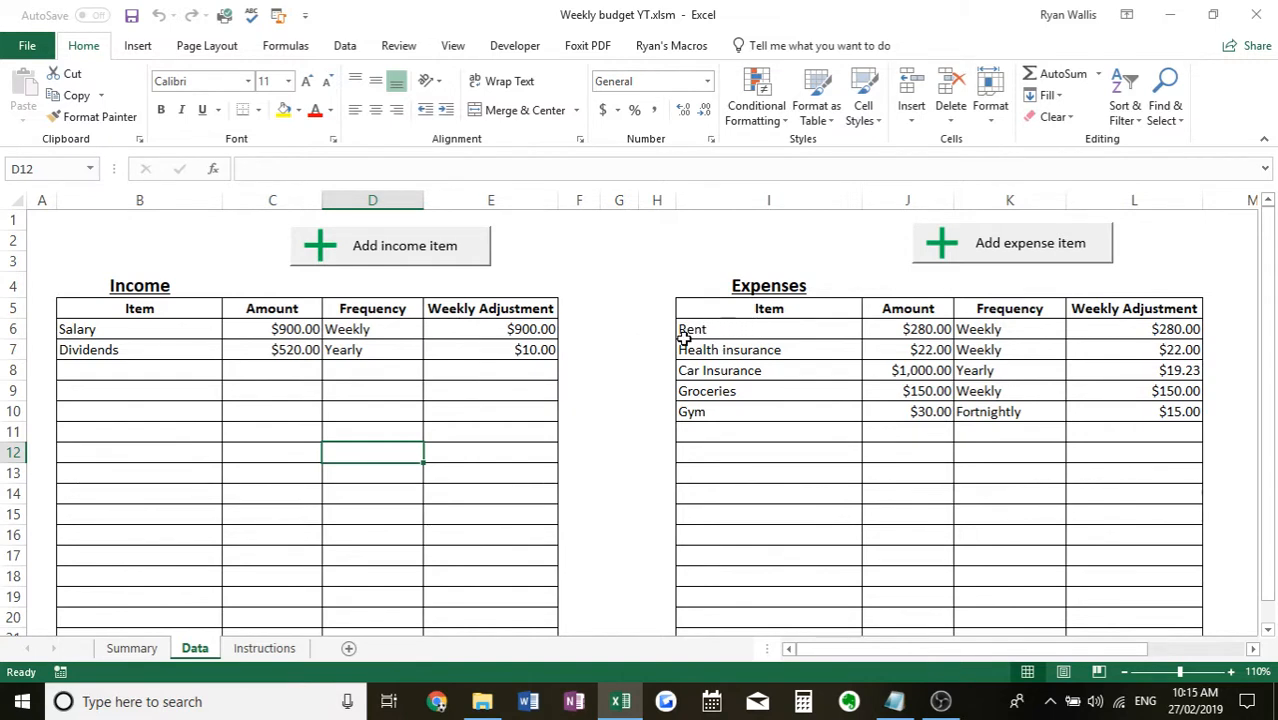
{"action": "mouse_move", "coordinate": [670, 391]}
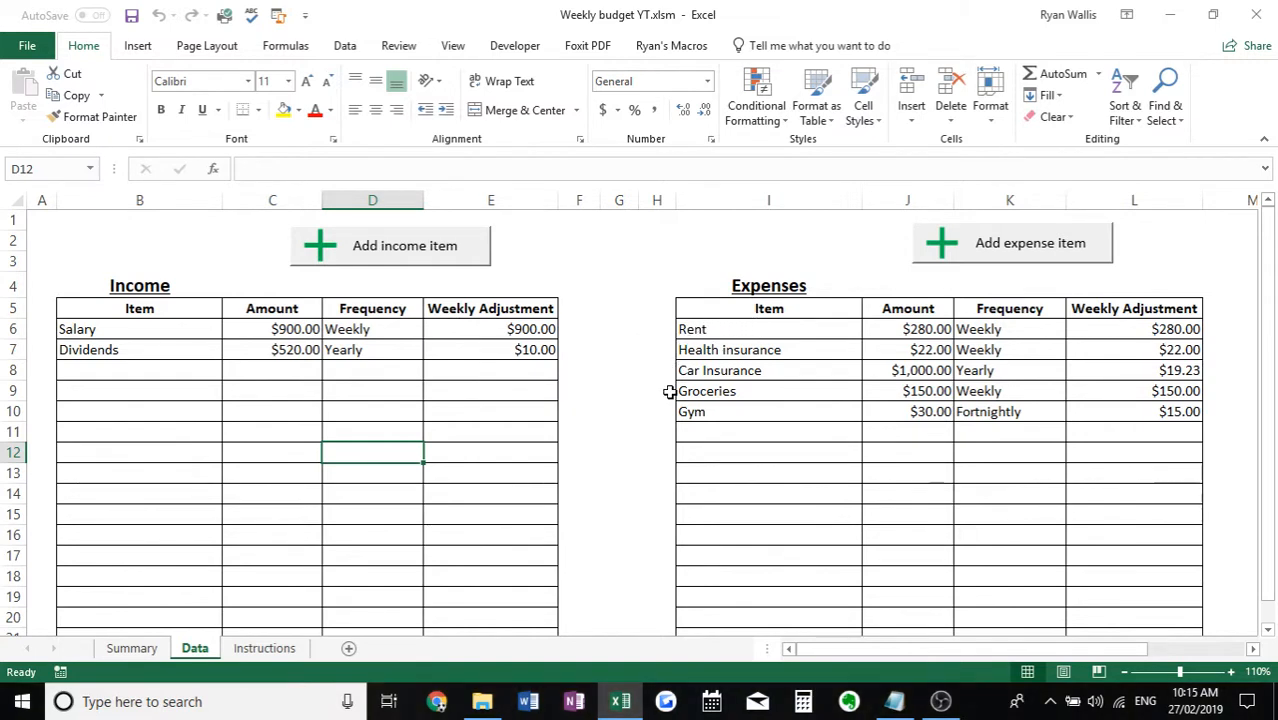
{"action": "mouse_move", "coordinate": [803, 380]}
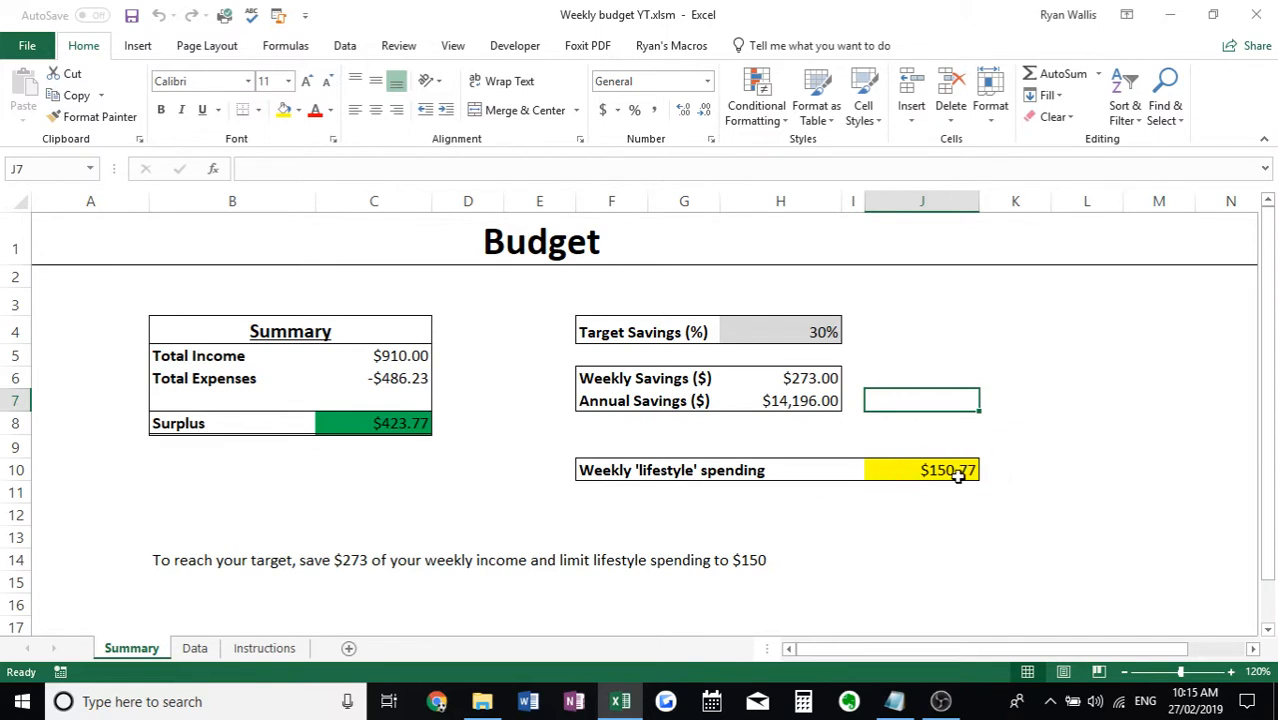
{"action": "mouse_move", "coordinate": [1023, 519]}
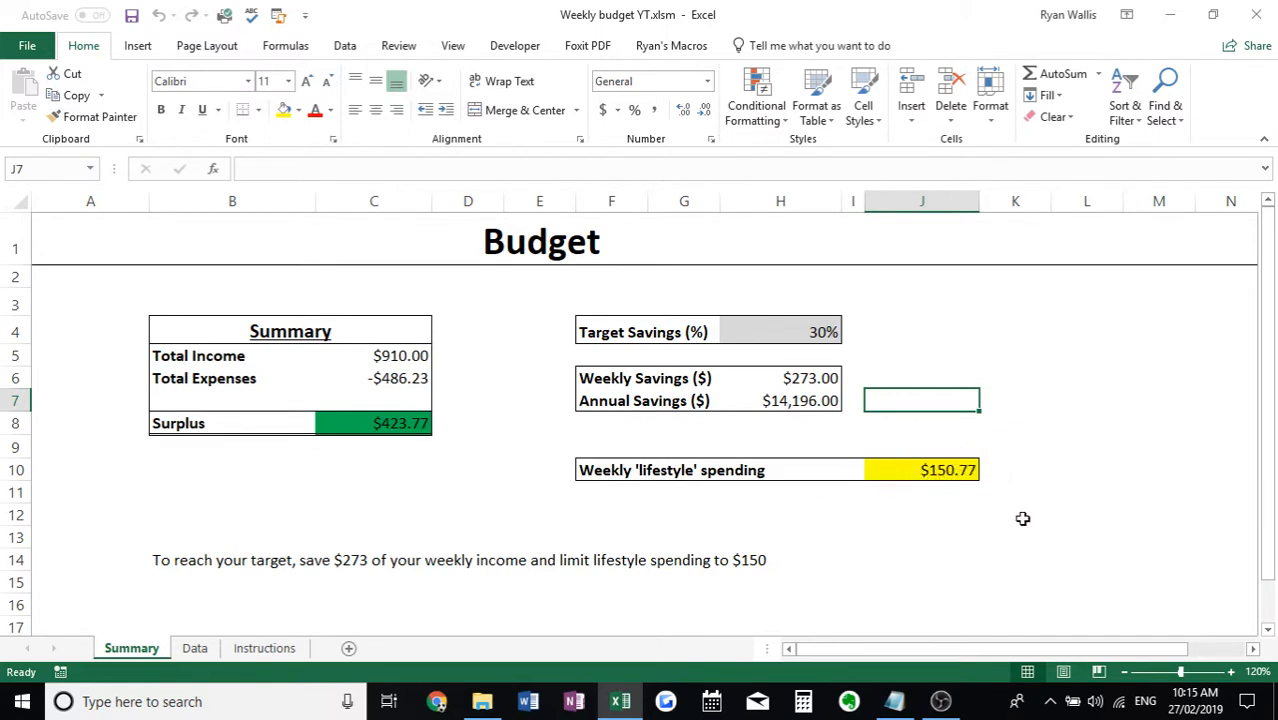
{"action": "mouse_move", "coordinate": [949, 480]}
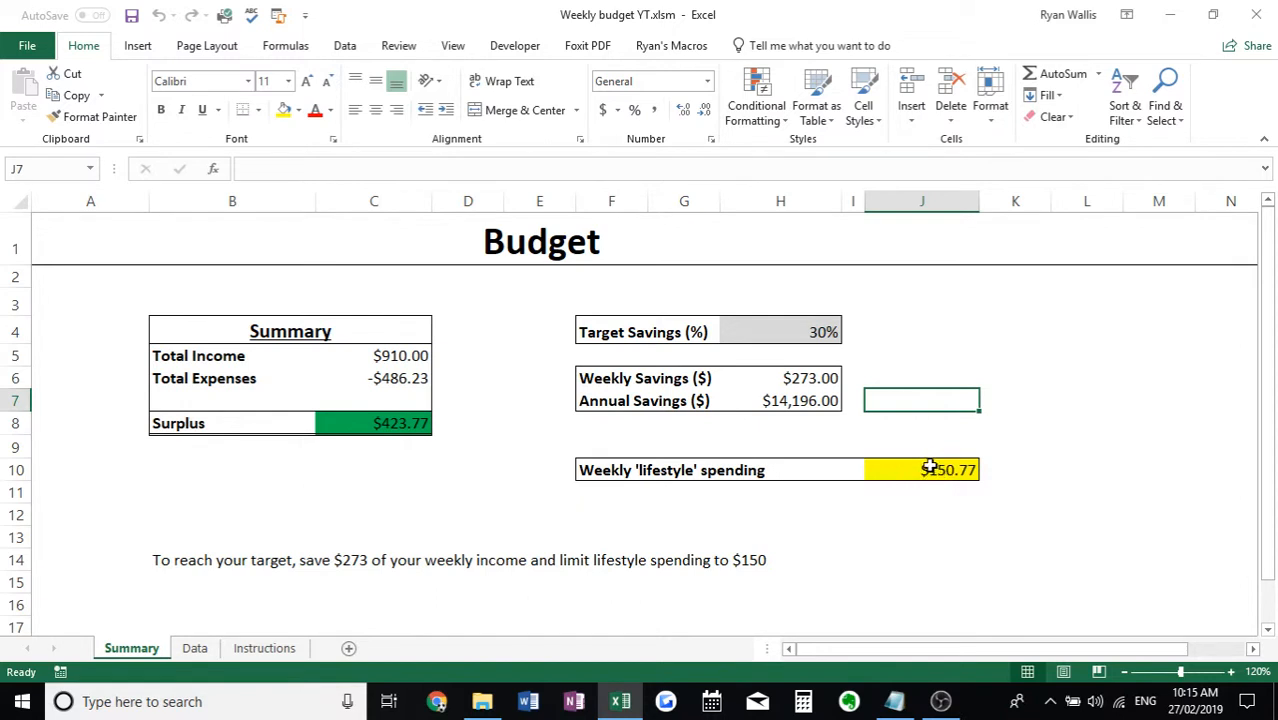
{"action": "mouse_move", "coordinate": [884, 466]}
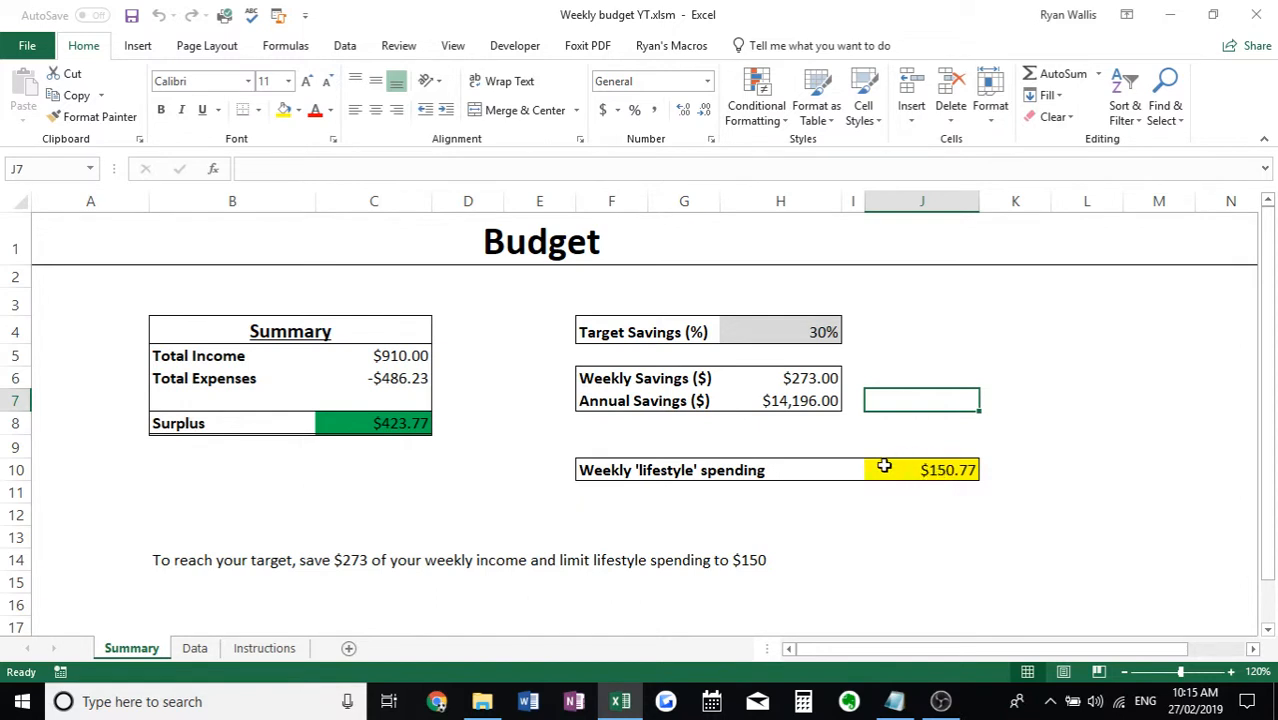
{"action": "mouse_move", "coordinate": [810, 472]}
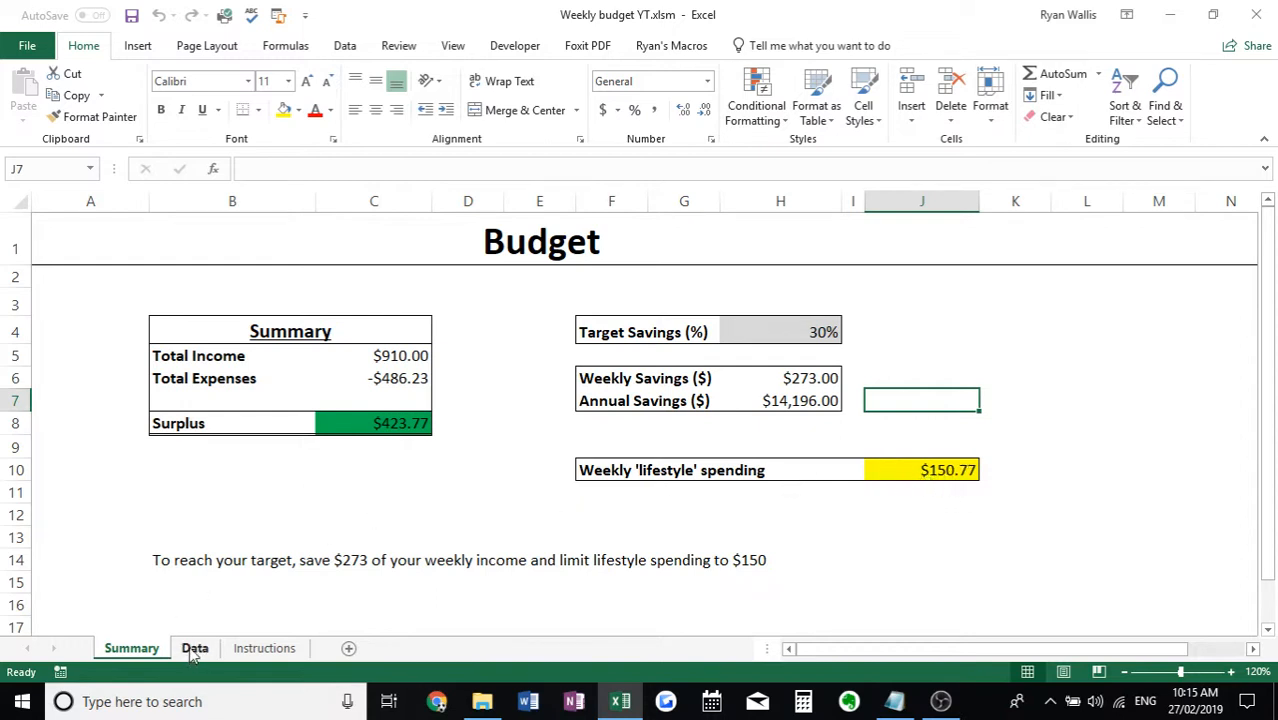
- On the Data sheet, add a monthly $17 Netflix expense and close the form
{"action": "left_click", "coordinate": [194, 648]}
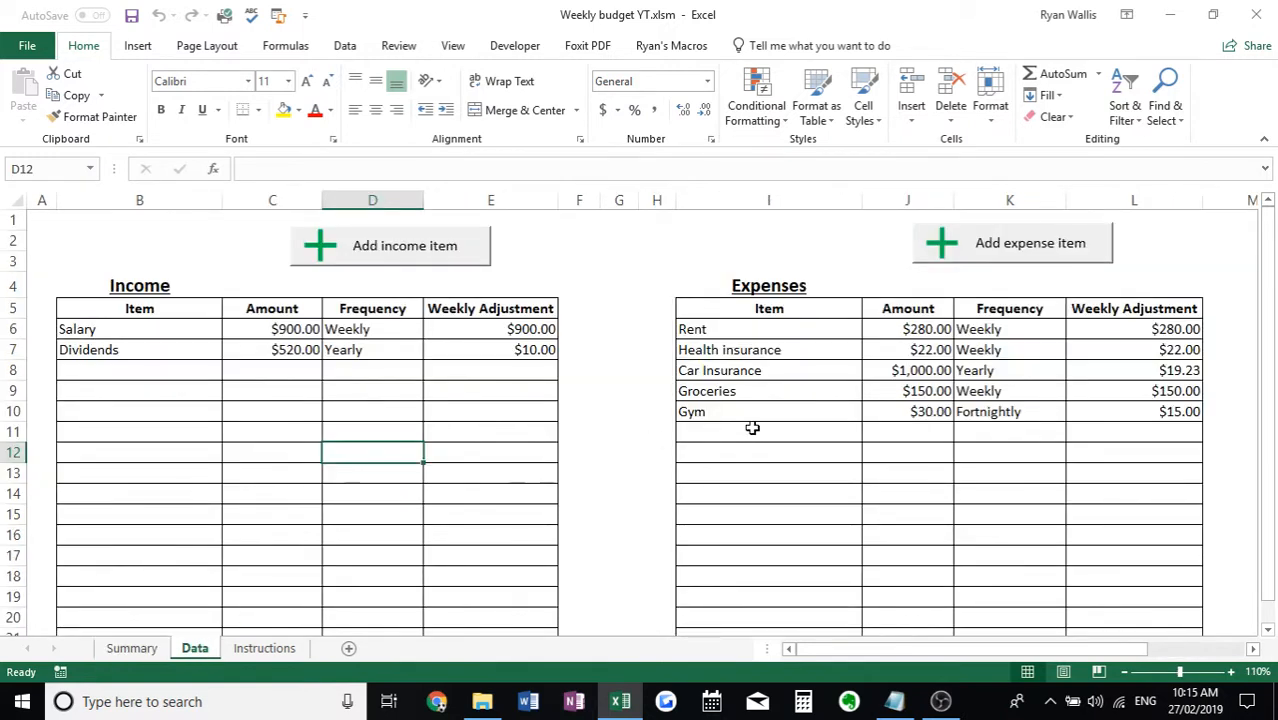
{"action": "mouse_move", "coordinate": [720, 390]}
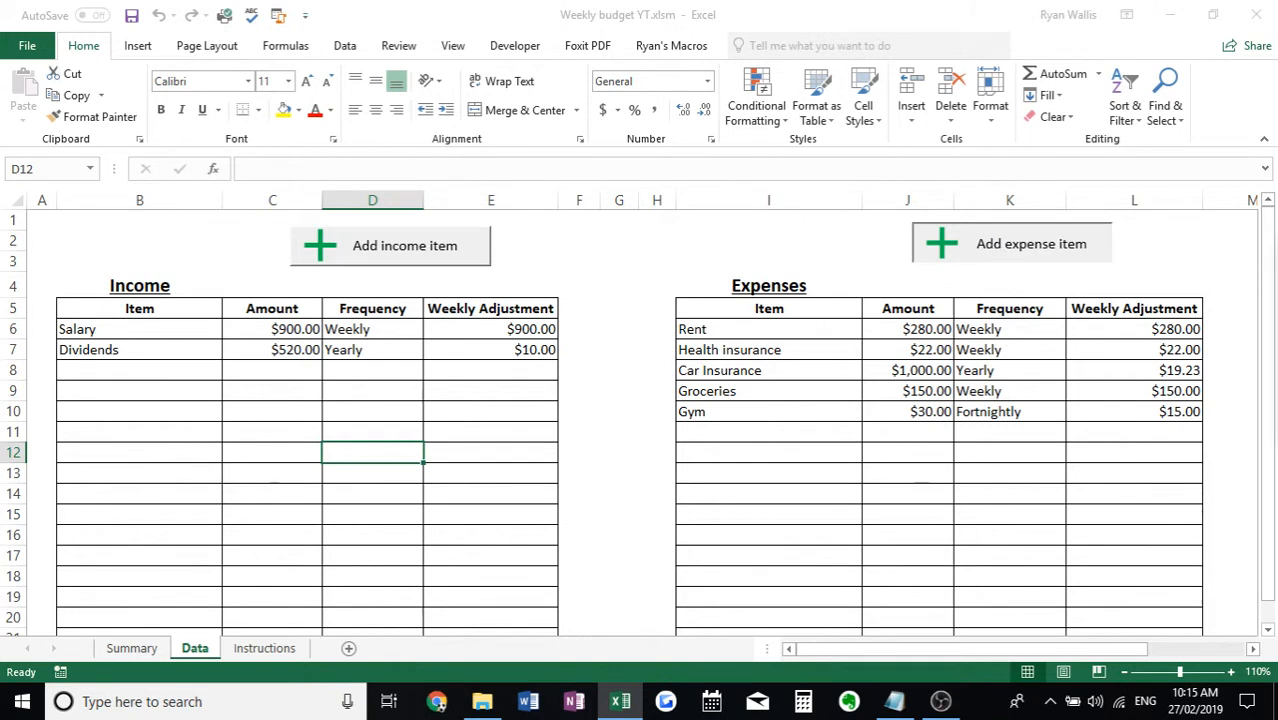
{"action": "left_click", "coordinate": [1010, 243]}
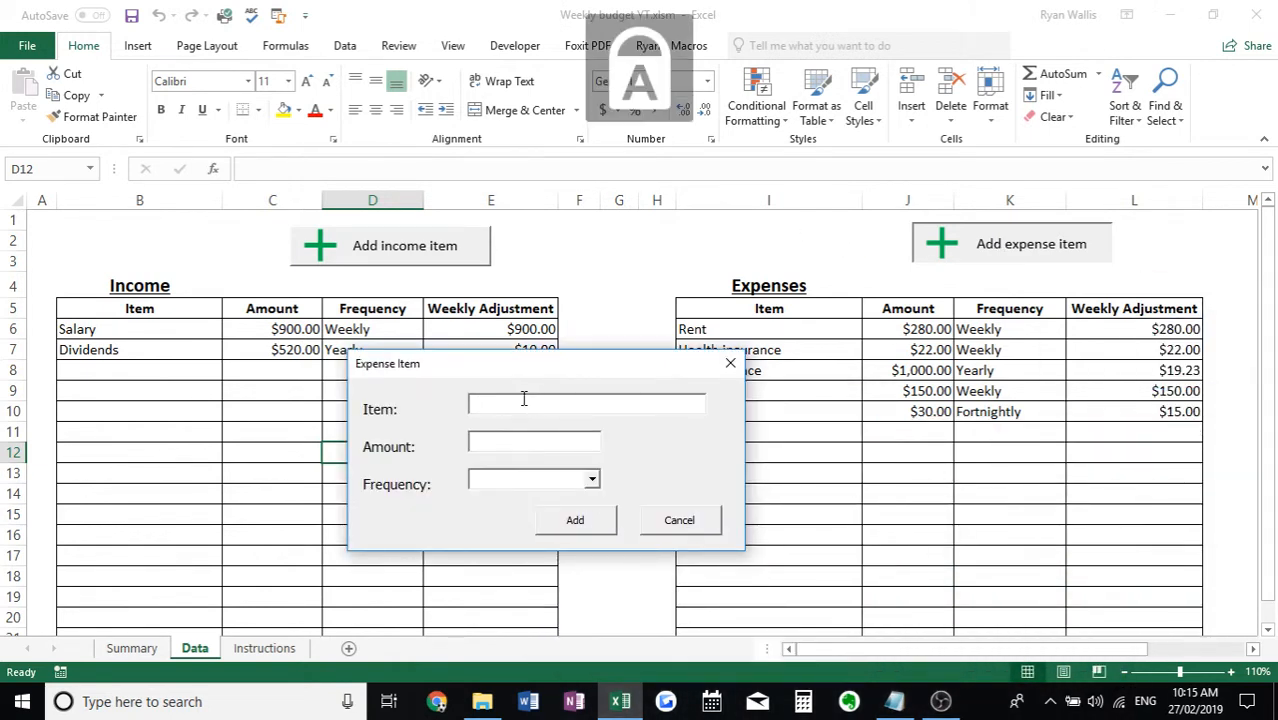
{"action": "type", "text": "Netflix"}
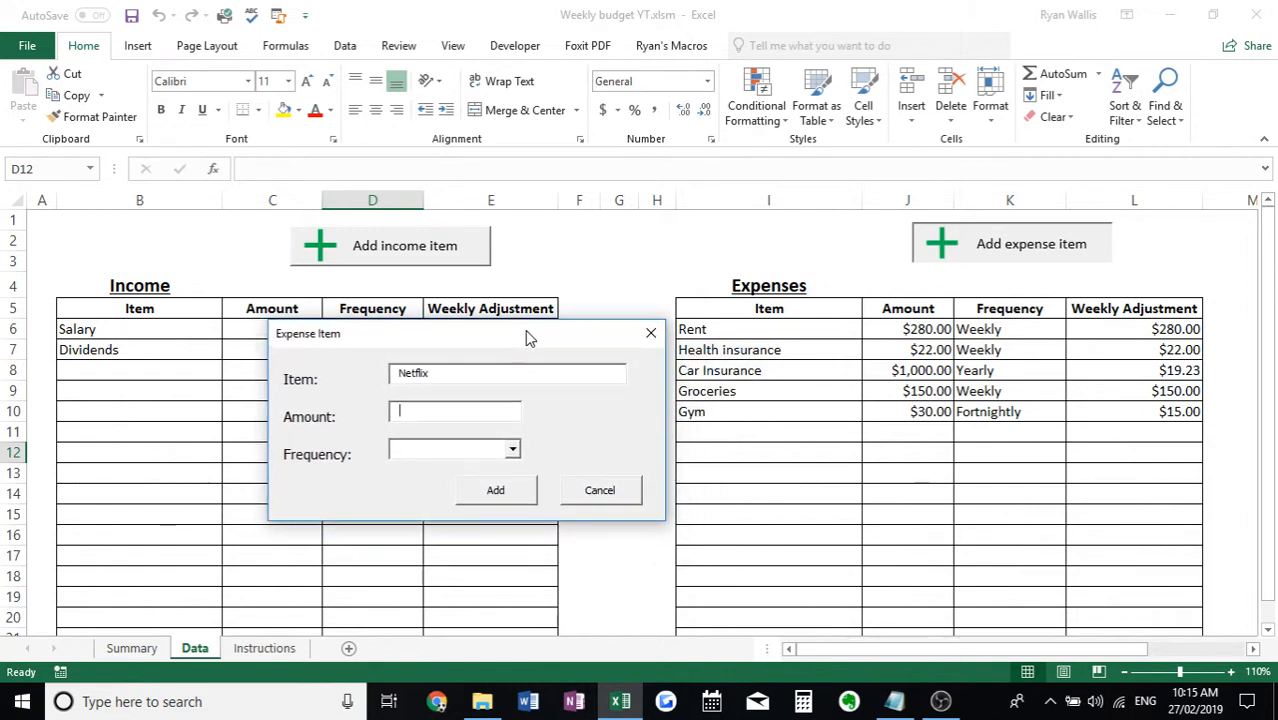
{"action": "type", "text": "17"}
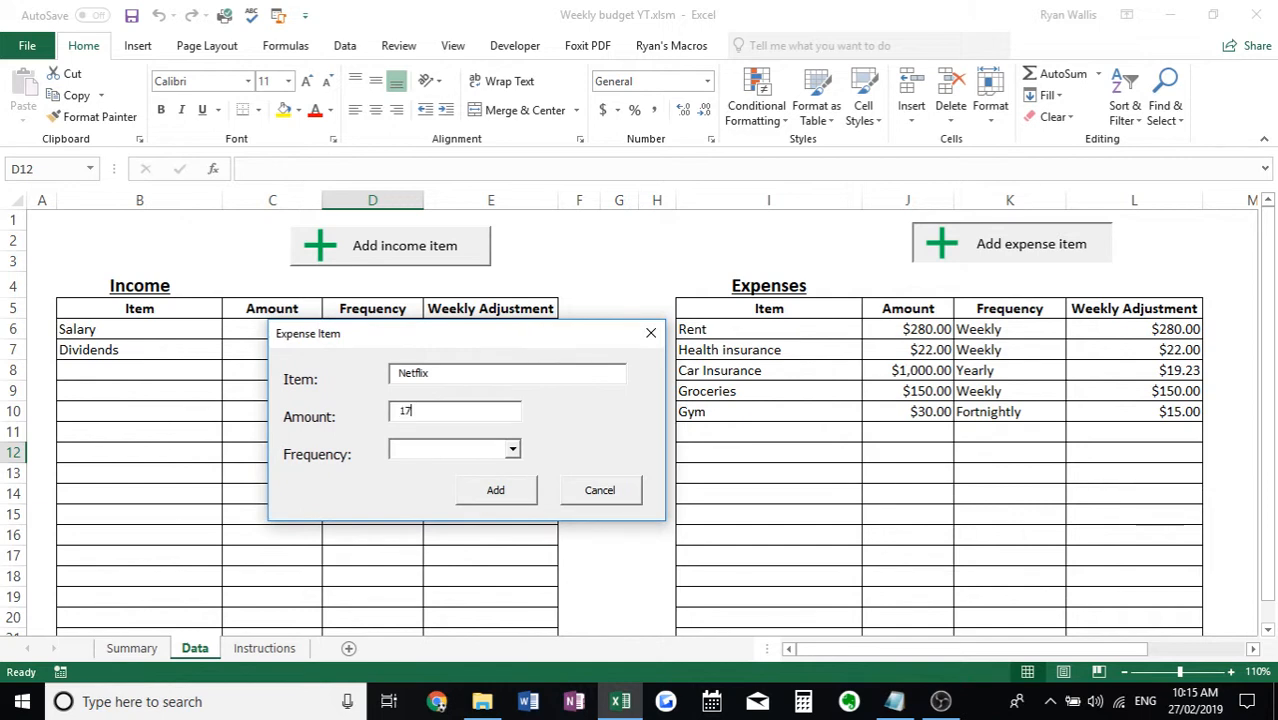
{"action": "left_click", "coordinate": [513, 448]}
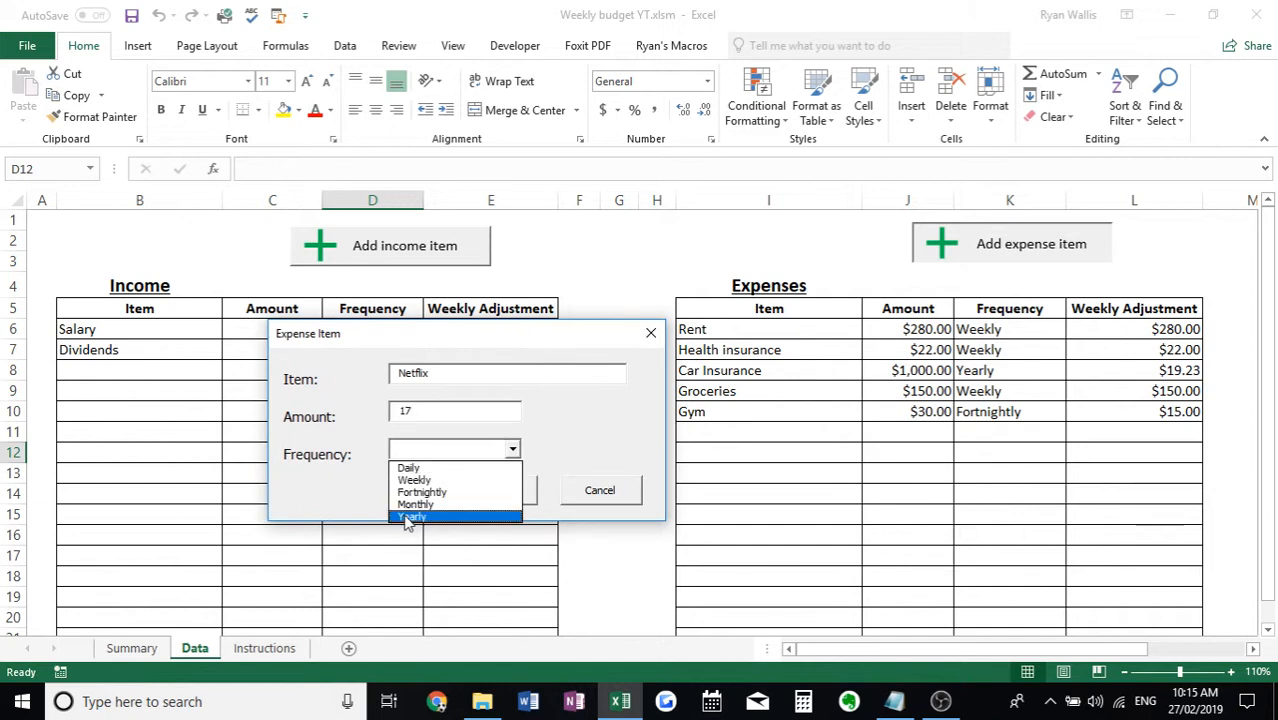
{"action": "left_click", "coordinate": [415, 503]}
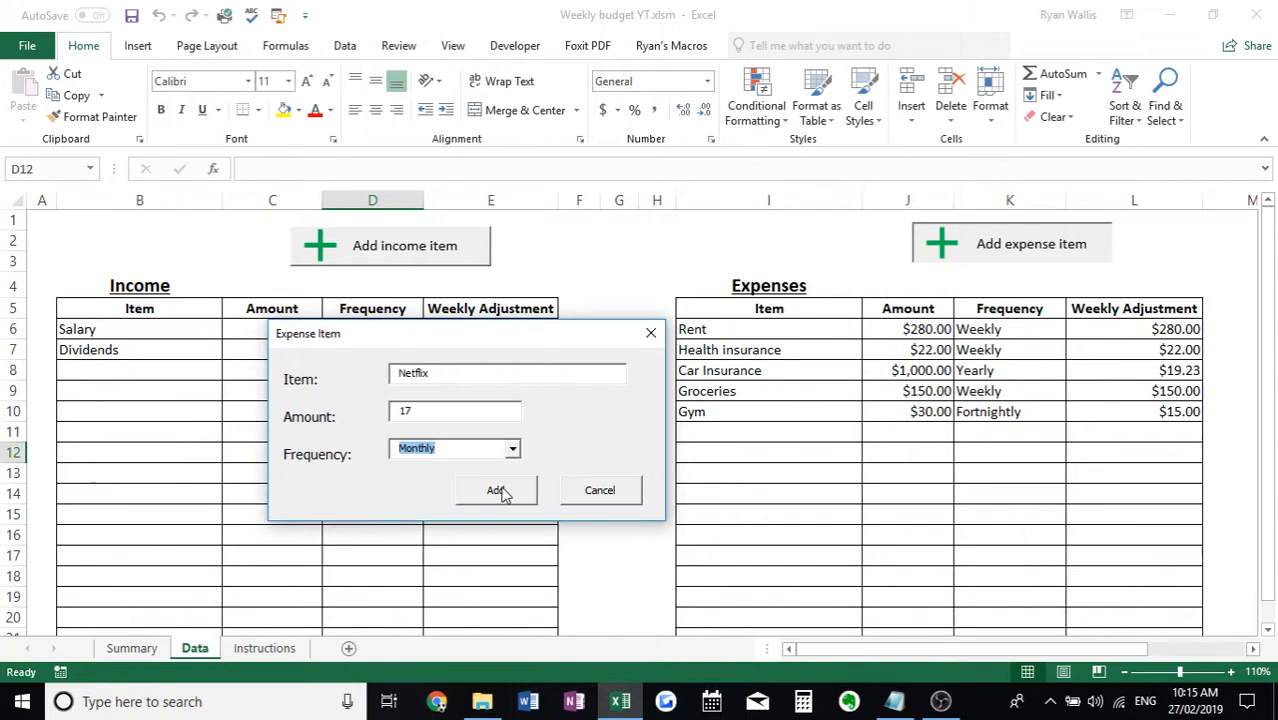
{"action": "left_click", "coordinate": [495, 490]}
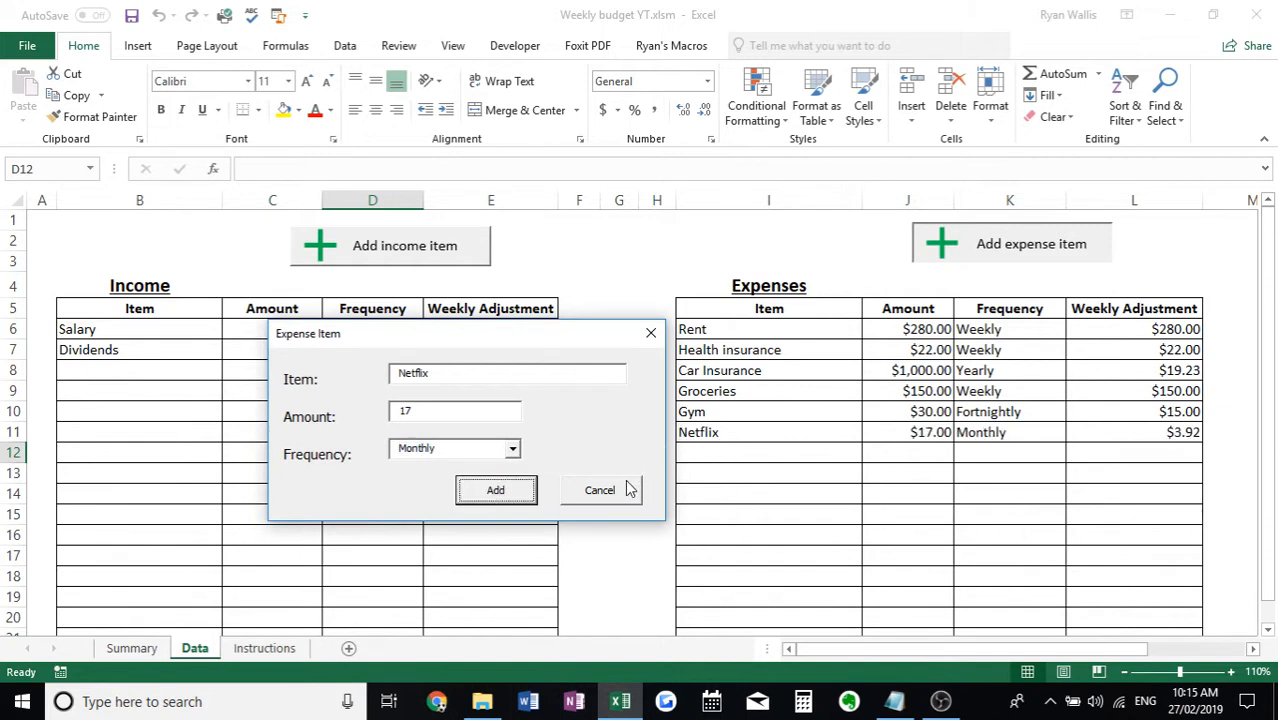
{"action": "left_click", "coordinate": [599, 490]}
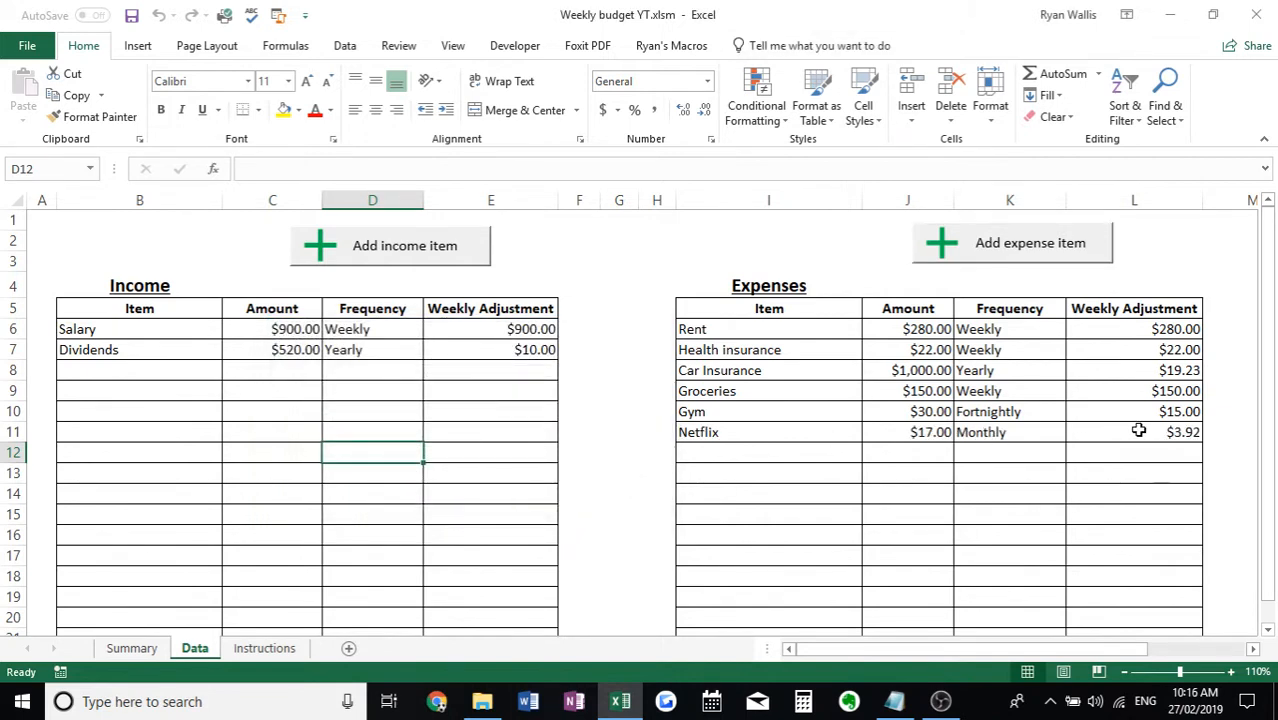
- Check Netflix's $3.92 weekly adjustment, then head back toward the Summary sheet
{"action": "left_click", "coordinate": [1175, 431]}
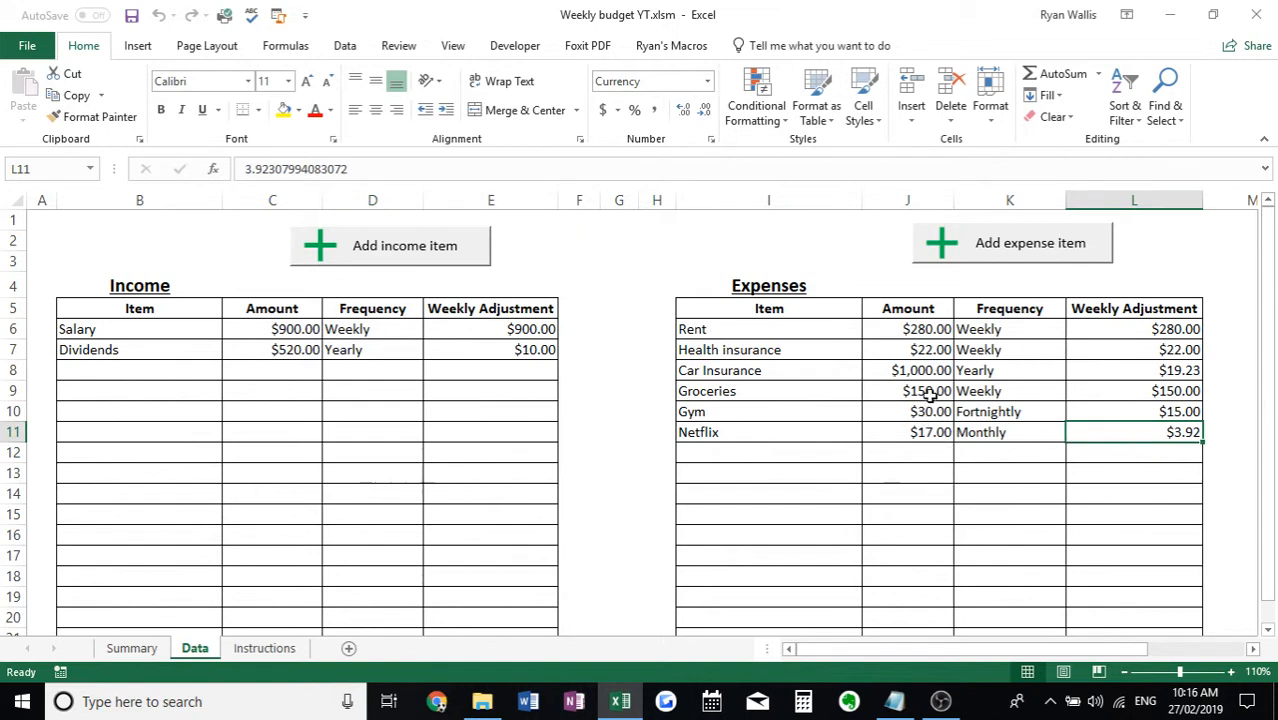
{"action": "left_click", "coordinate": [657, 494]}
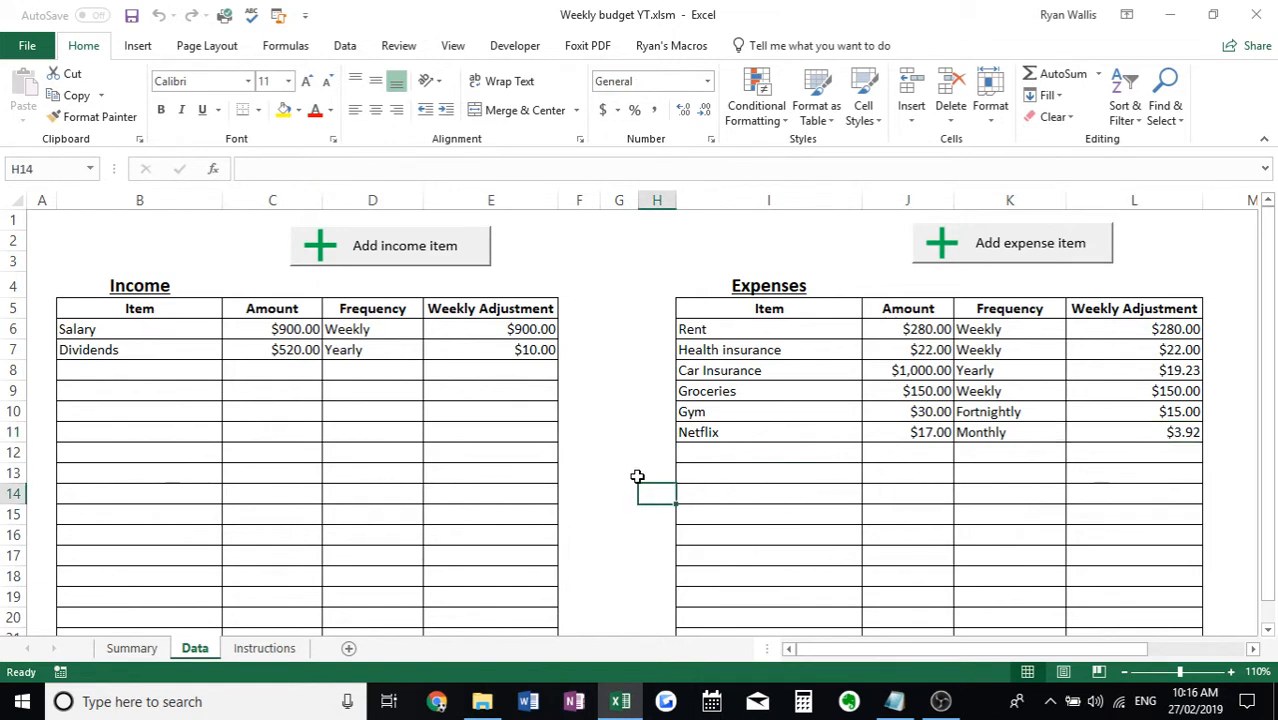
{"action": "mouse_move", "coordinate": [505, 349]}
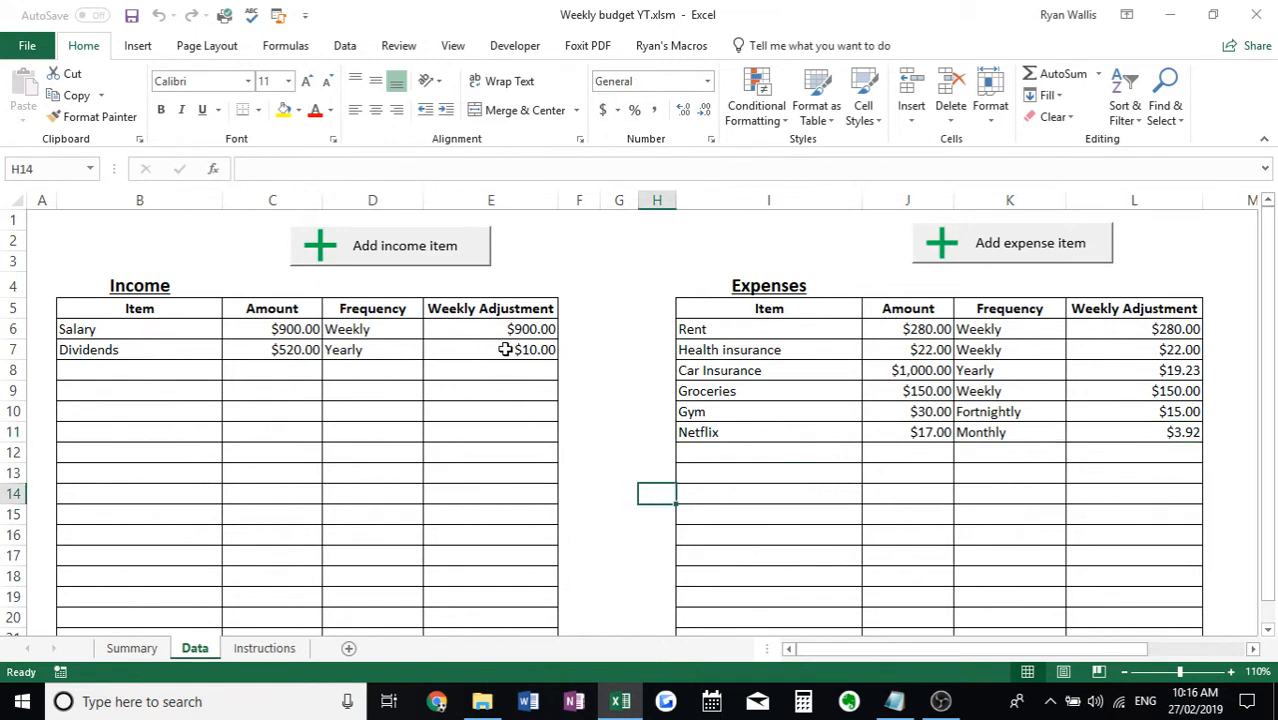
{"action": "mouse_move", "coordinate": [633, 380]}
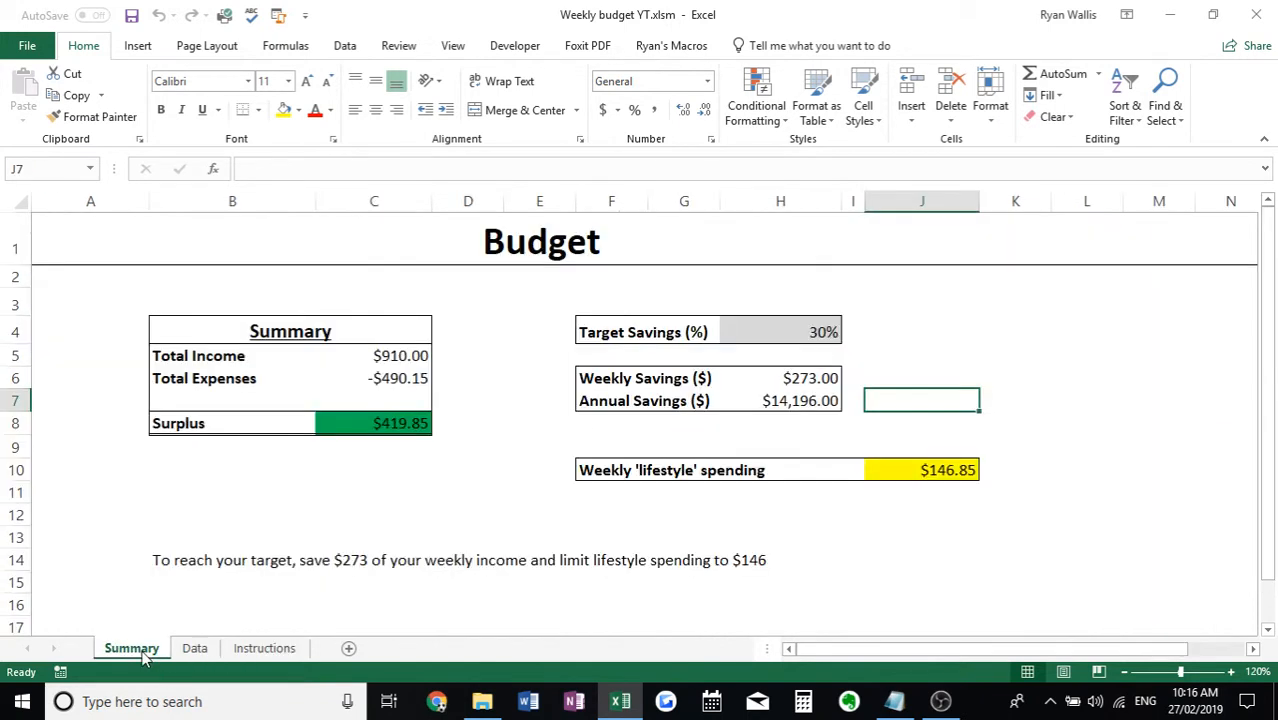
{"action": "mouse_move", "coordinate": [905, 390]}
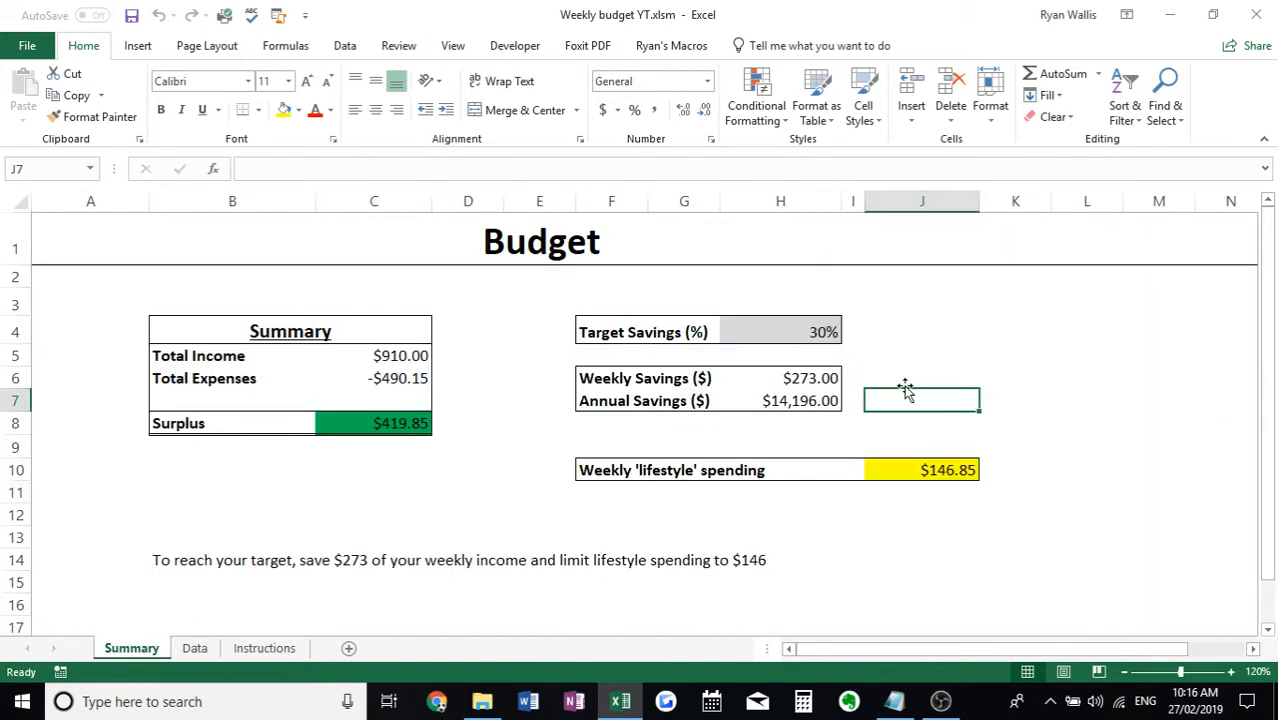
{"action": "mouse_move", "coordinate": [992, 336]}
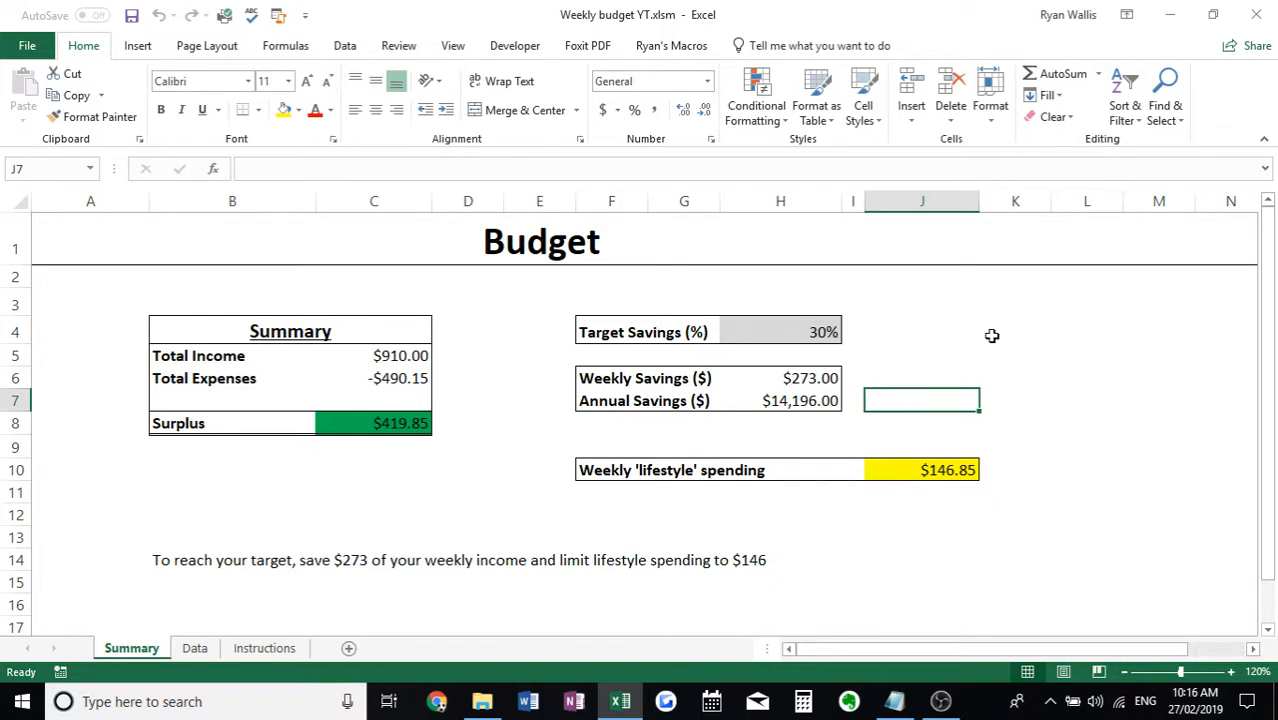
{"action": "mouse_move", "coordinate": [355, 190]}
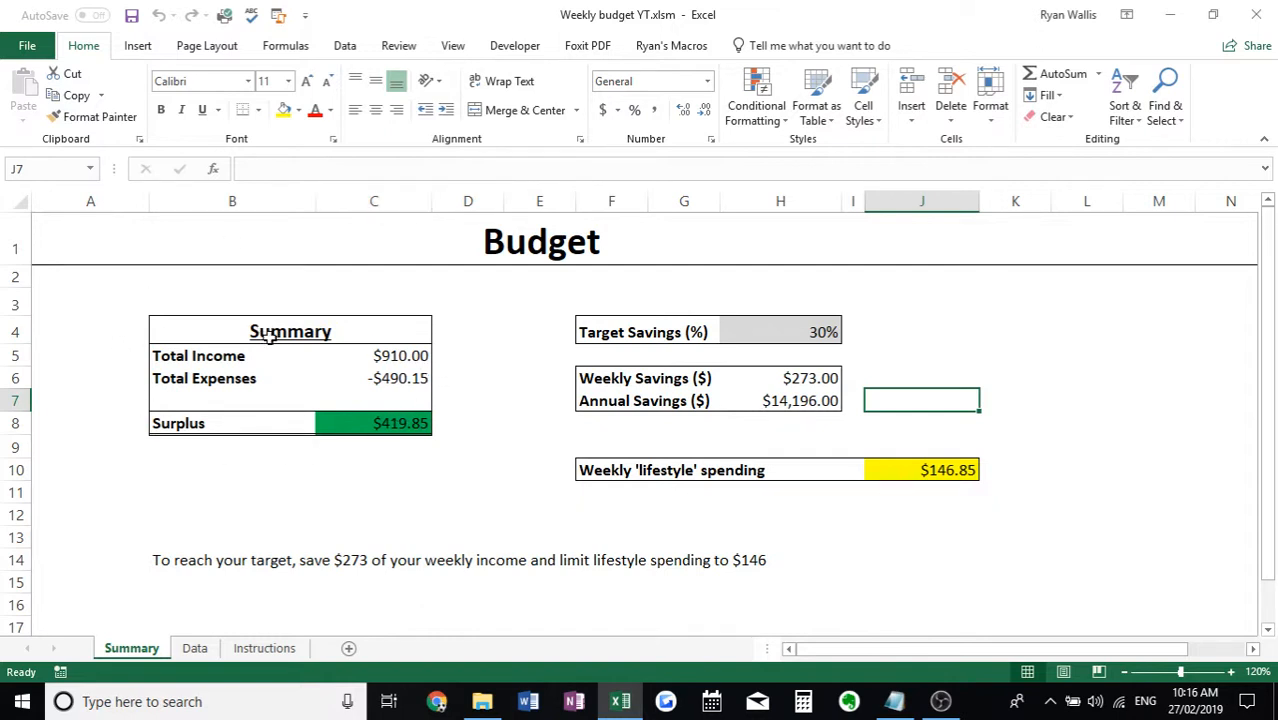
{"action": "mouse_move", "coordinate": [357, 354]}
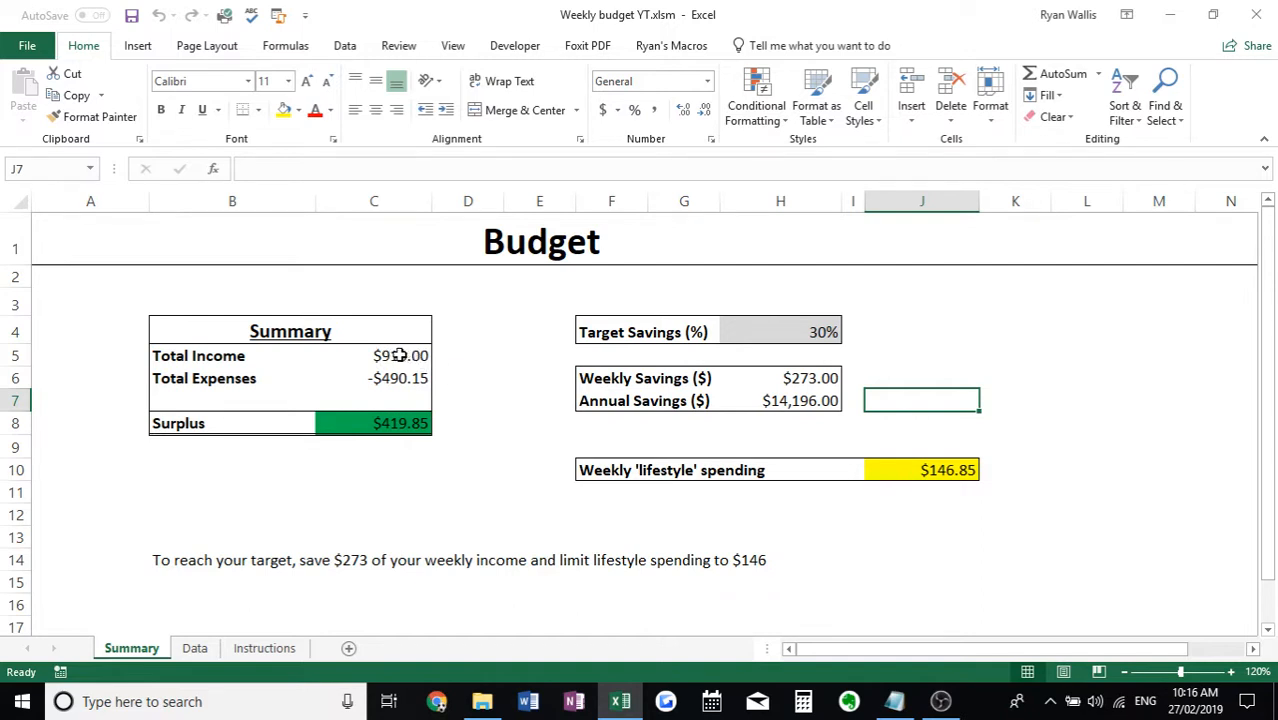
{"action": "mouse_move", "coordinate": [366, 393]}
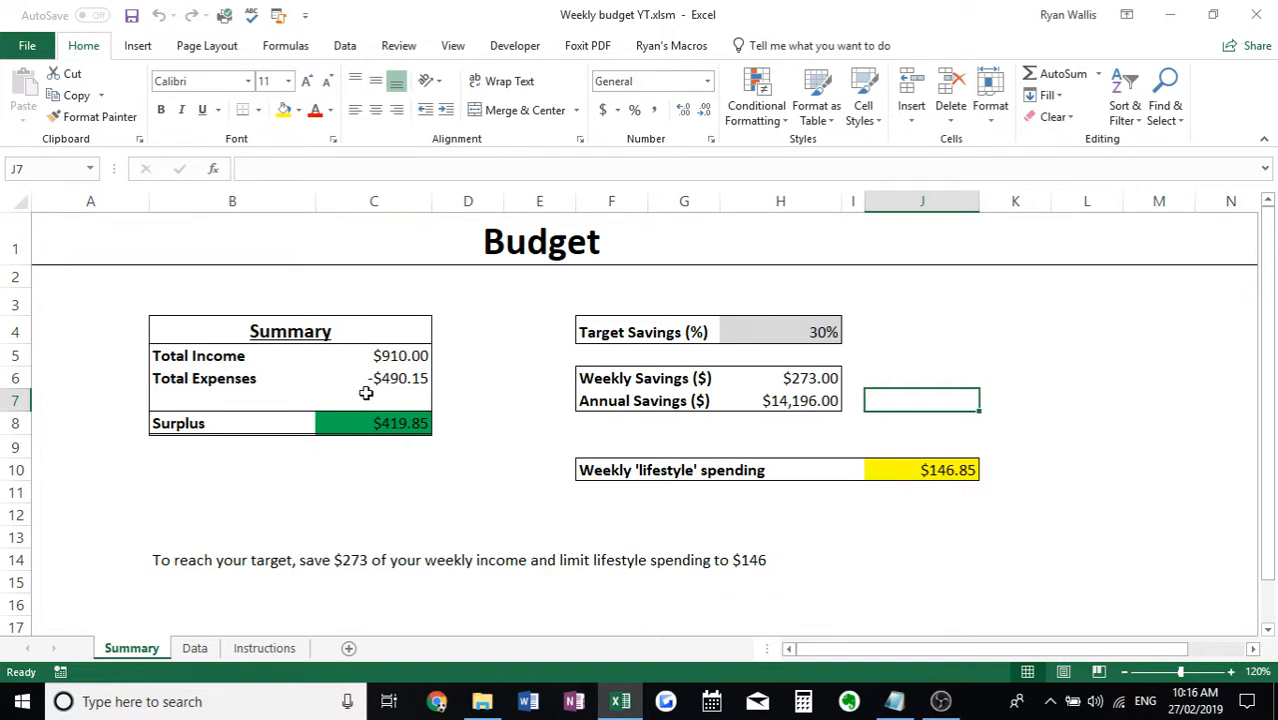
{"action": "mouse_move", "coordinate": [388, 385]}
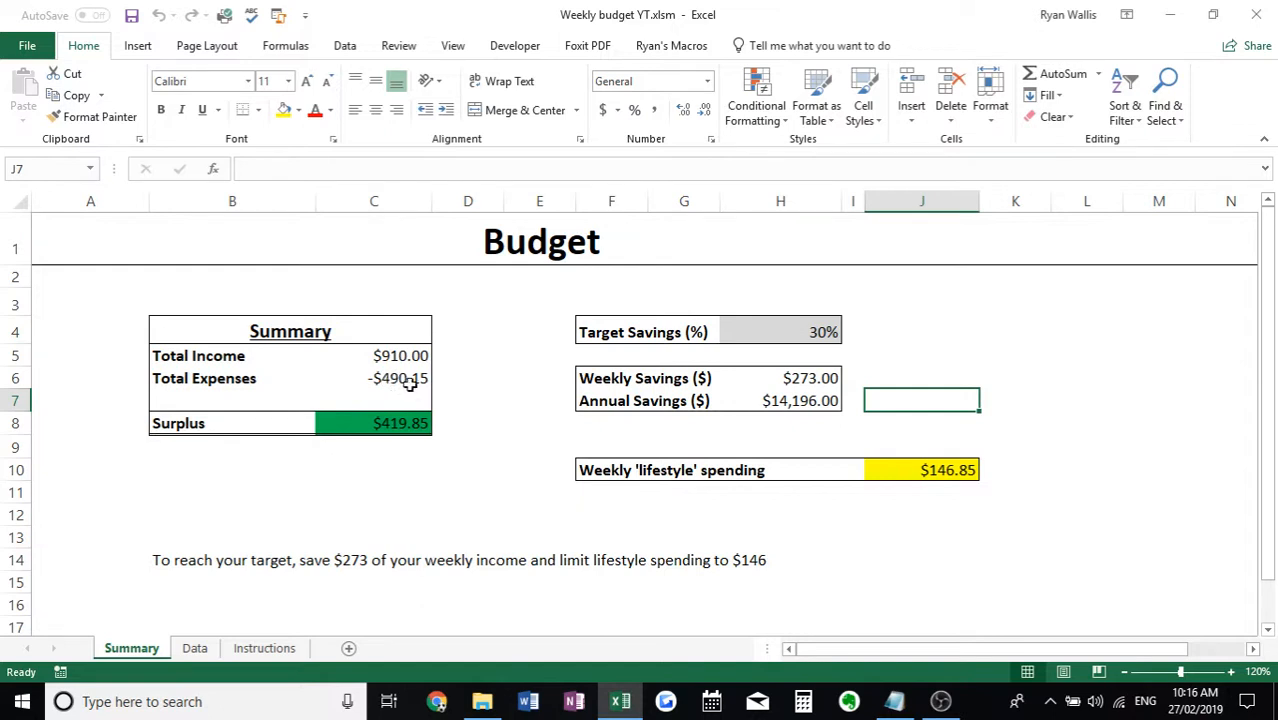
{"action": "mouse_move", "coordinate": [455, 374]}
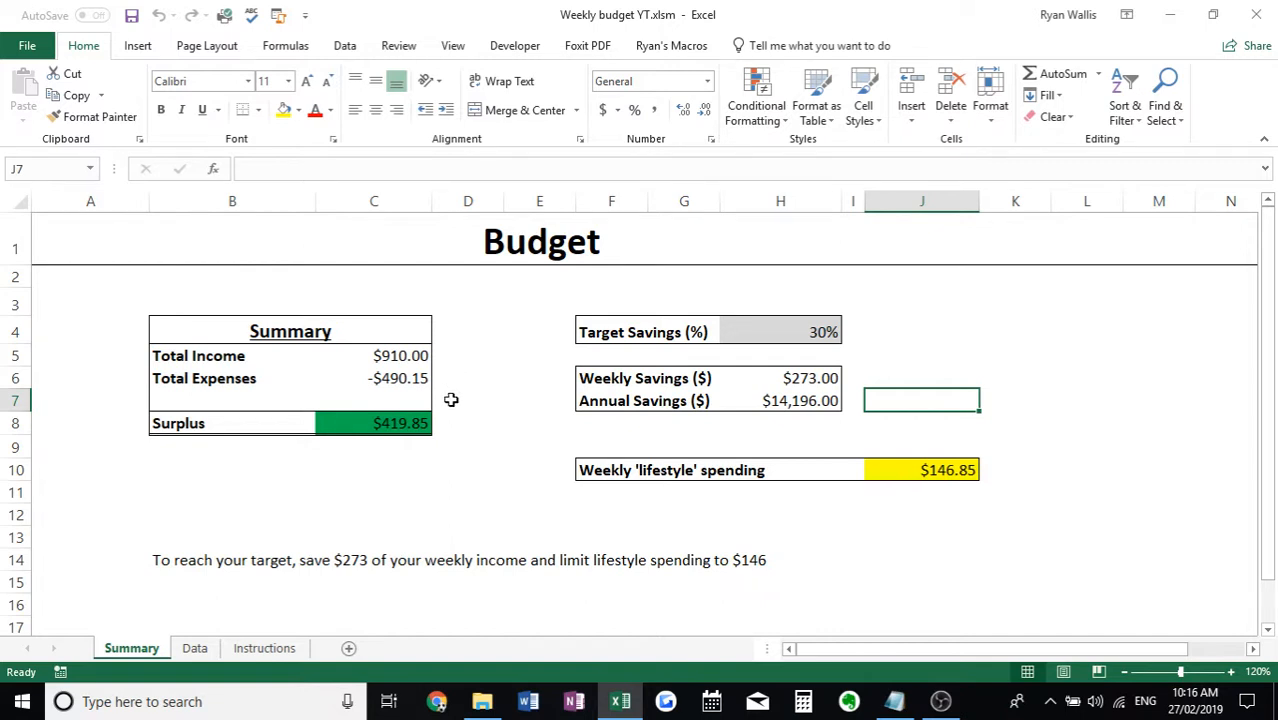
{"action": "mouse_move", "coordinate": [400, 443]}
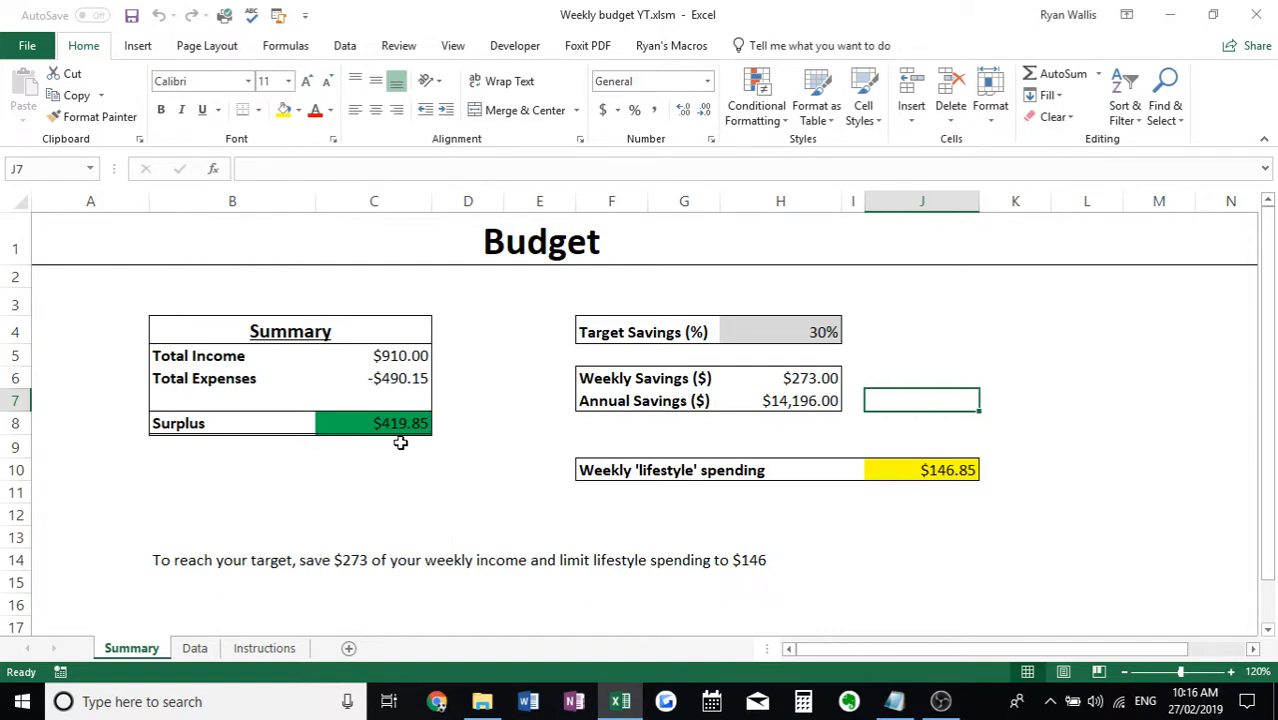
{"action": "mouse_move", "coordinate": [484, 388]}
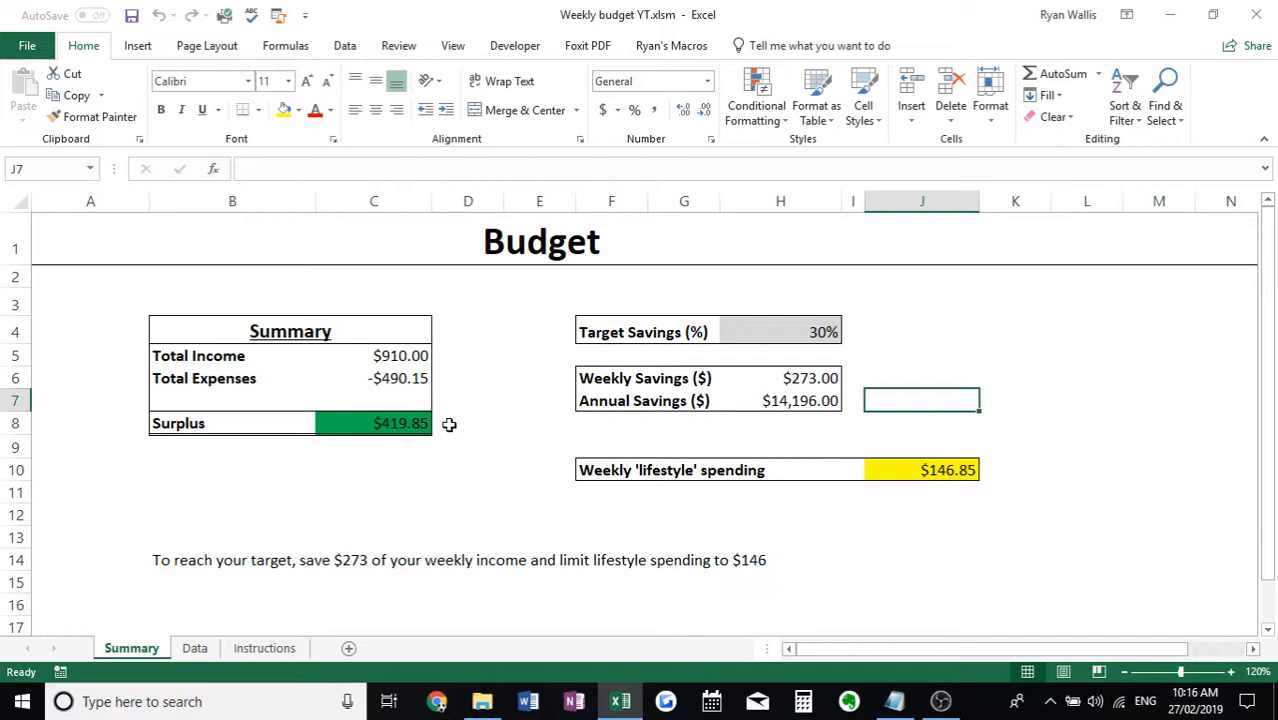
{"action": "mouse_move", "coordinate": [587, 326]}
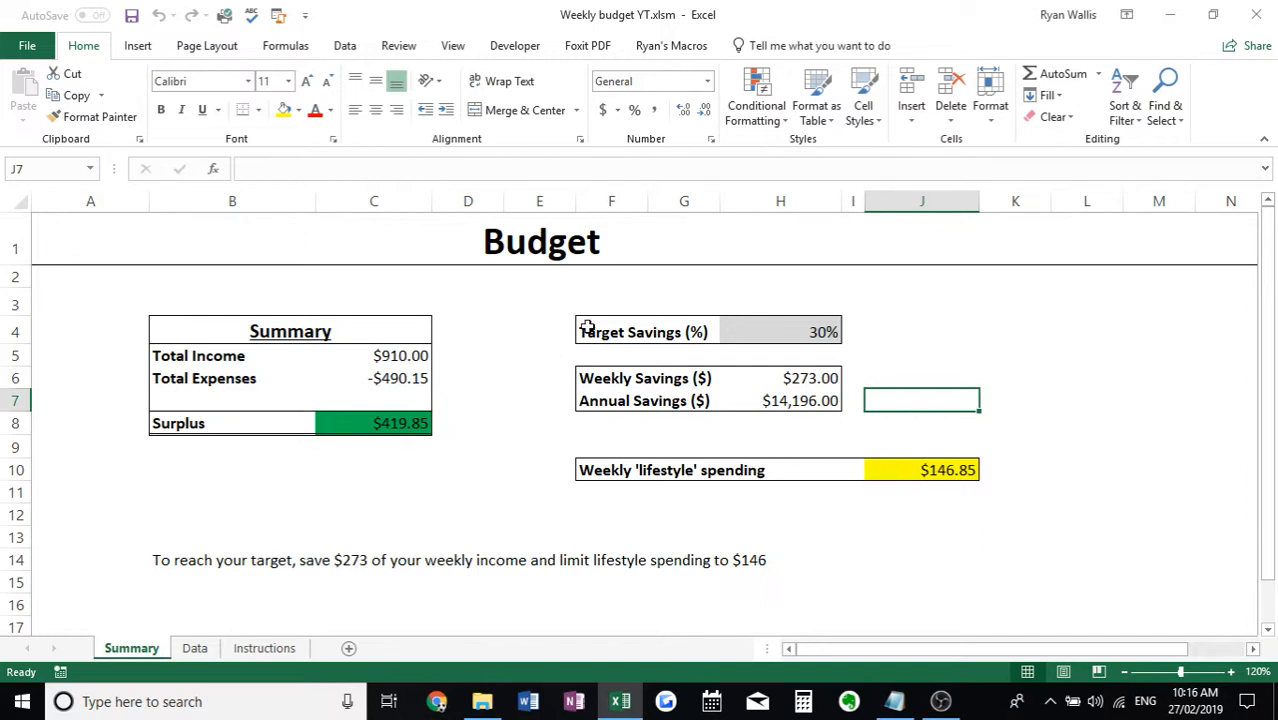
{"action": "mouse_move", "coordinate": [780, 330]}
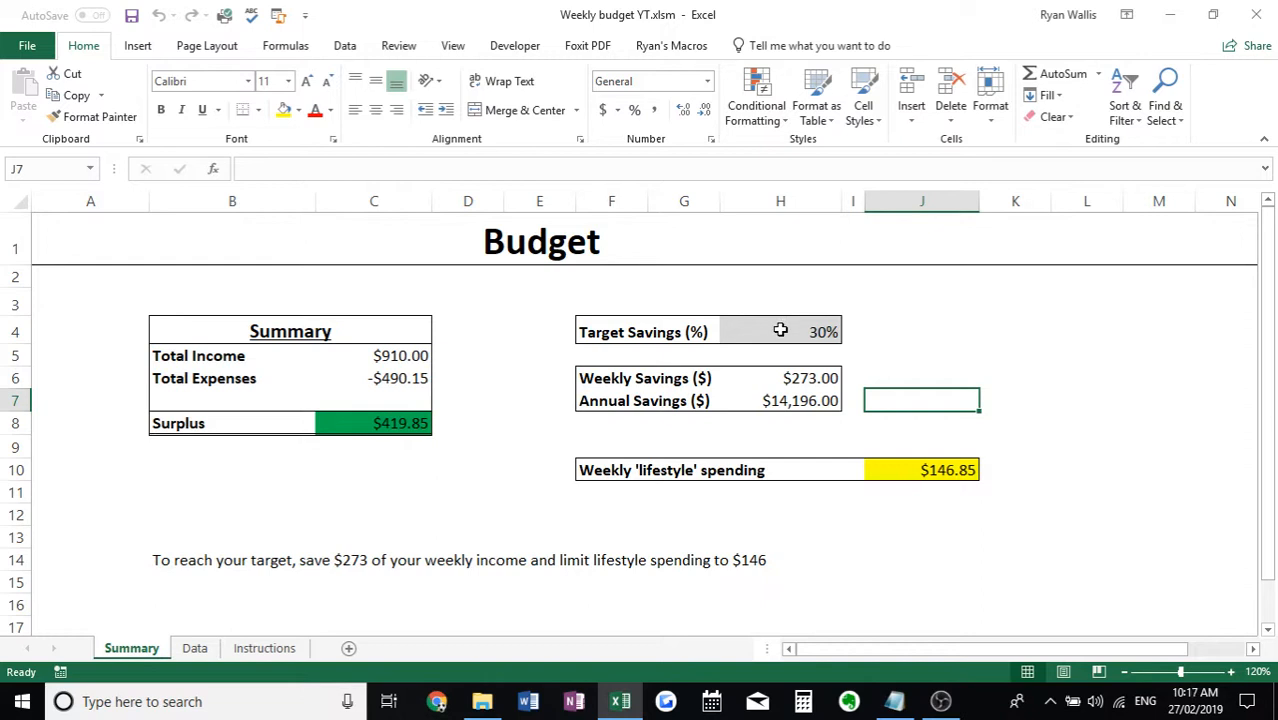
{"action": "left_click", "coordinate": [780, 331]}
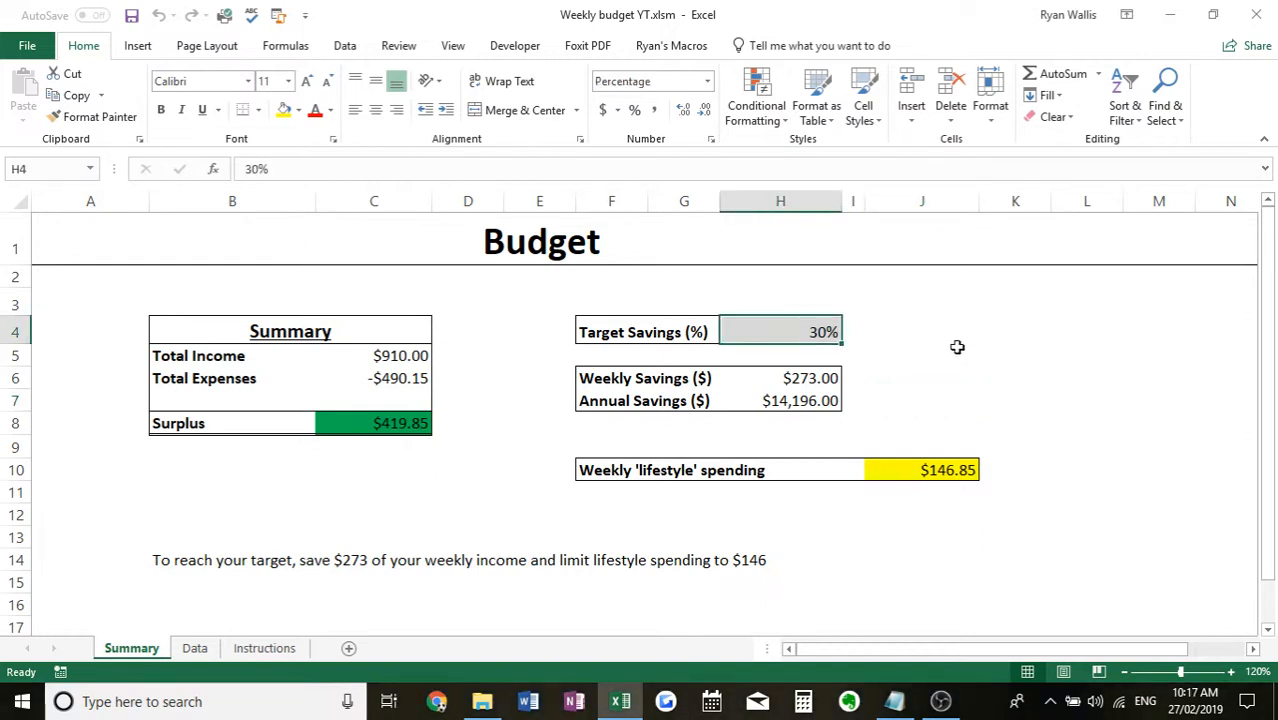
{"action": "mouse_move", "coordinate": [899, 348]}
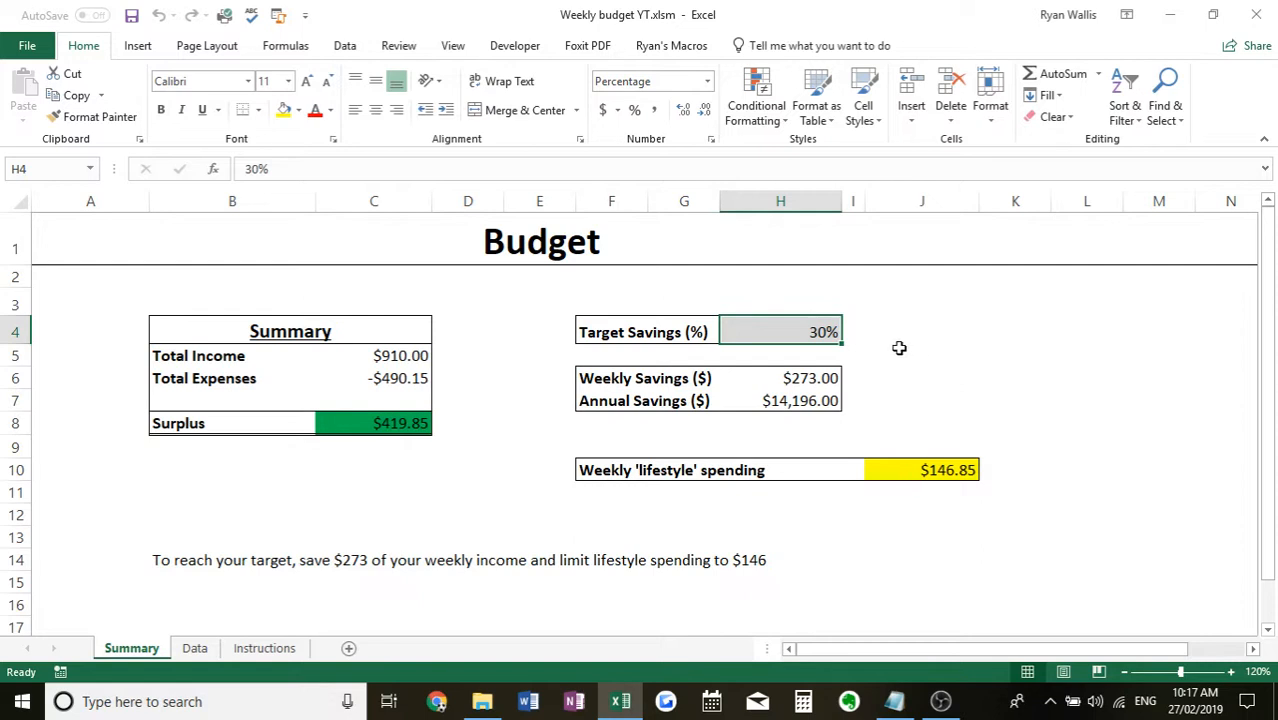
{"action": "mouse_move", "coordinate": [389, 358]}
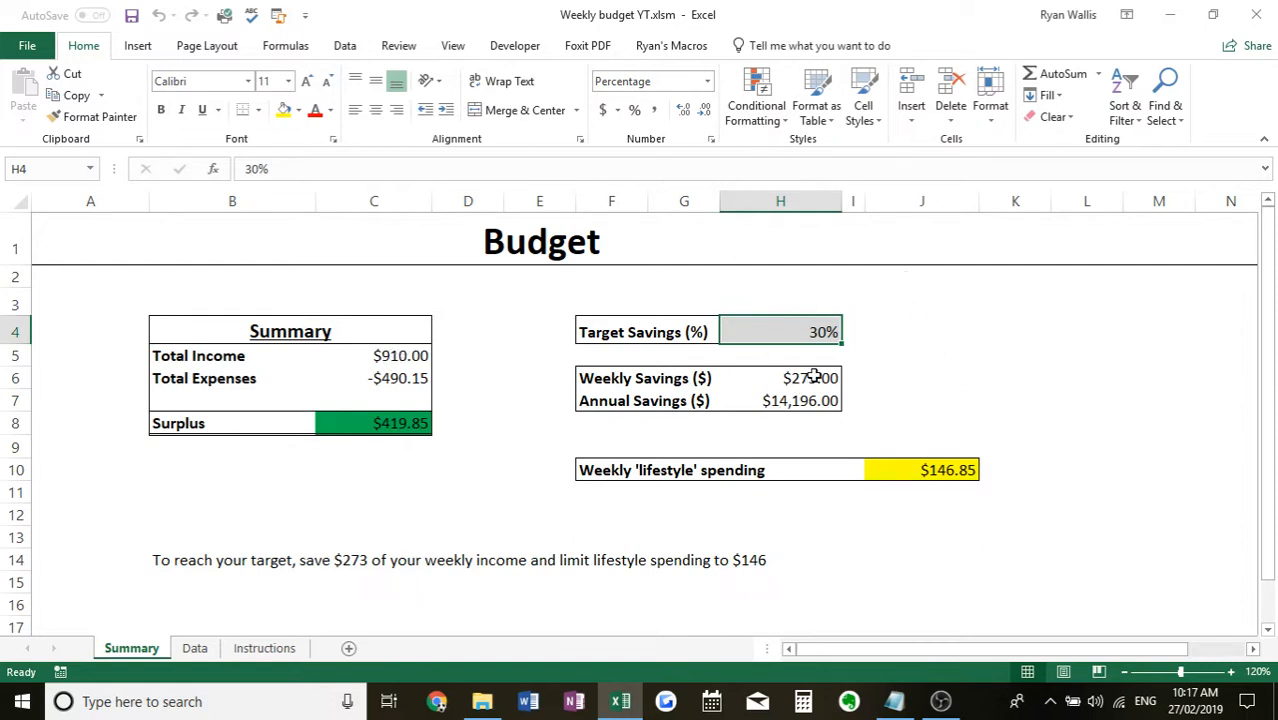
{"action": "mouse_move", "coordinate": [938, 388]}
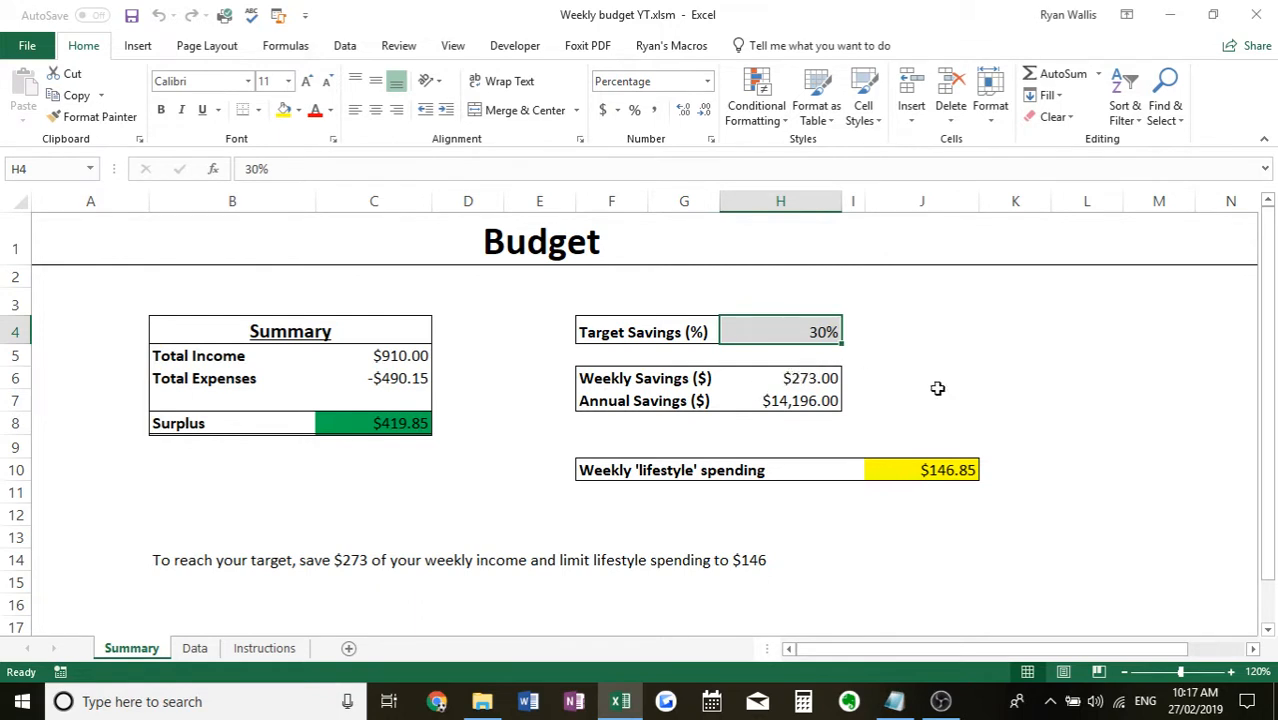
{"action": "type", "text": "20"}
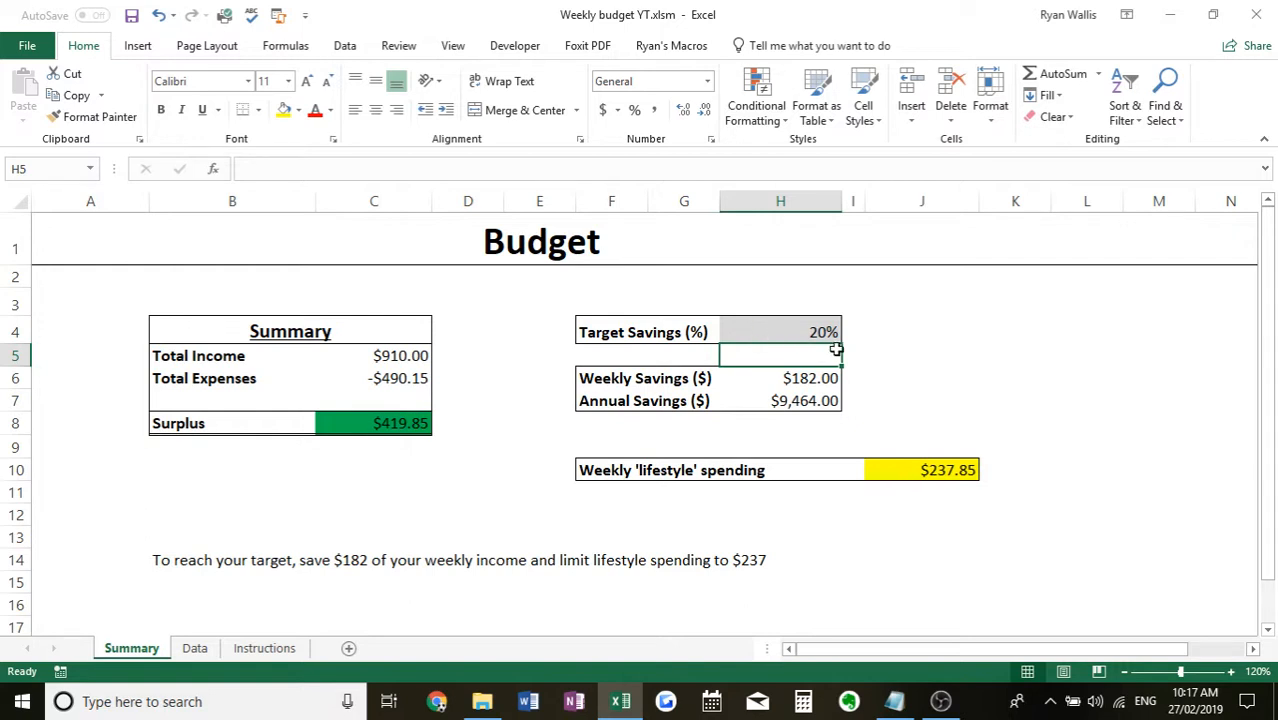
{"action": "mouse_move", "coordinate": [938, 453]}
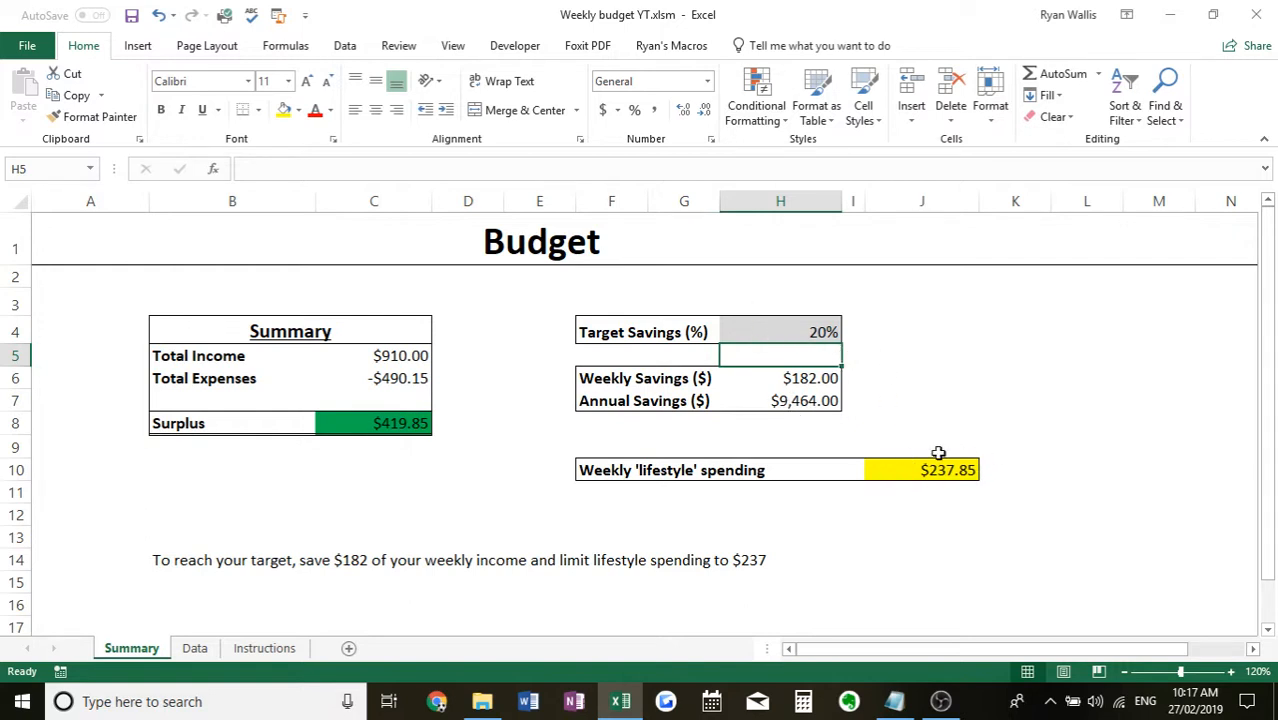
{"action": "mouse_move", "coordinate": [1036, 463]}
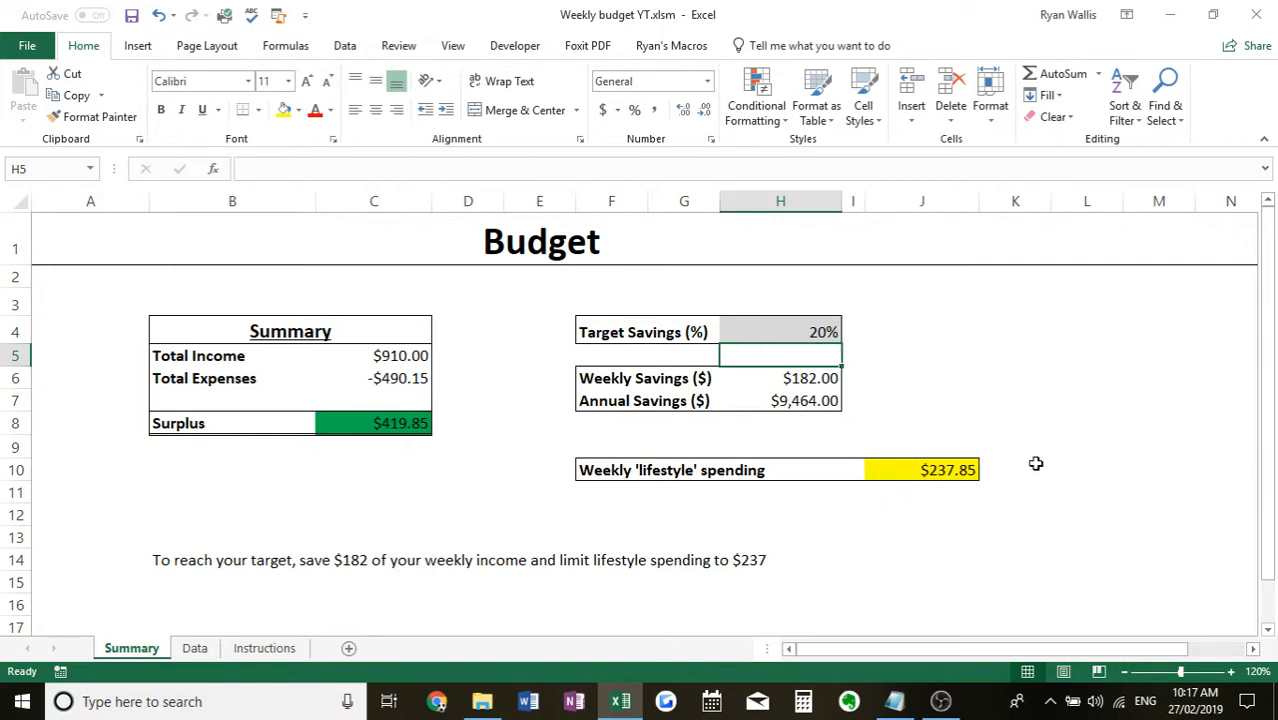
{"action": "mouse_move", "coordinate": [799, 403]}
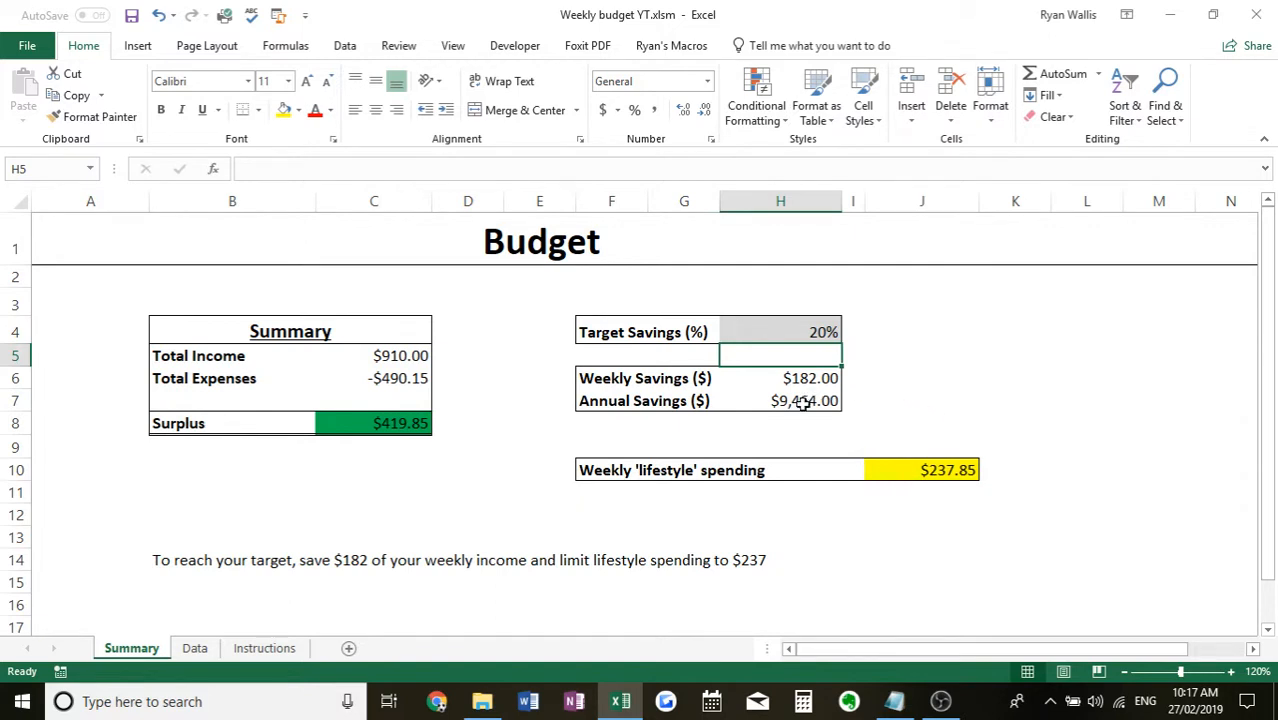
{"action": "left_click", "coordinate": [780, 400]}
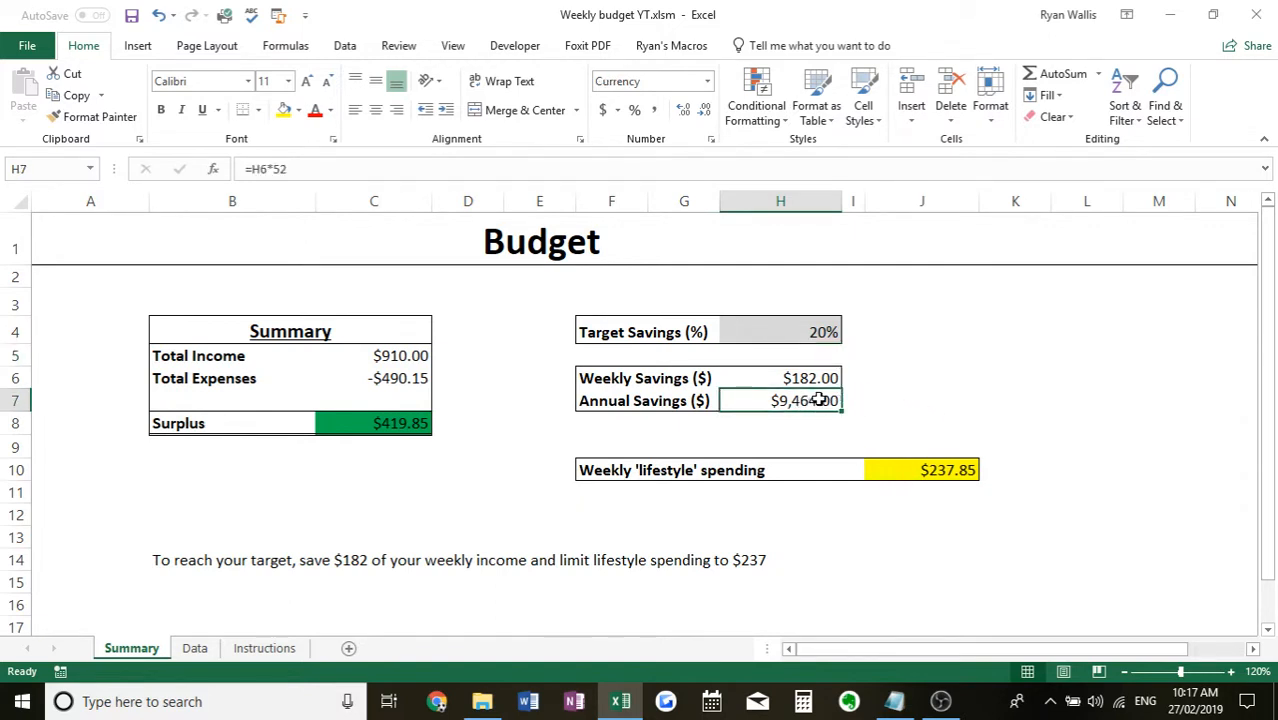
{"action": "mouse_move", "coordinate": [810, 415]}
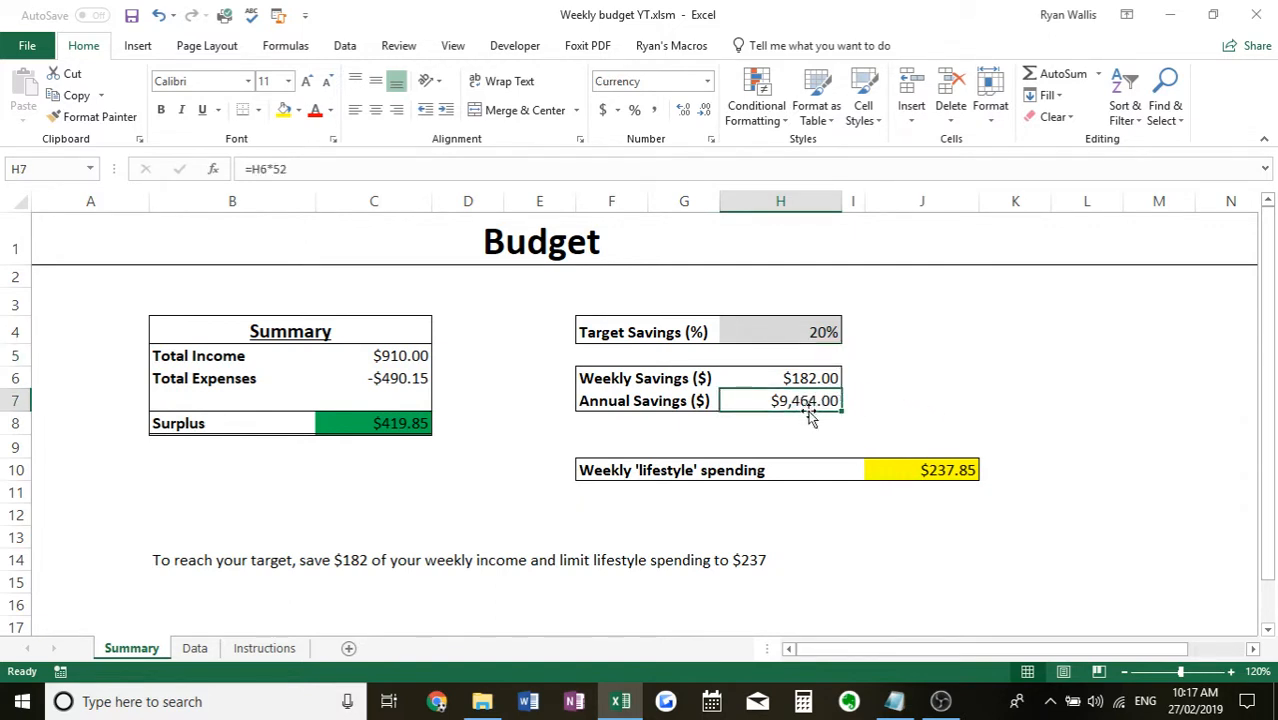
{"action": "left_click", "coordinate": [780, 331]}
{"action": "type", "text": "30"}
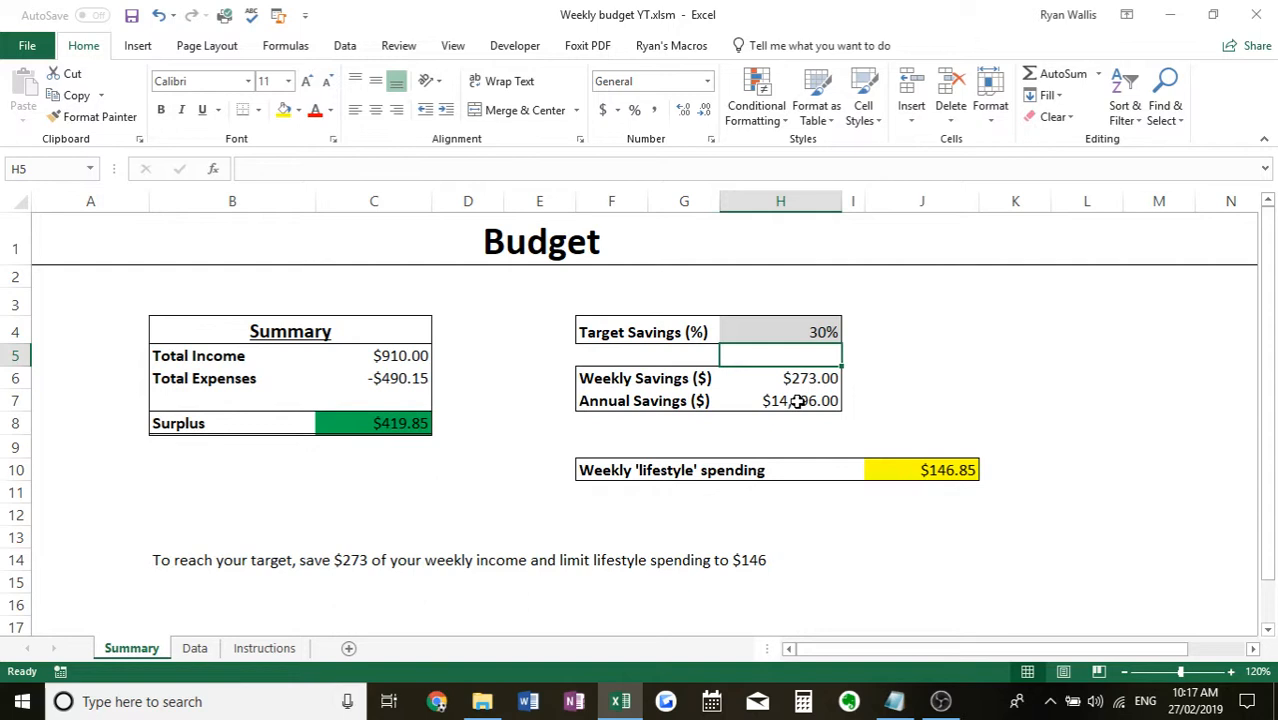
{"action": "left_click", "coordinate": [921, 377]}
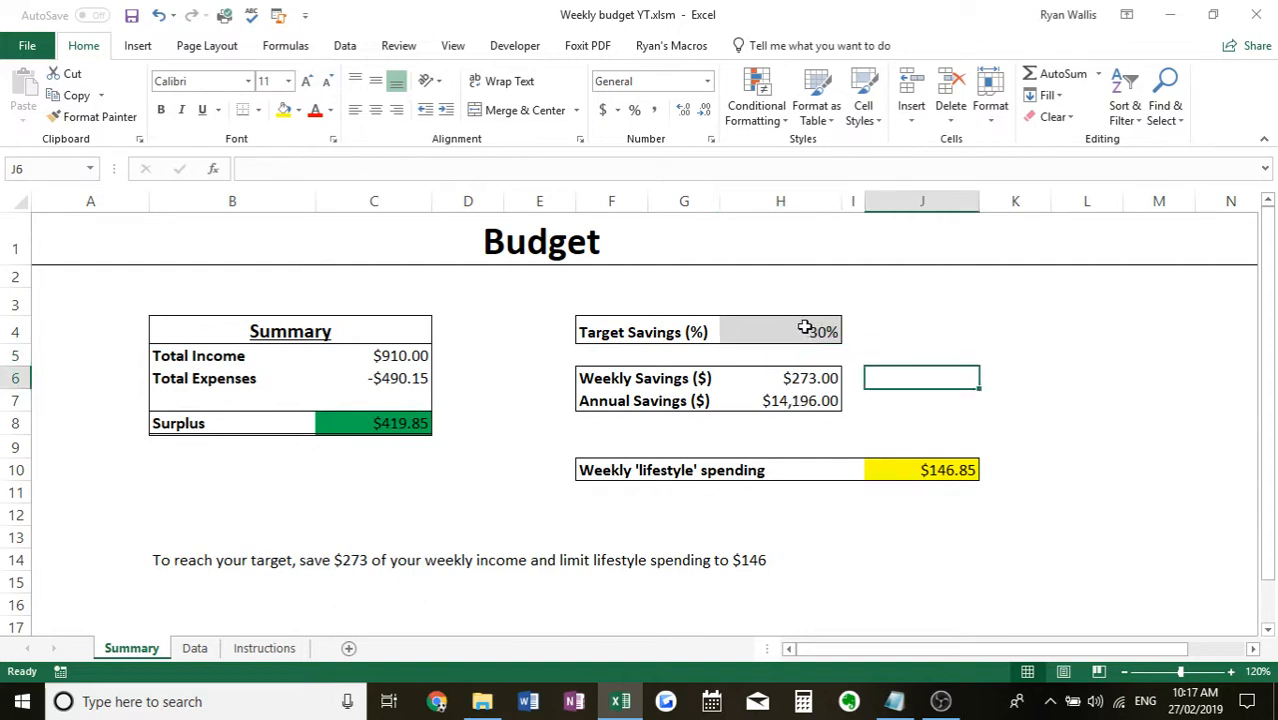
{"action": "mouse_move", "coordinate": [889, 331]}
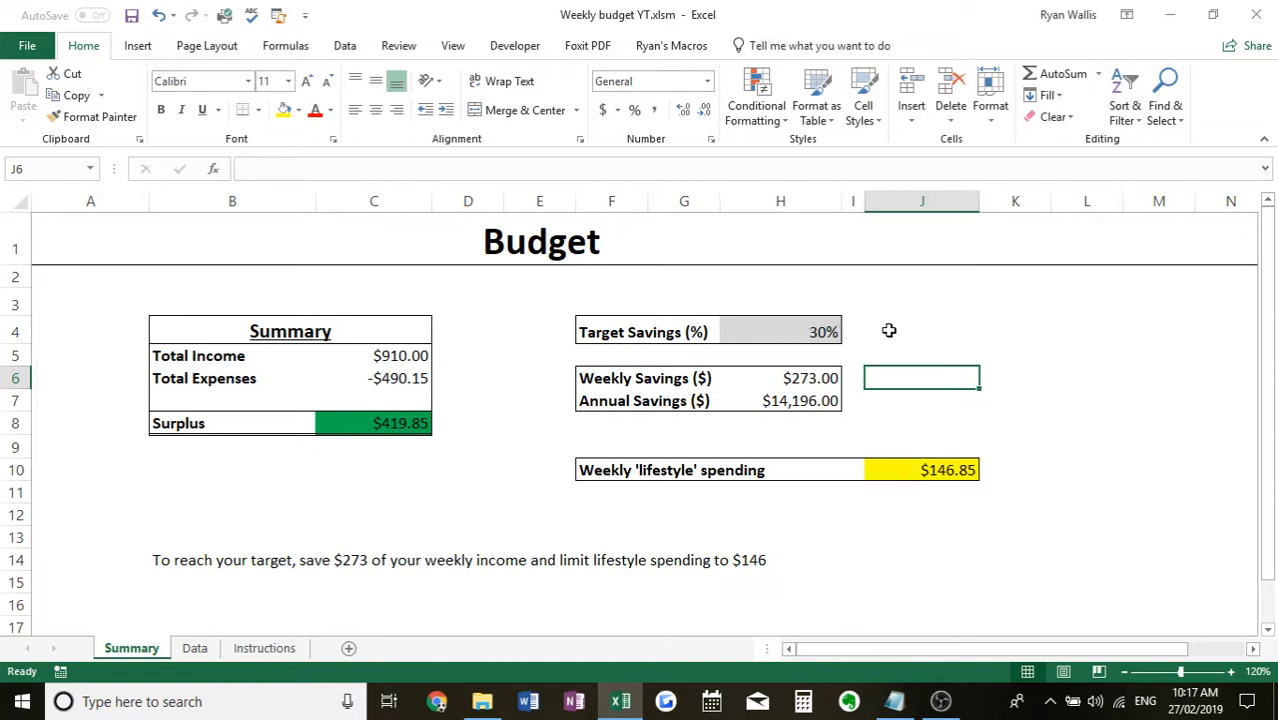
{"action": "mouse_move", "coordinate": [435, 158]}
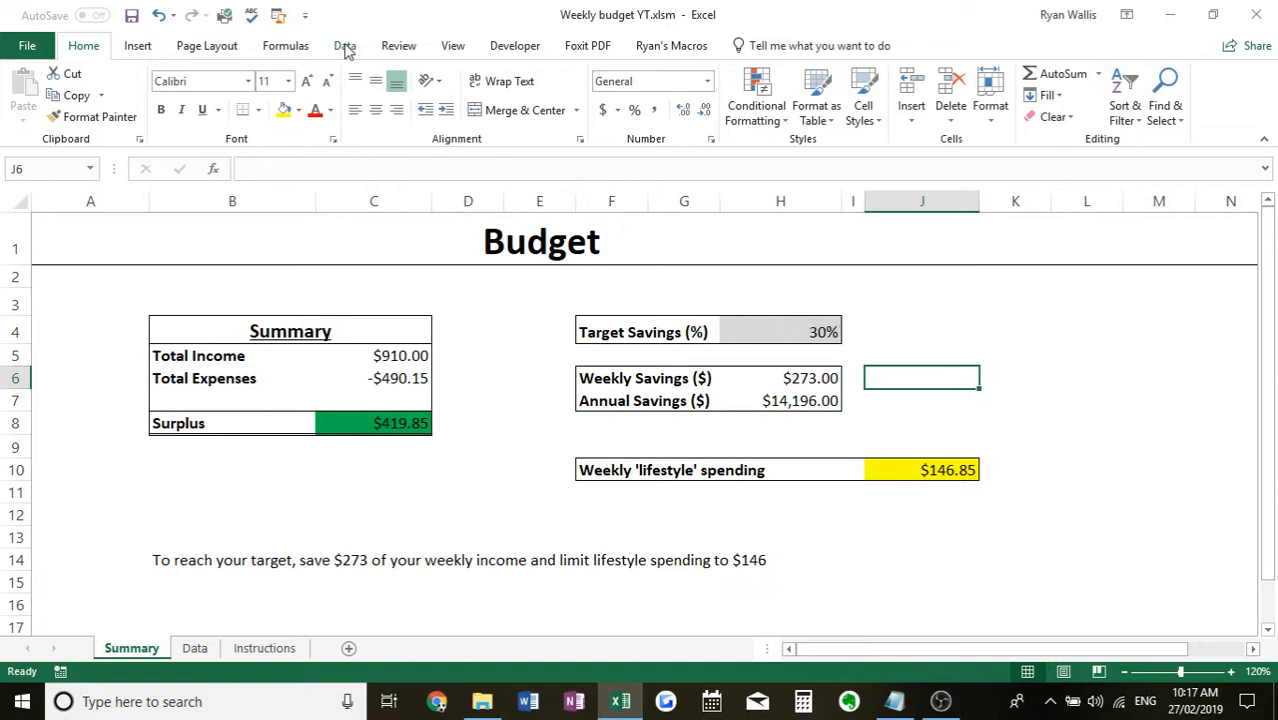
{"action": "left_click", "coordinate": [345, 45]}
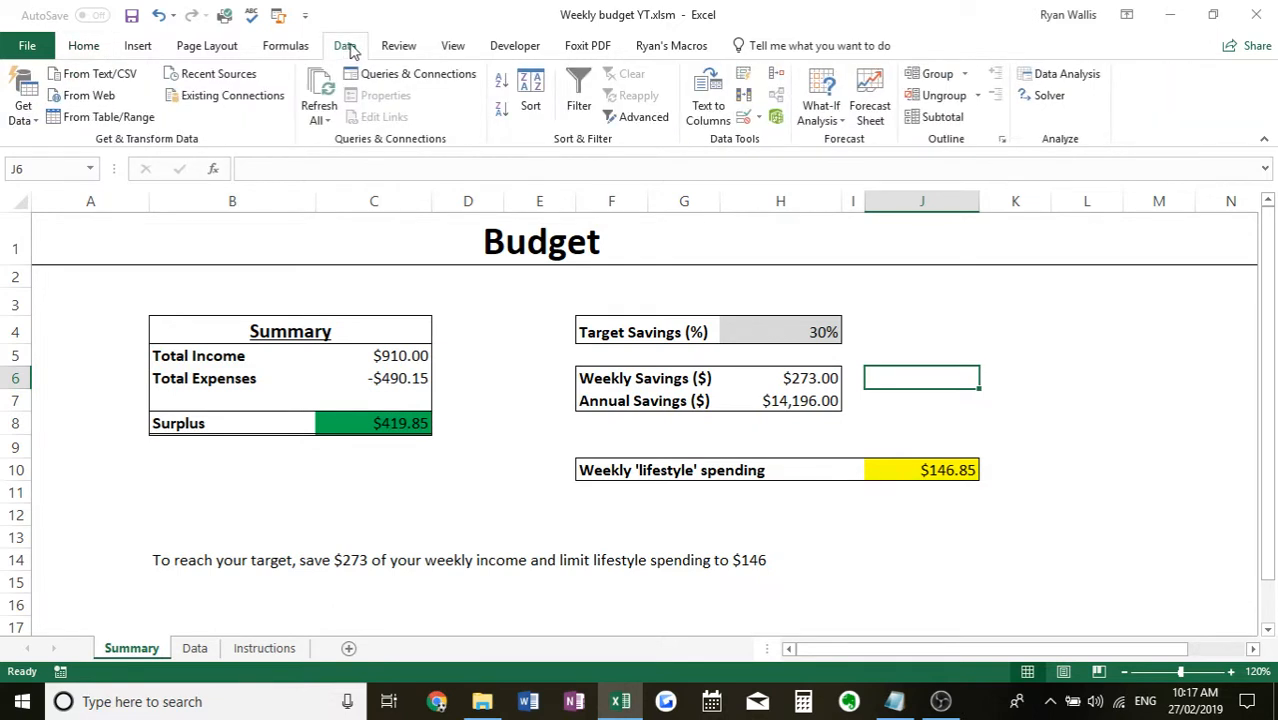
{"action": "mouse_move", "coordinate": [487, 62]}
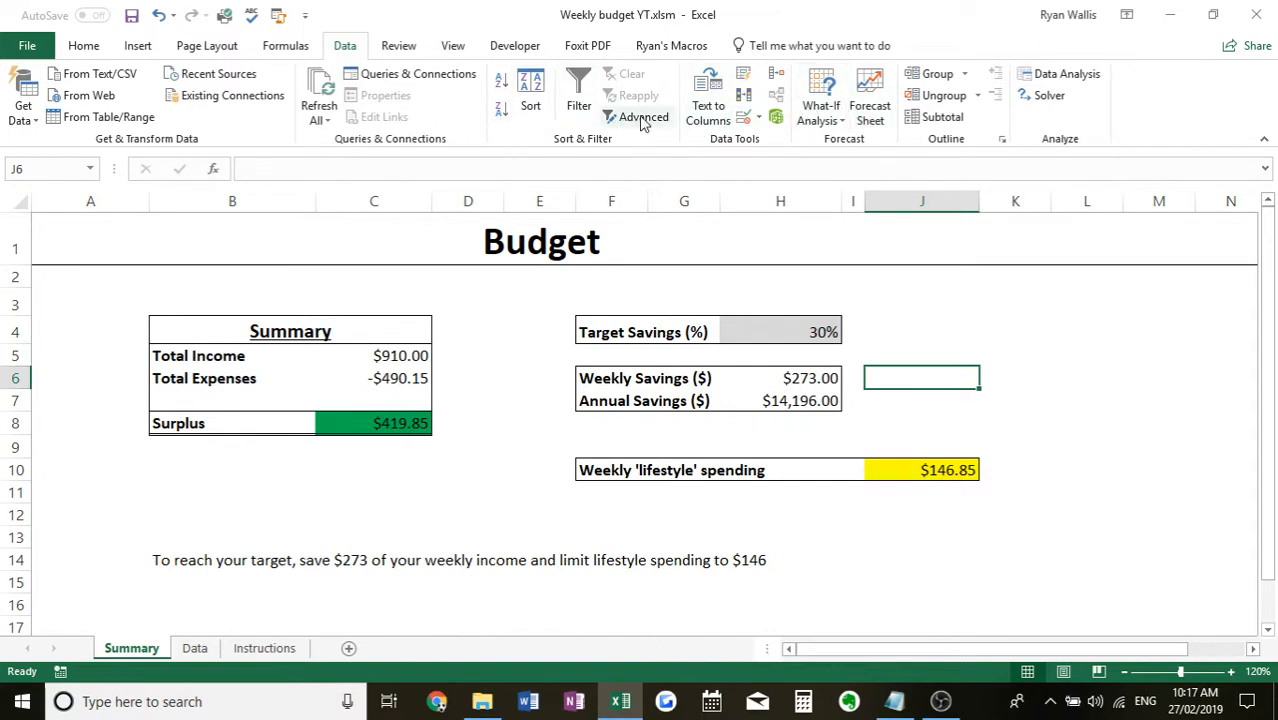
{"action": "mouse_move", "coordinate": [820, 95]}
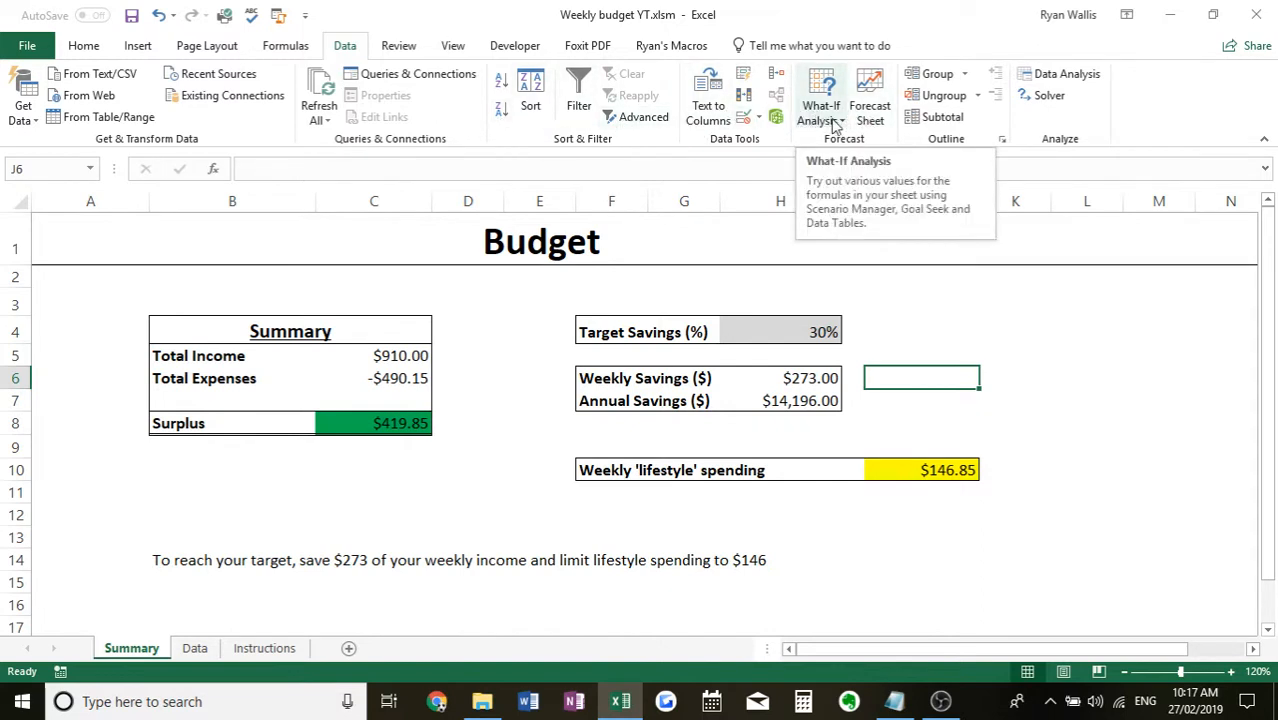
{"action": "left_click", "coordinate": [820, 95]}
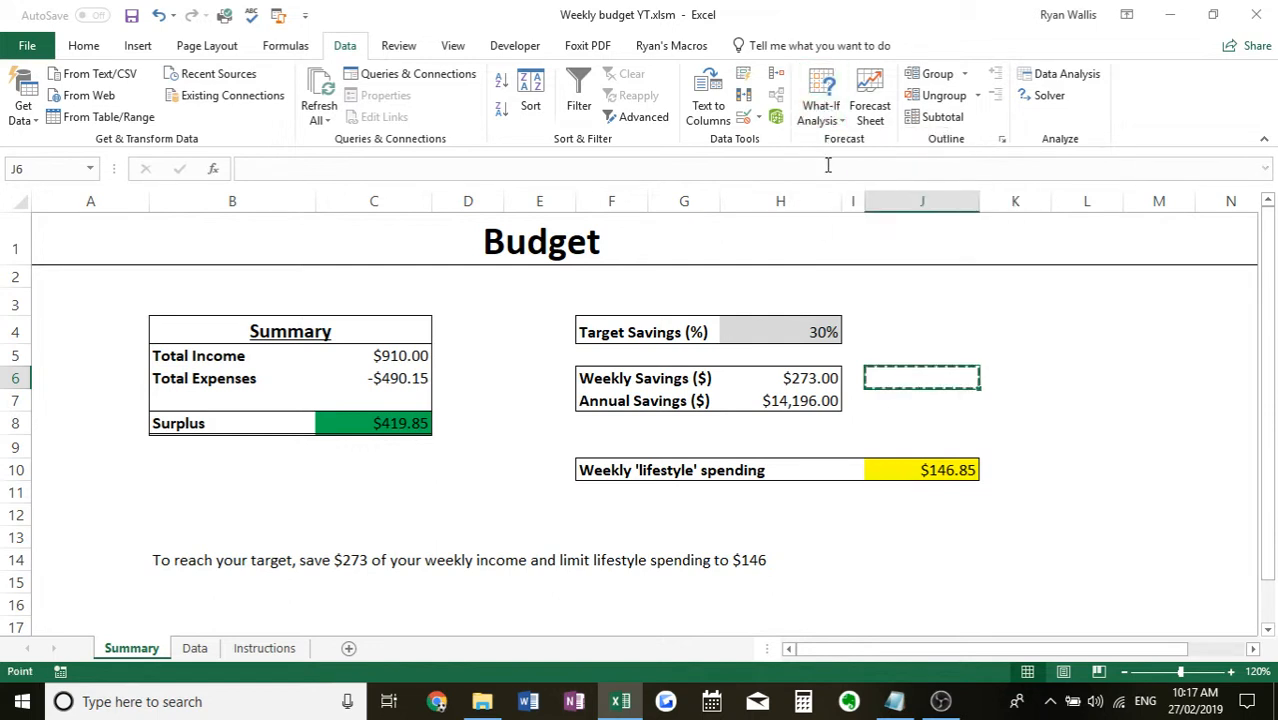
- Goal Seek Annual Savings (H7) to 10000 by changing Target Savings (H4)
{"action": "left_click", "coordinate": [820, 95]}
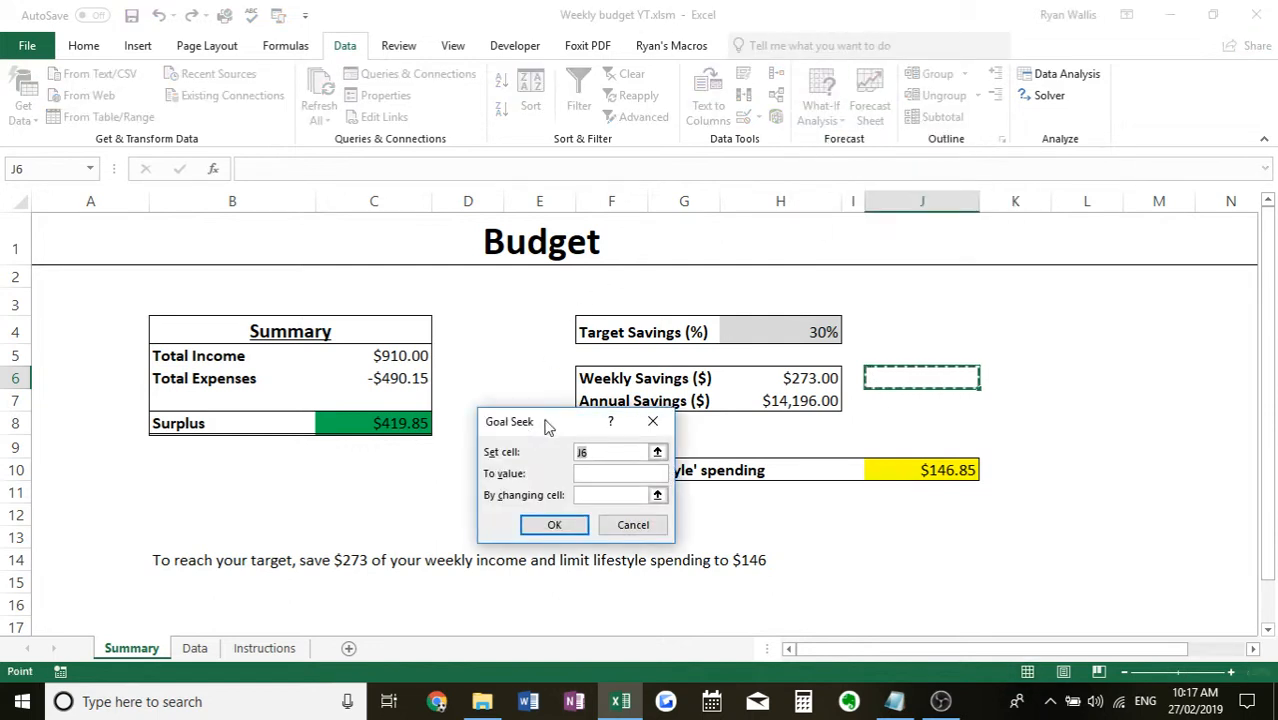
{"action": "left_click_drag", "start_coordinate": [545, 421], "coordinate": [405, 317]}
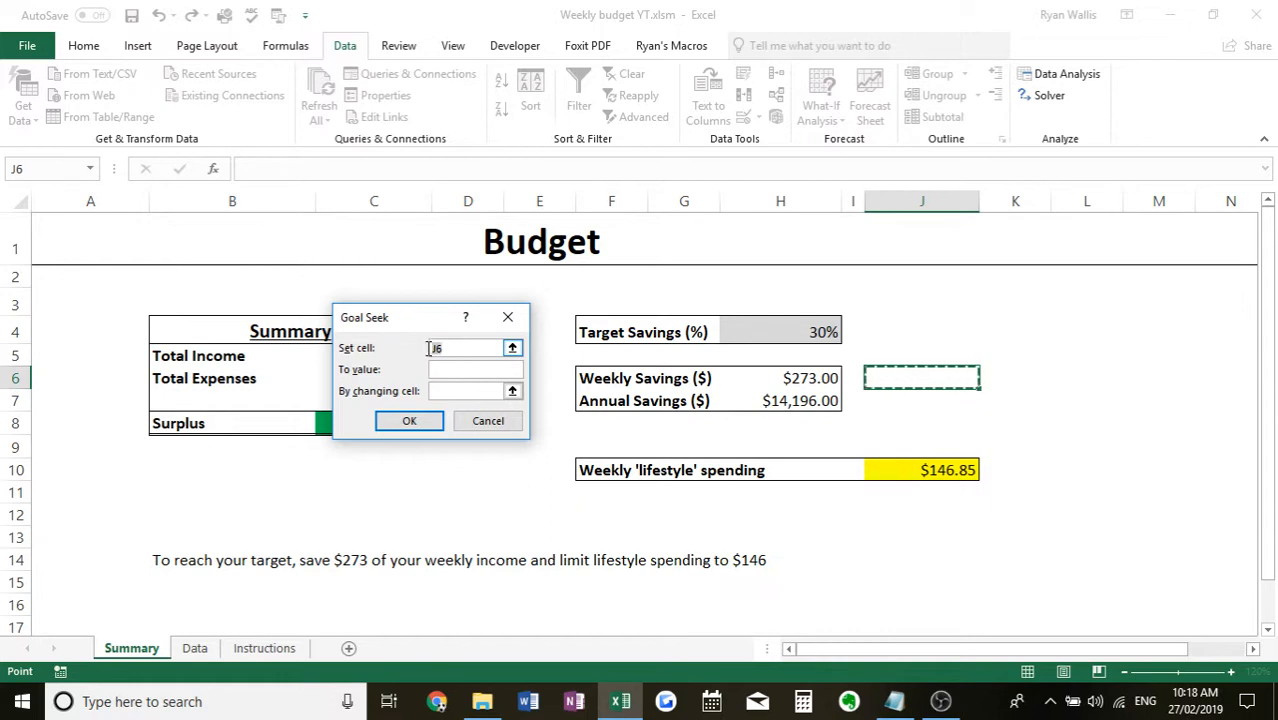
{"action": "left_click", "coordinate": [460, 347]}
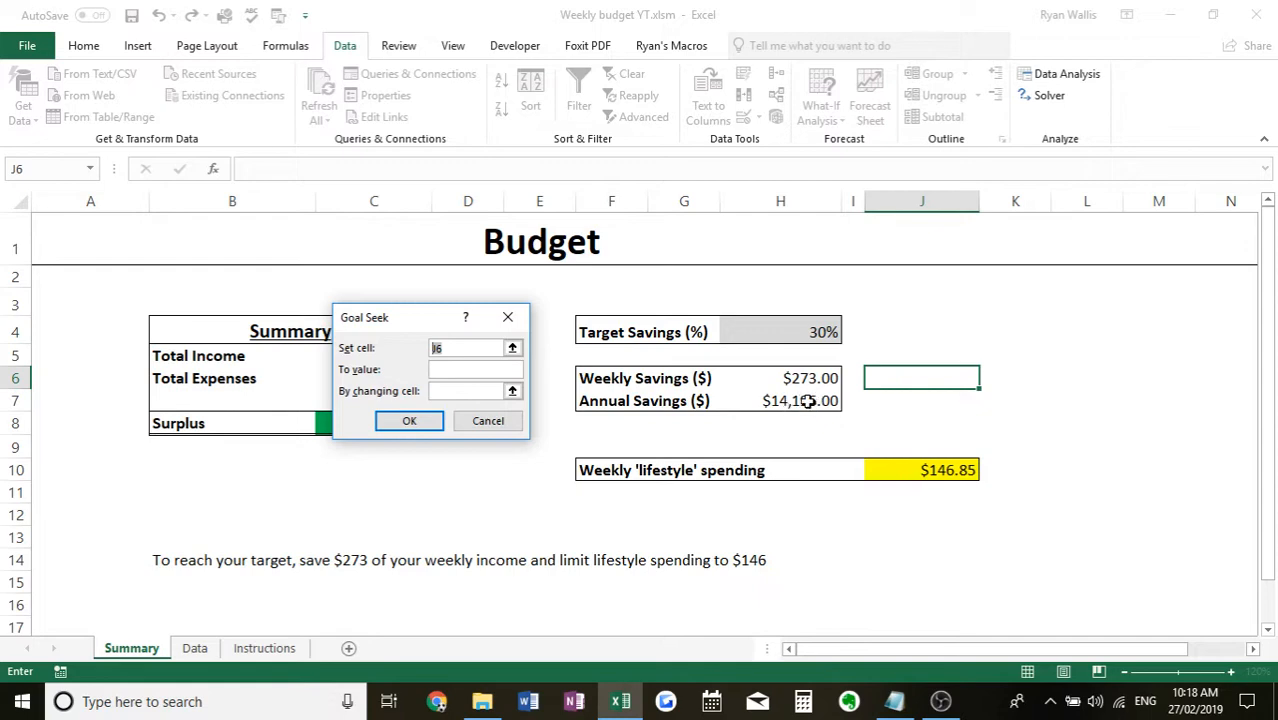
{"action": "left_click", "coordinate": [470, 369]}
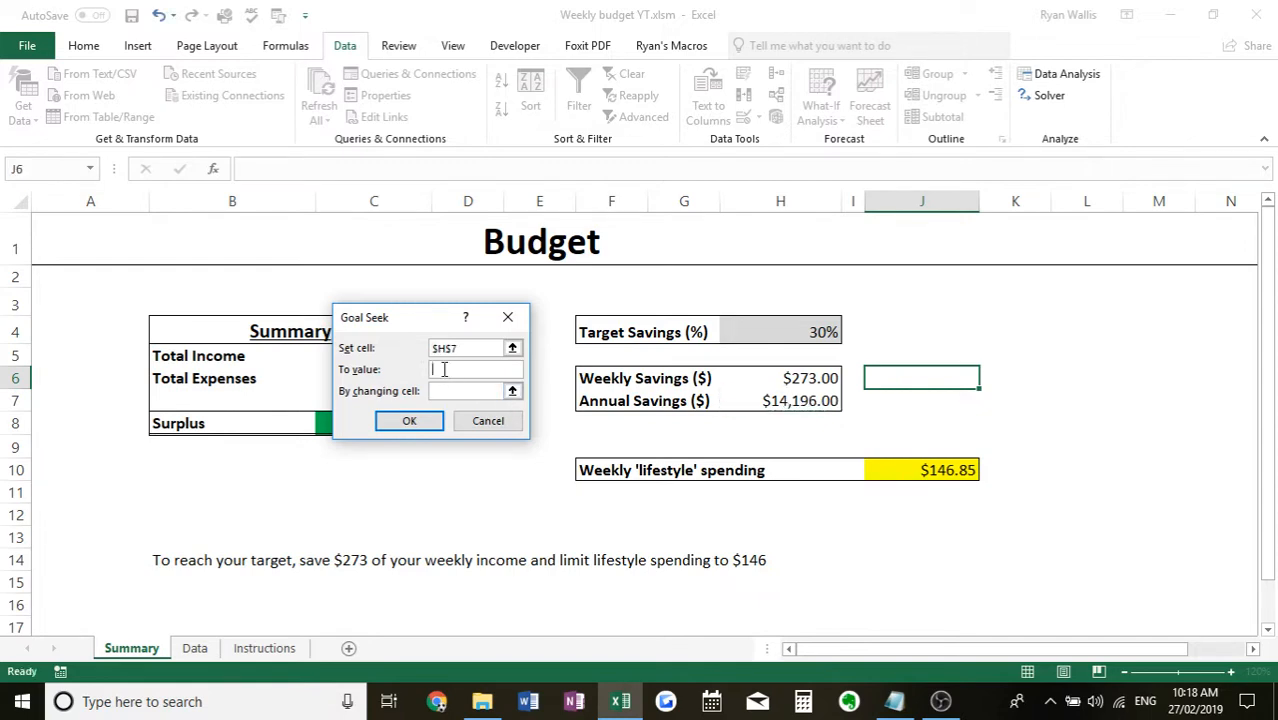
{"action": "type", "text": "1000"}
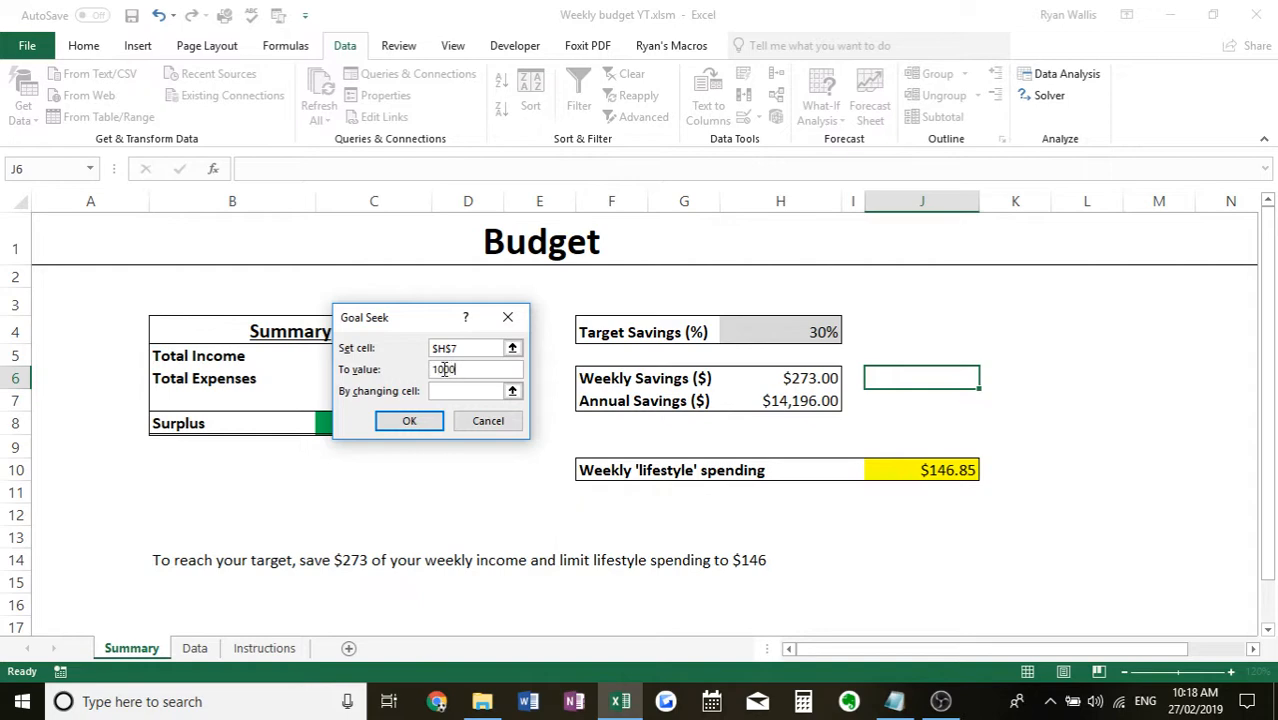
{"action": "type", "text": "0"}
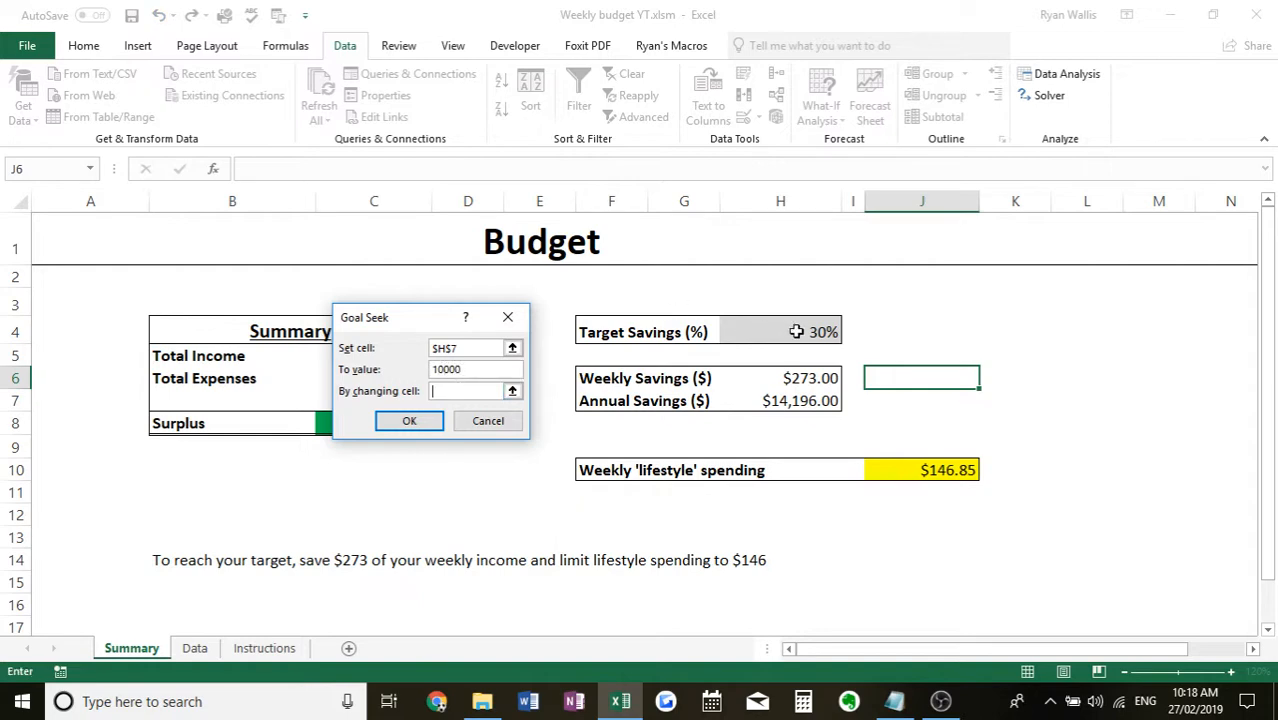
{"action": "left_click", "coordinate": [797, 331]}
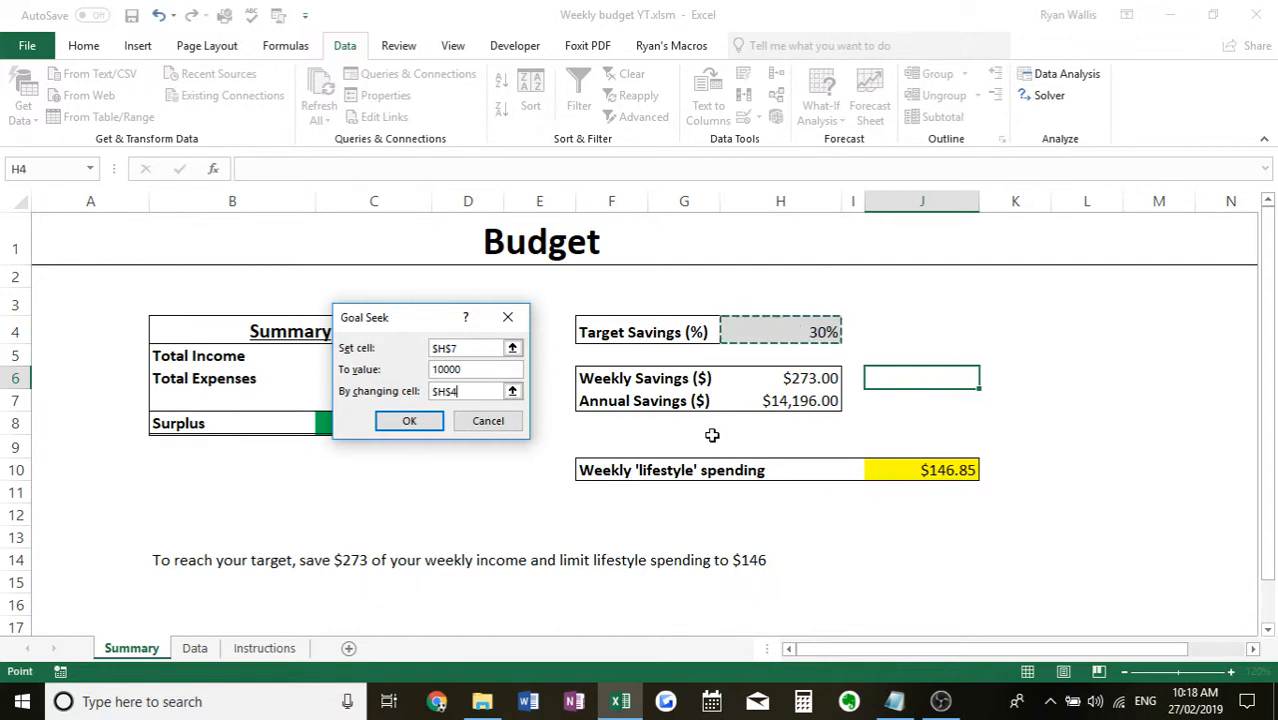
{"action": "mouse_move", "coordinate": [864, 335]}
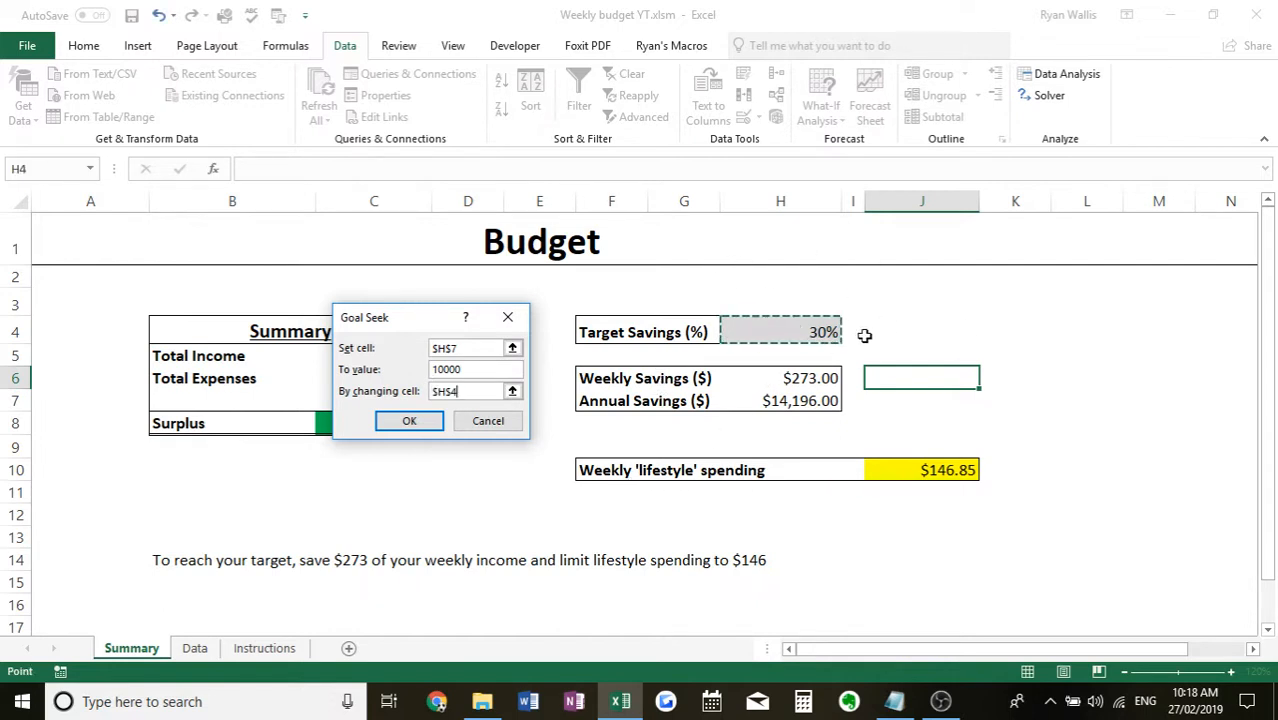
{"action": "mouse_move", "coordinate": [800, 405]}
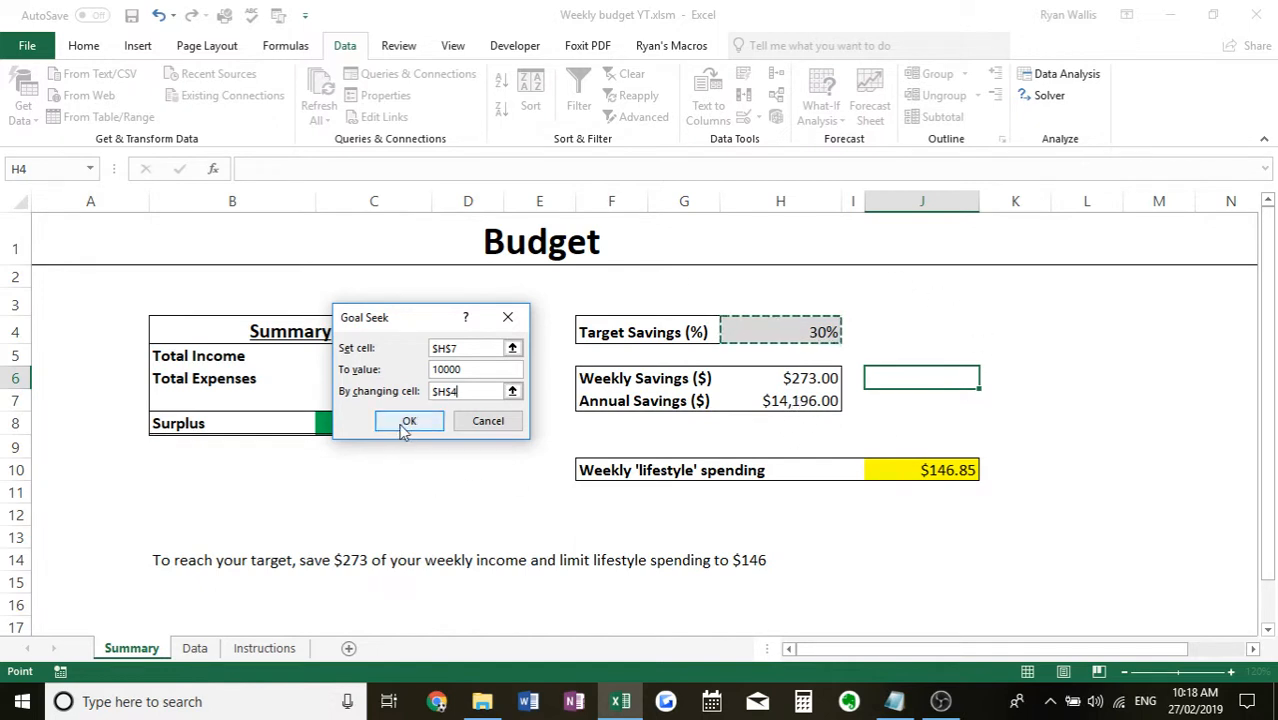
{"action": "left_click", "coordinate": [408, 420]}
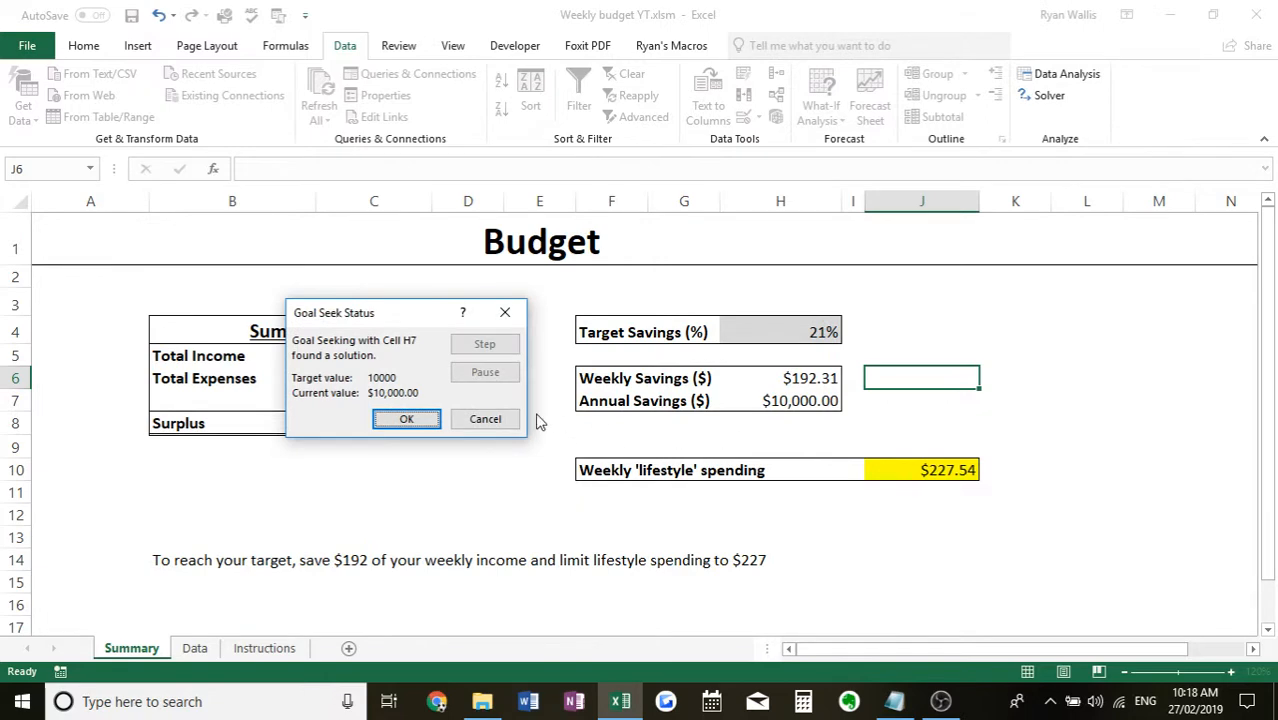
- Accept the Goal Seek result of 21% target savings and select an empty cell
{"action": "left_click", "coordinate": [406, 418]}
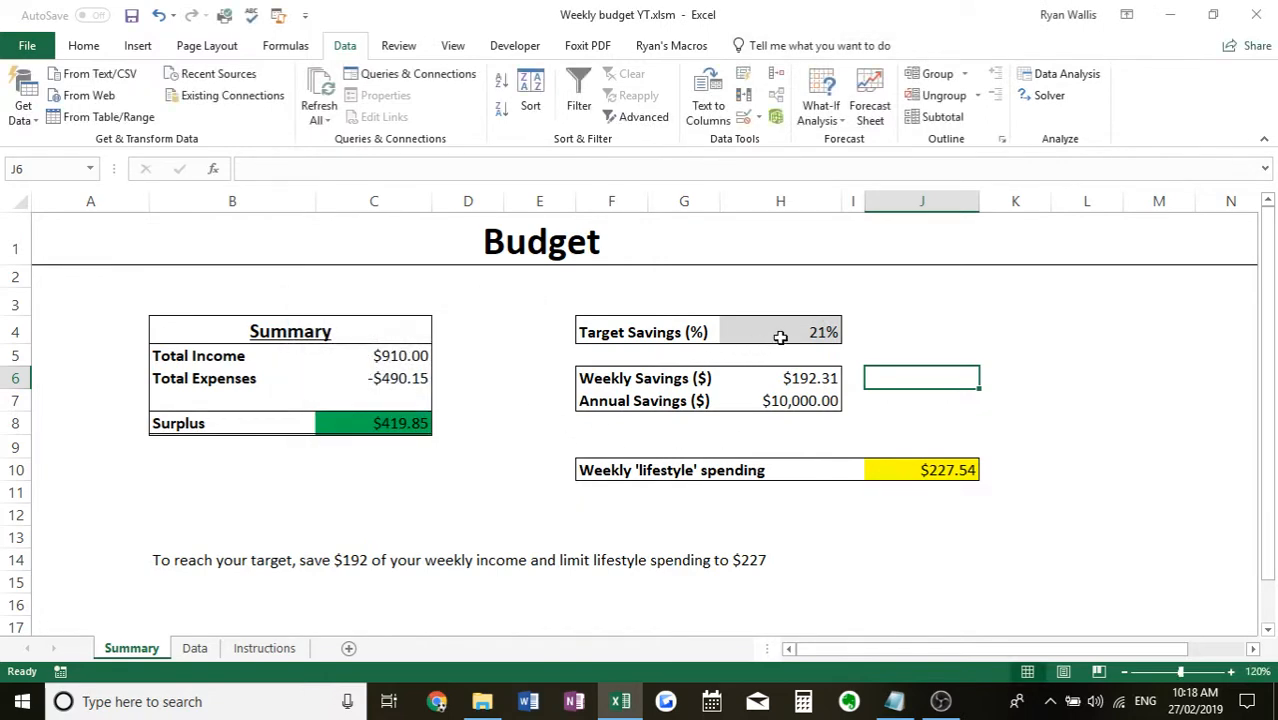
{"action": "left_click", "coordinate": [1015, 377]}
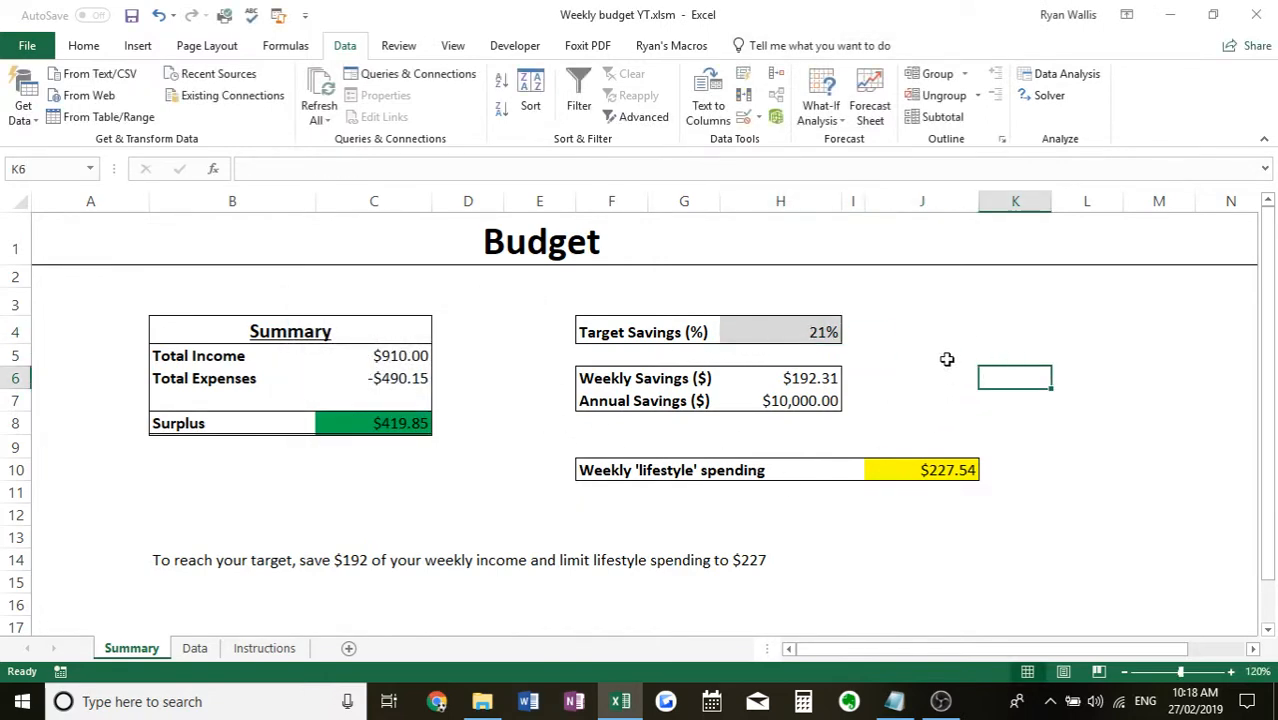
{"action": "mouse_move", "coordinate": [824, 391]}
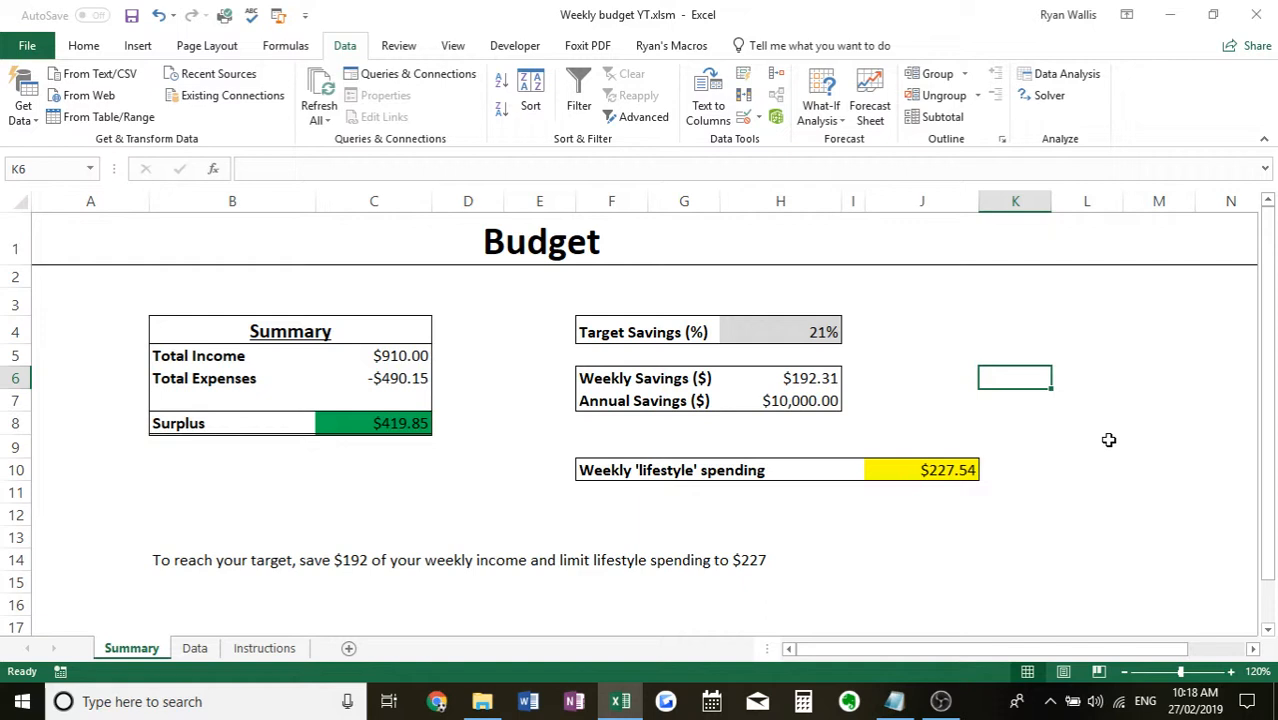
{"action": "mouse_move", "coordinate": [910, 468]}
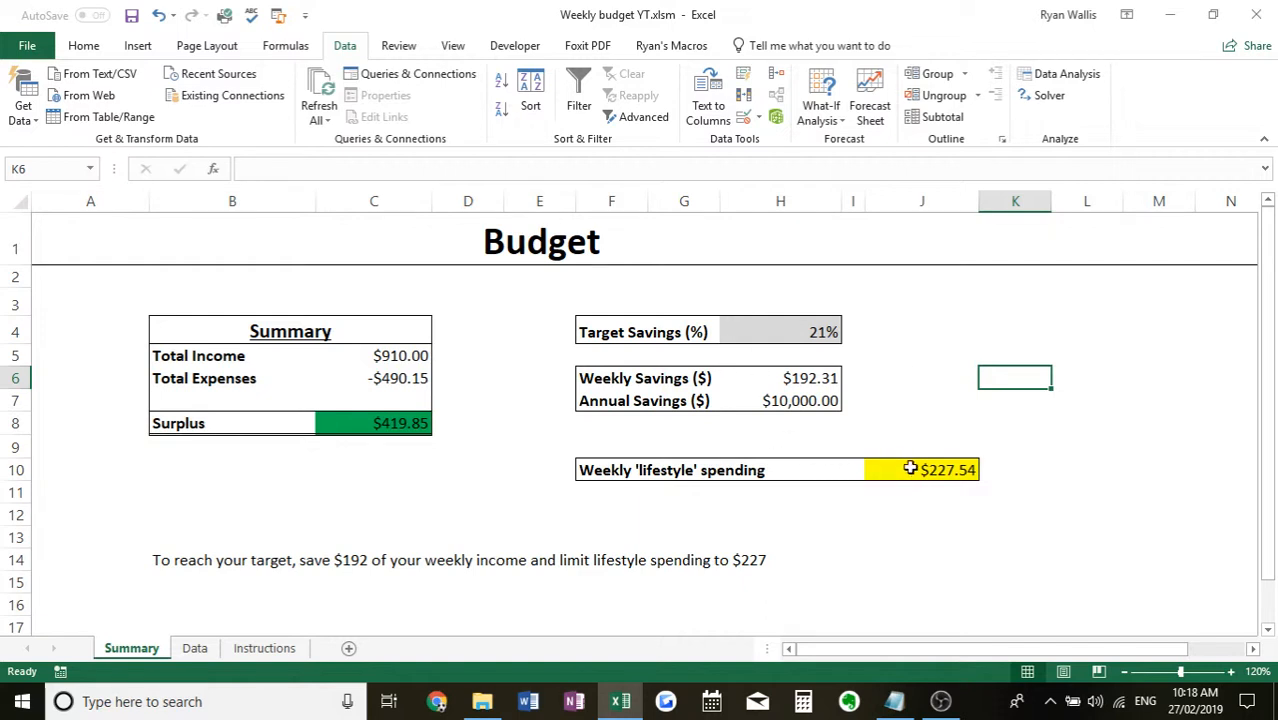
{"action": "mouse_move", "coordinate": [997, 511]}
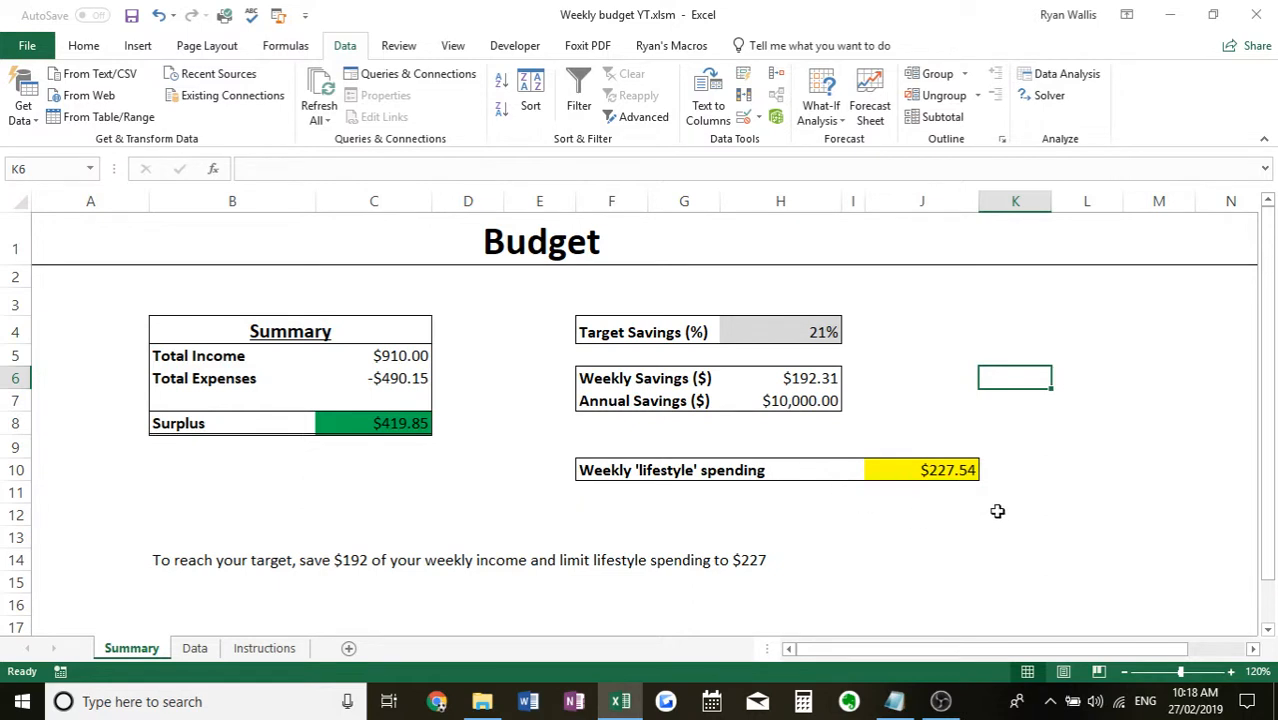
{"action": "mouse_move", "coordinate": [854, 447]}
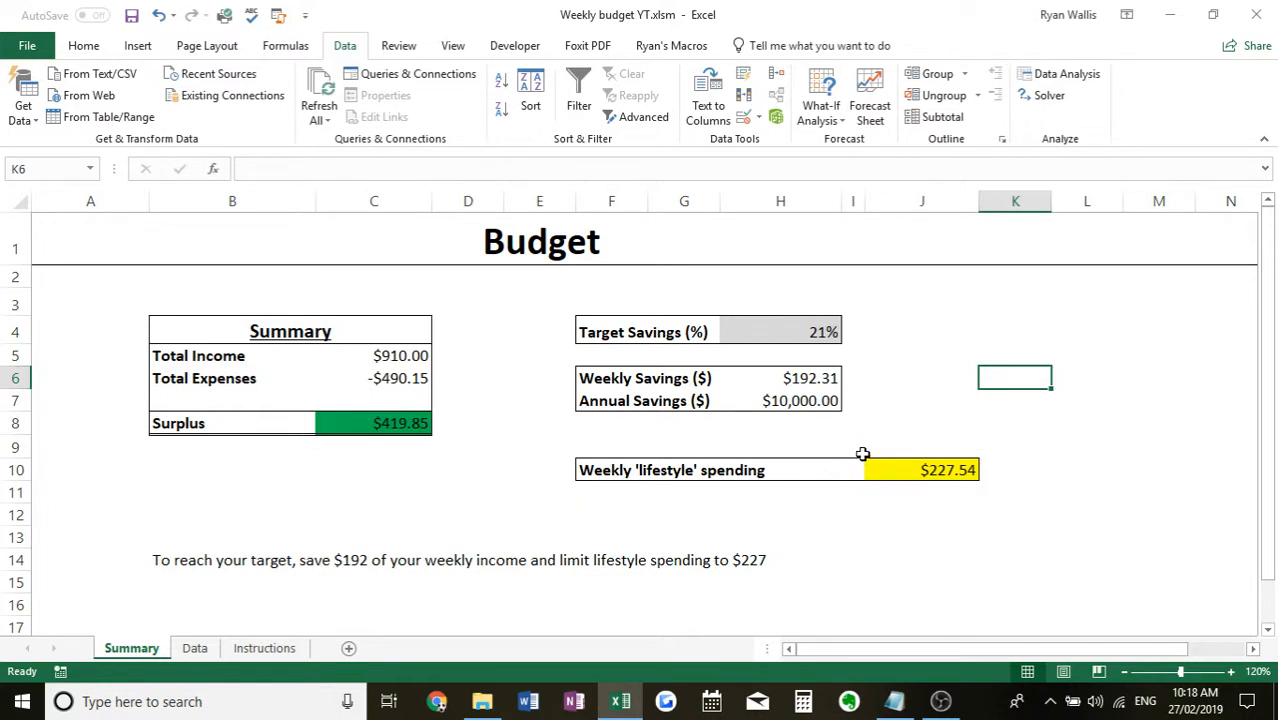
{"action": "mouse_move", "coordinate": [894, 451]}
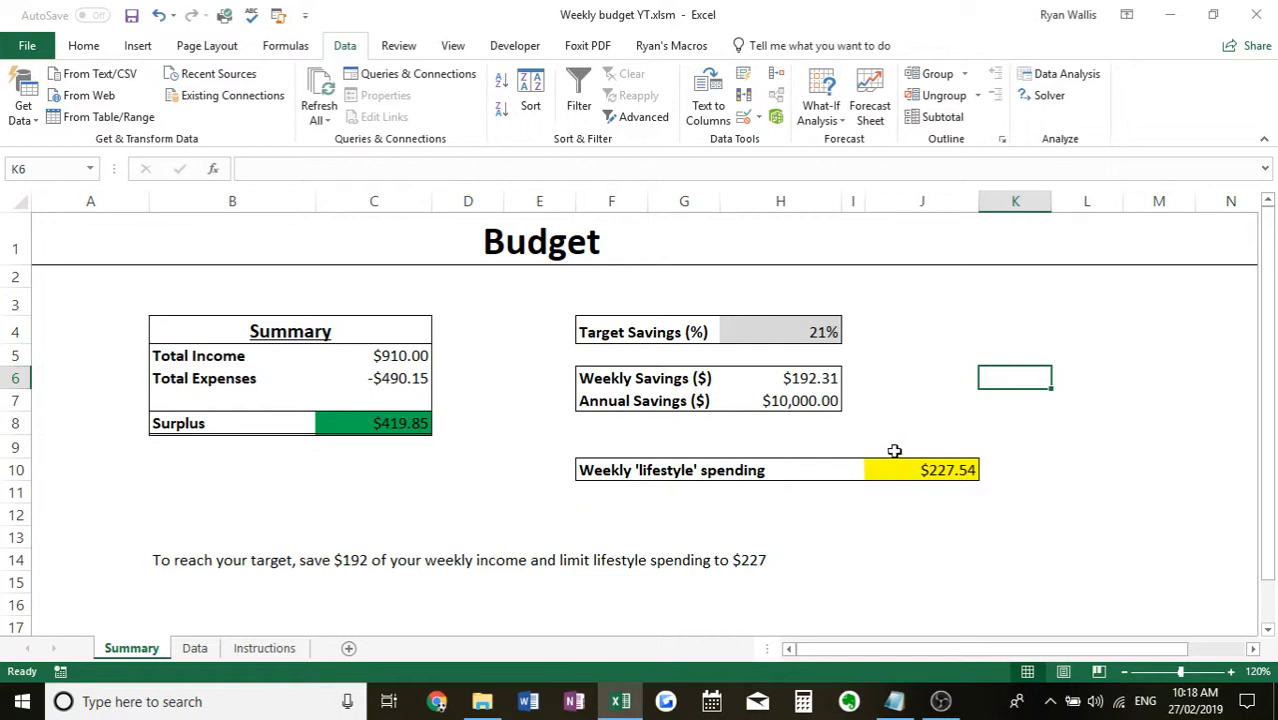
{"action": "mouse_move", "coordinate": [960, 498]}
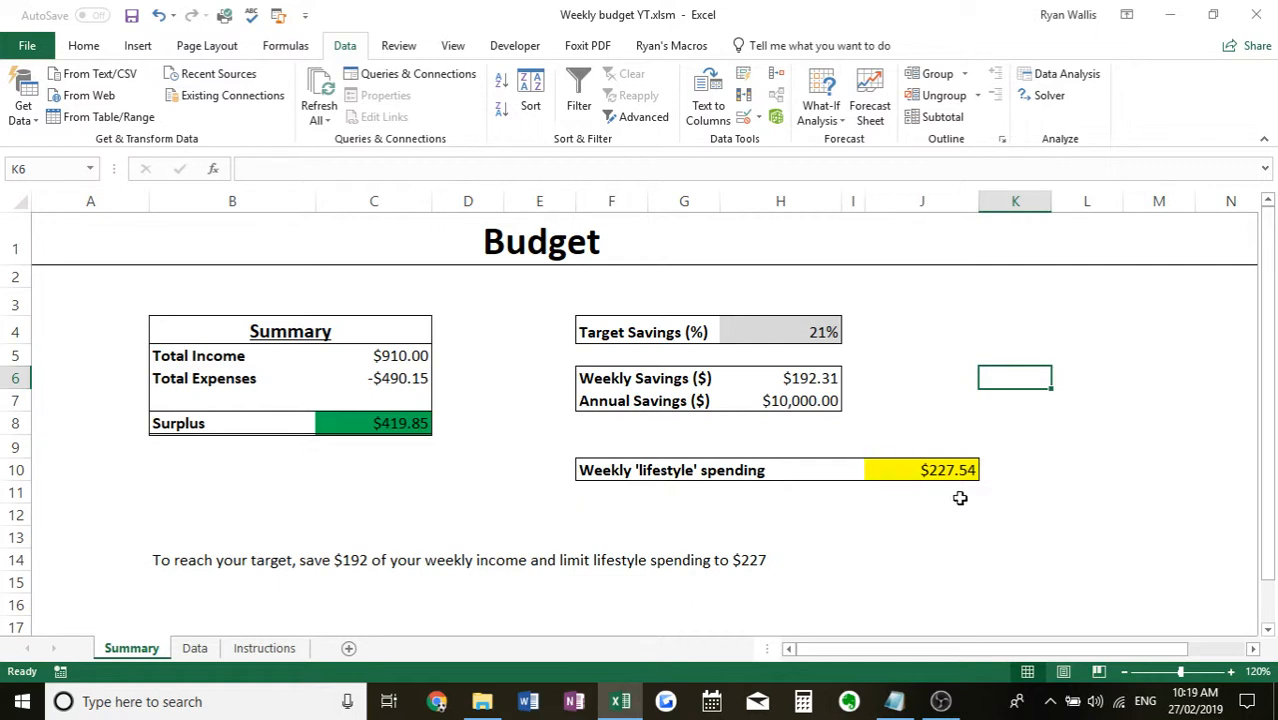
{"action": "mouse_move", "coordinate": [214, 611]}
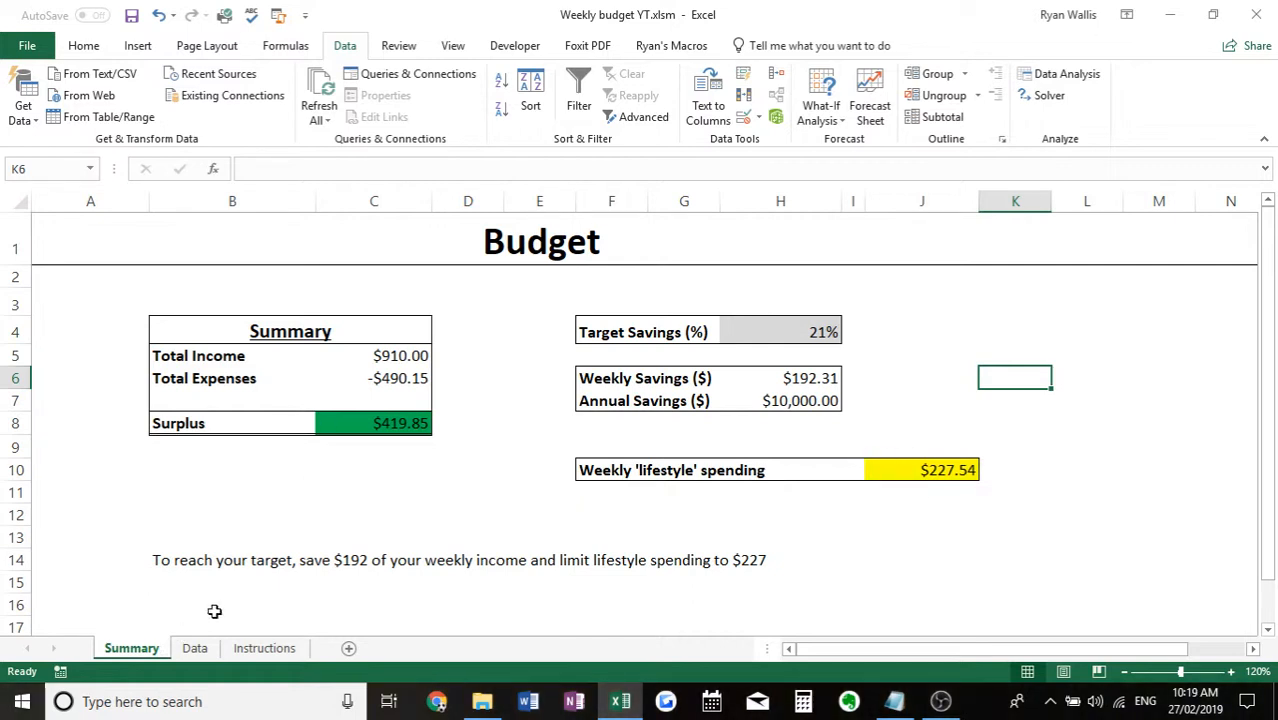
{"action": "mouse_move", "coordinate": [253, 590]}
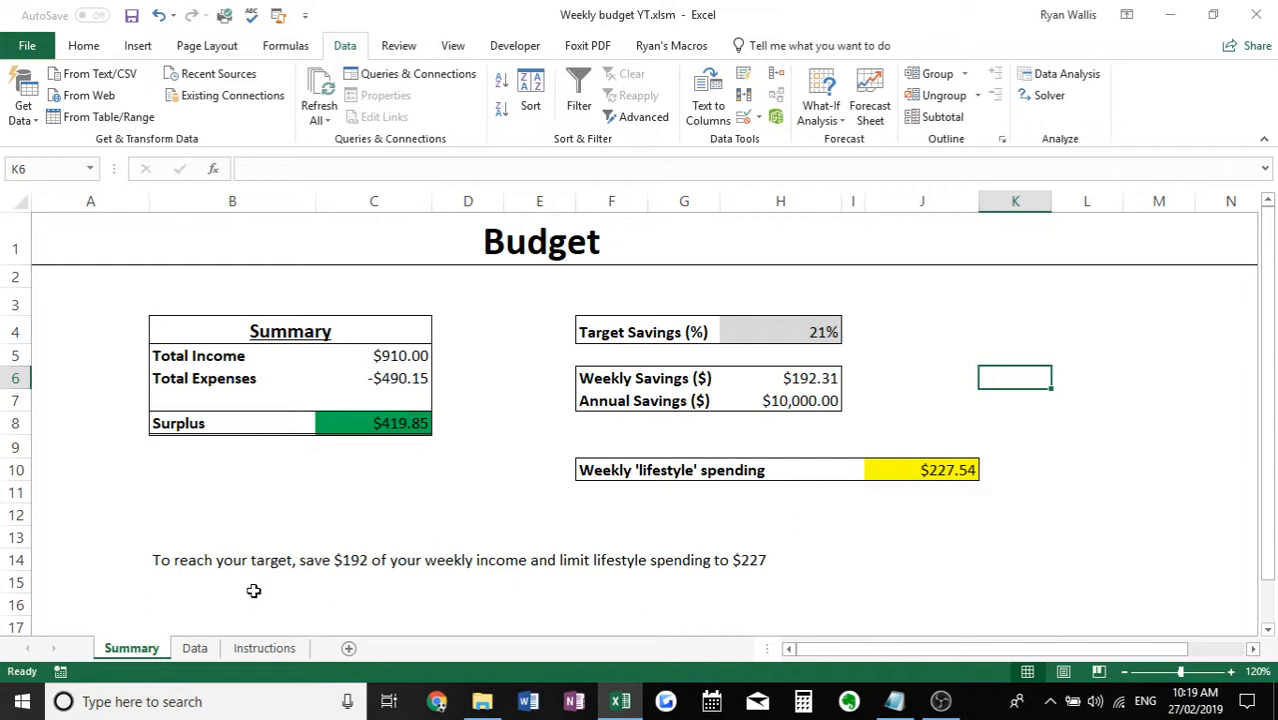
{"action": "mouse_move", "coordinate": [268, 589]}
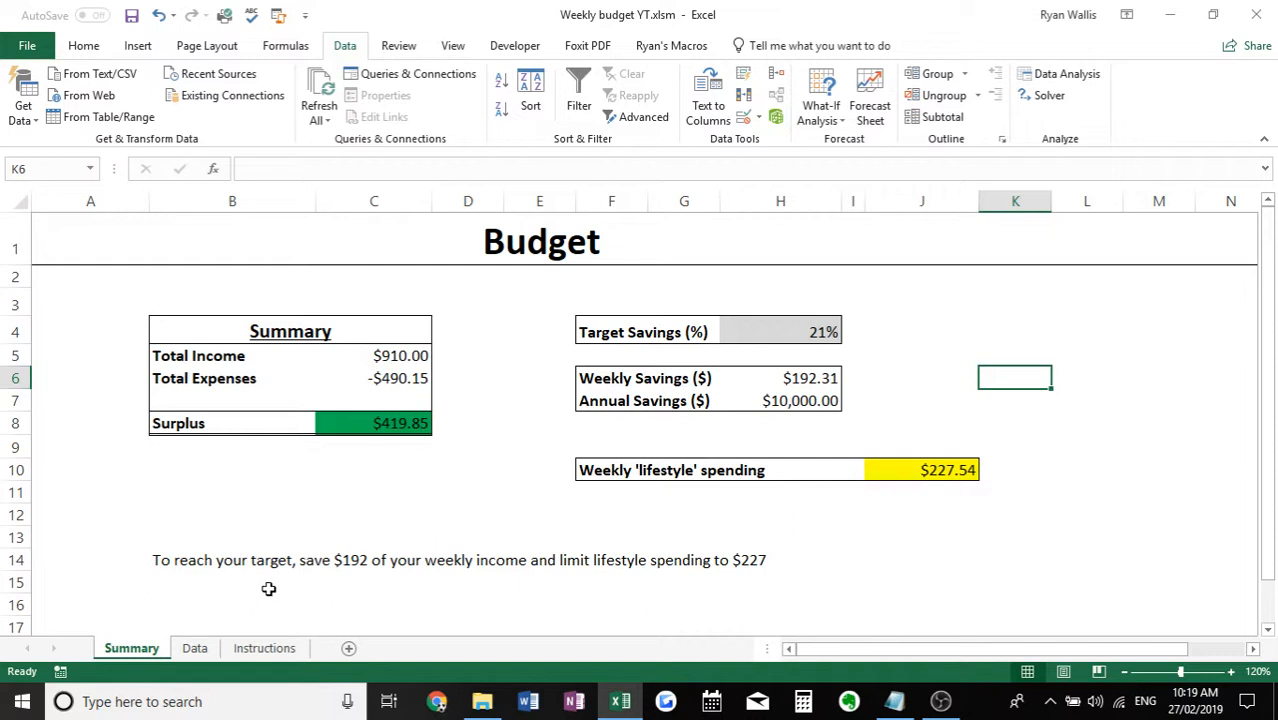
{"action": "mouse_move", "coordinate": [377, 592]}
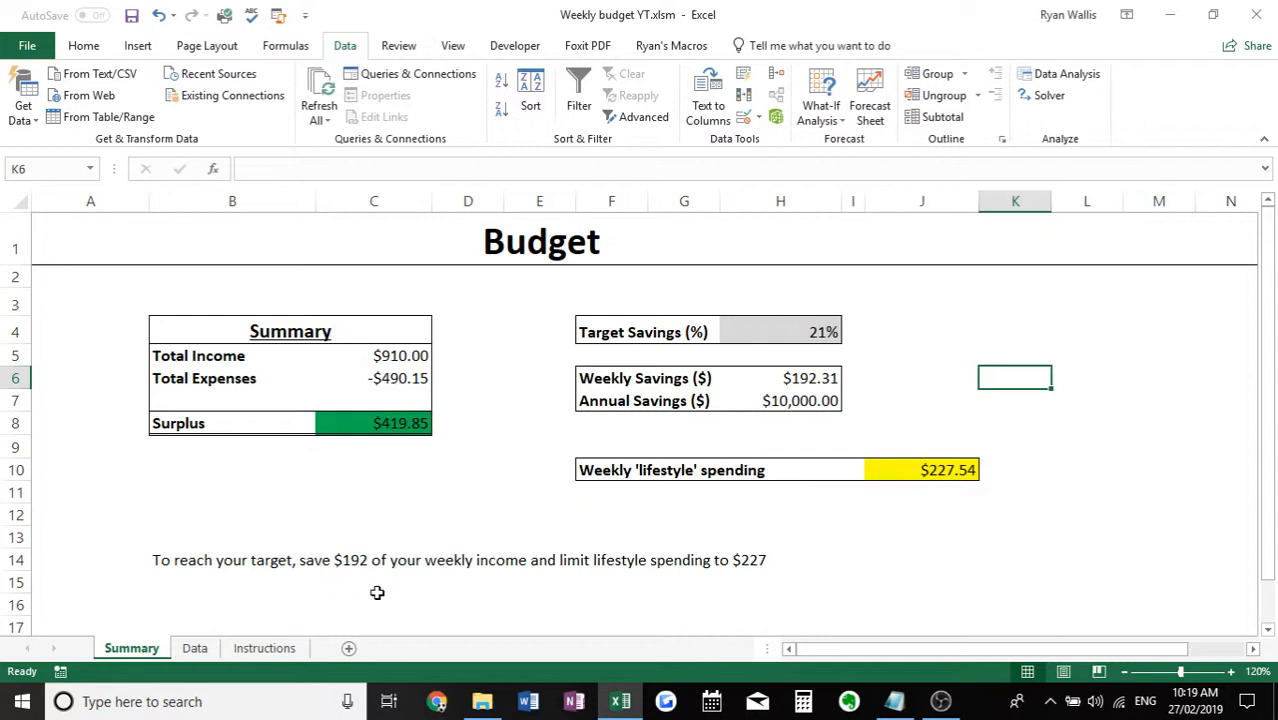
{"action": "mouse_move", "coordinate": [359, 586]}
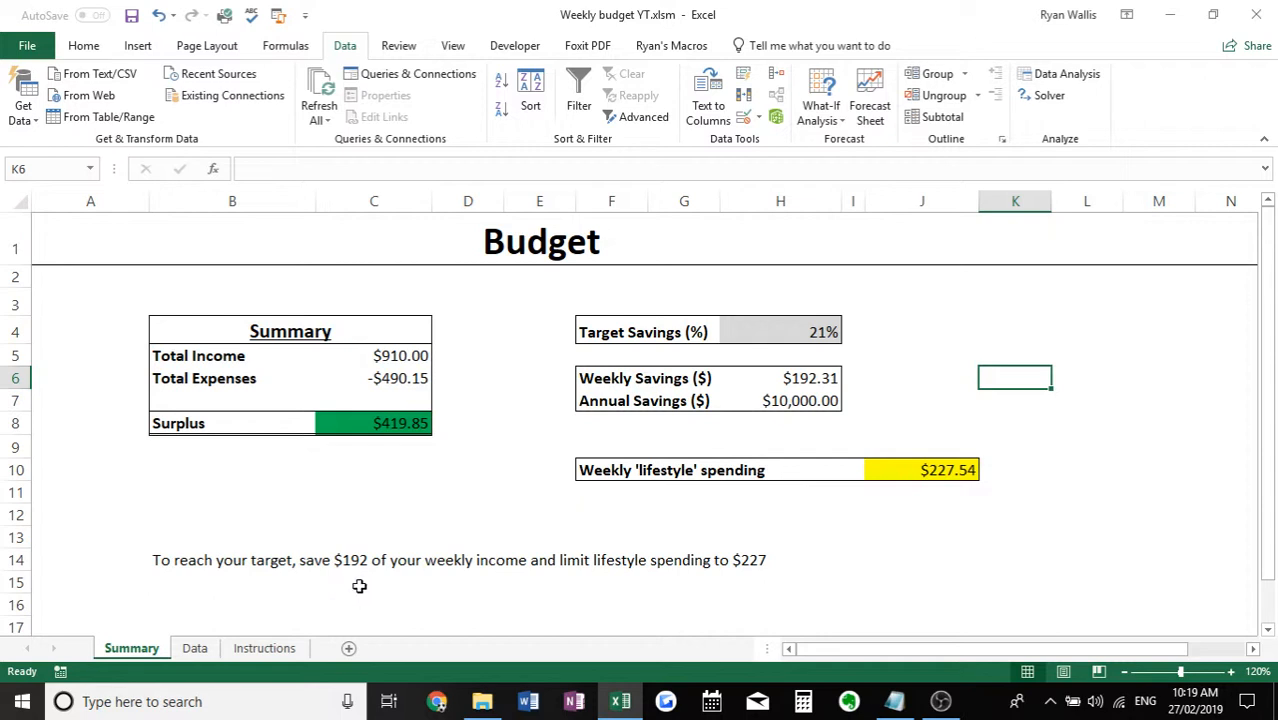
{"action": "mouse_move", "coordinate": [559, 611]}
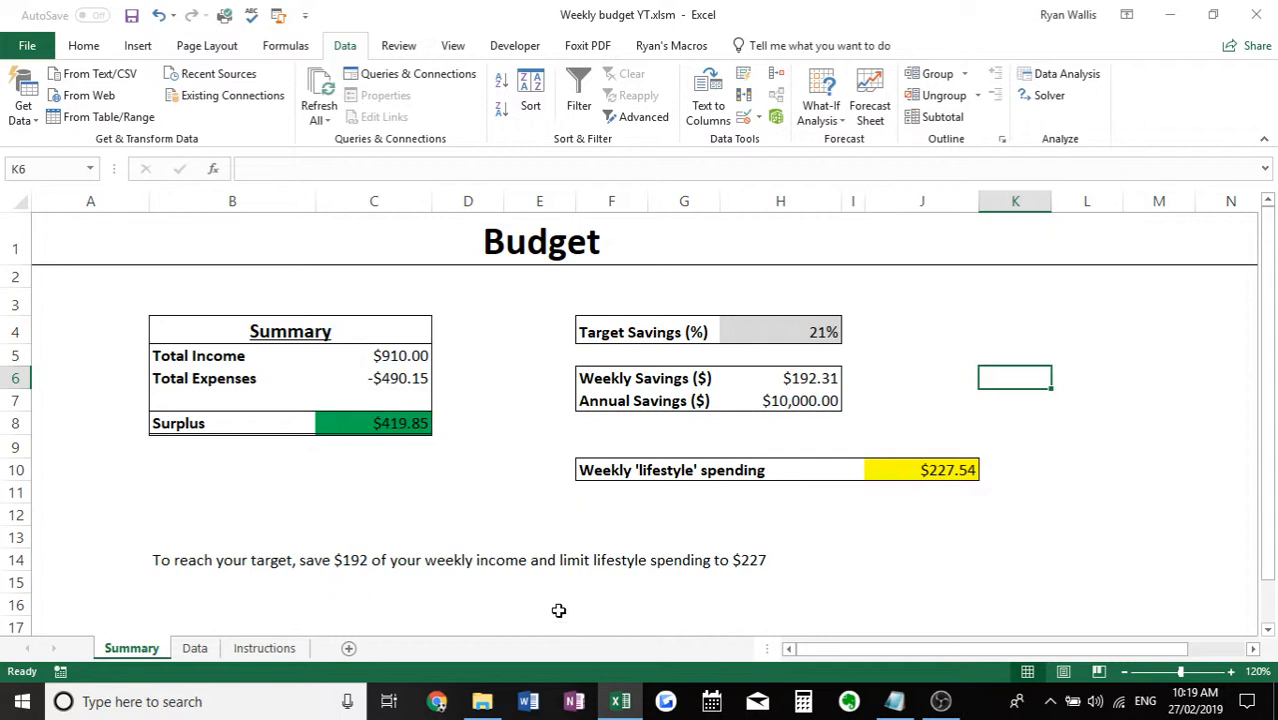